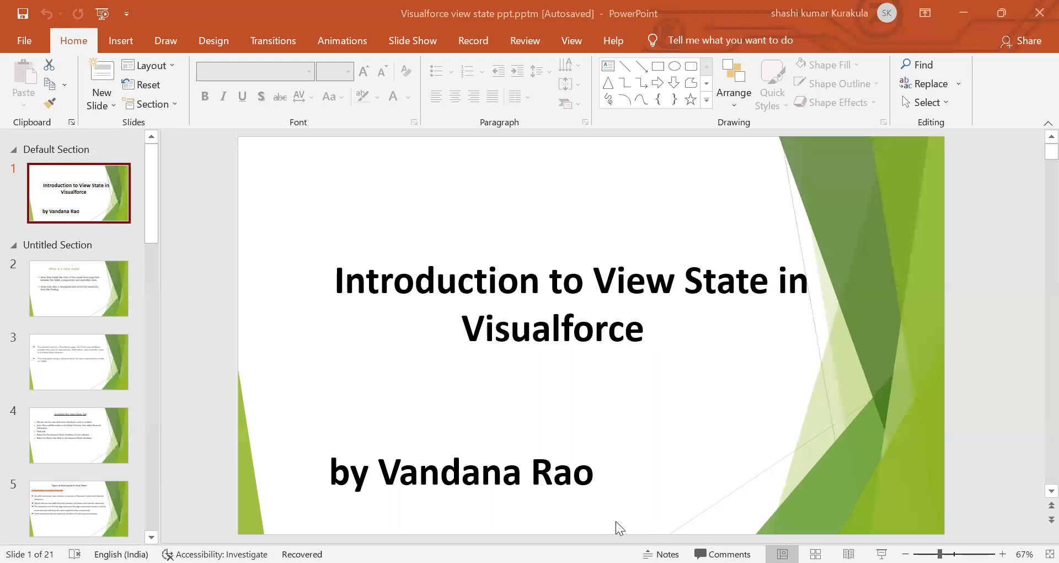
mouse_move(688, 138)
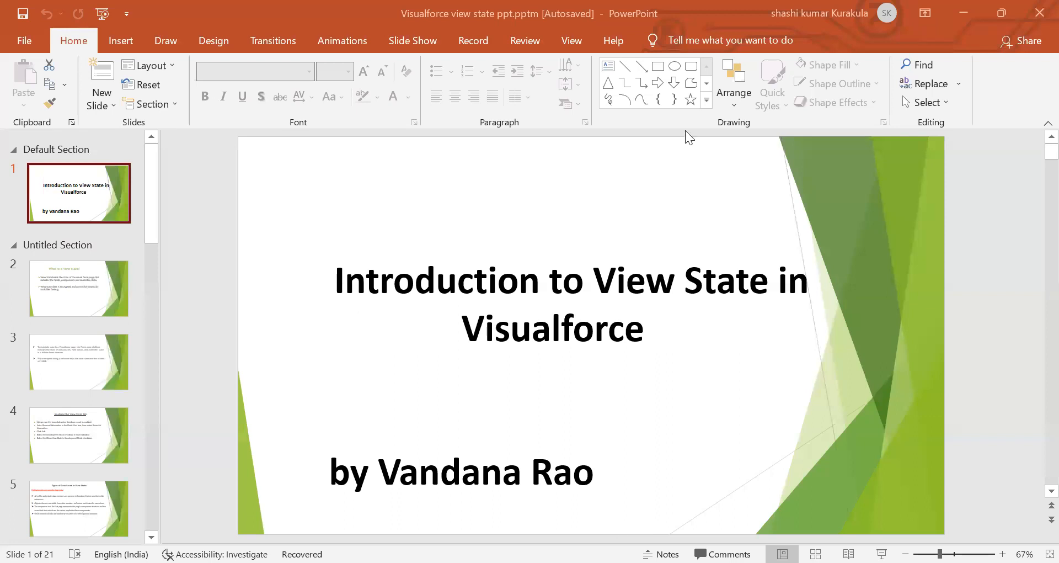
mouse_move(697, 54)
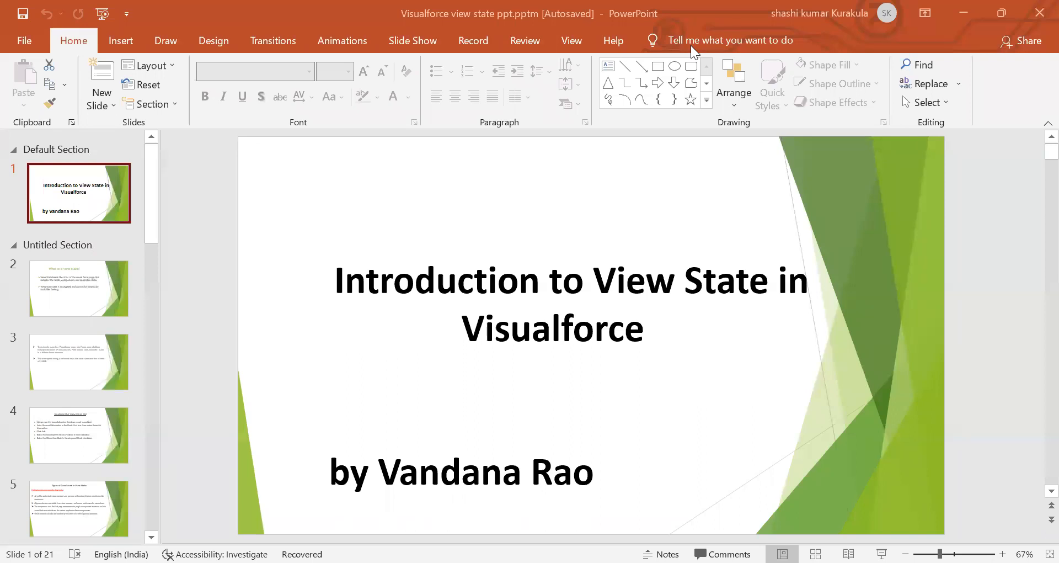
mouse_move(661, 258)
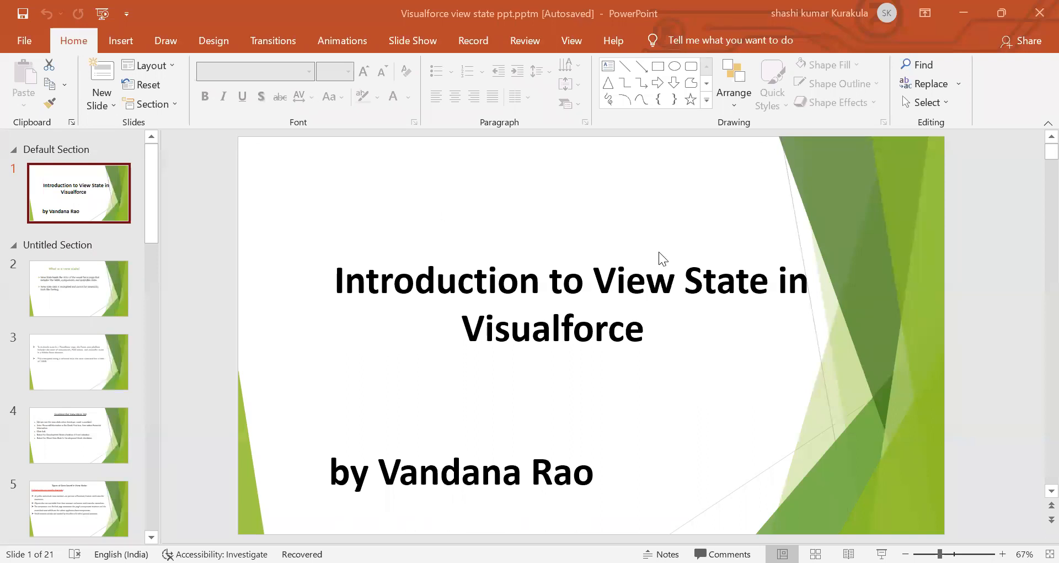
mouse_move(696, 264)
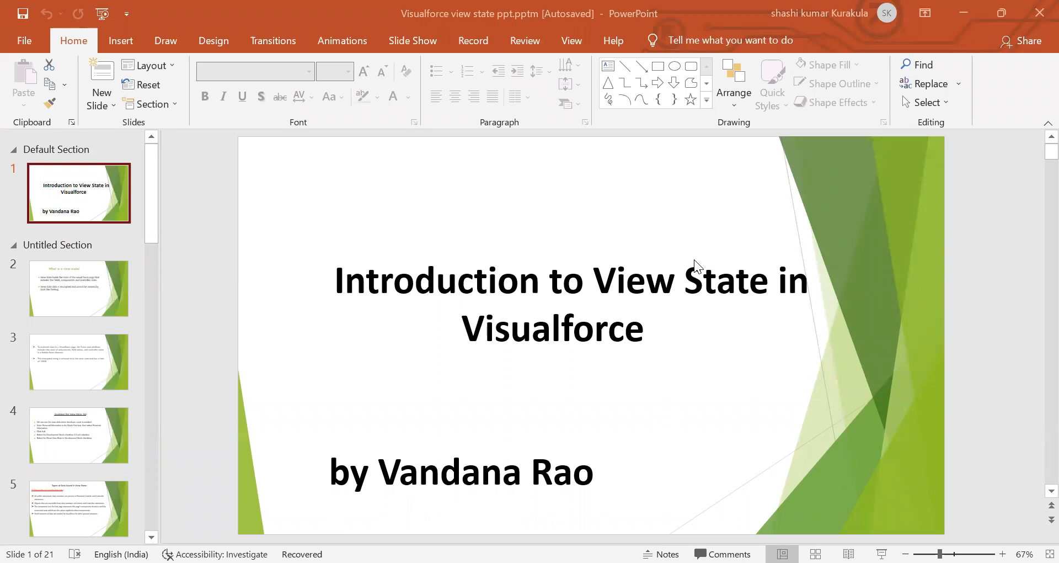
mouse_move(345, 324)
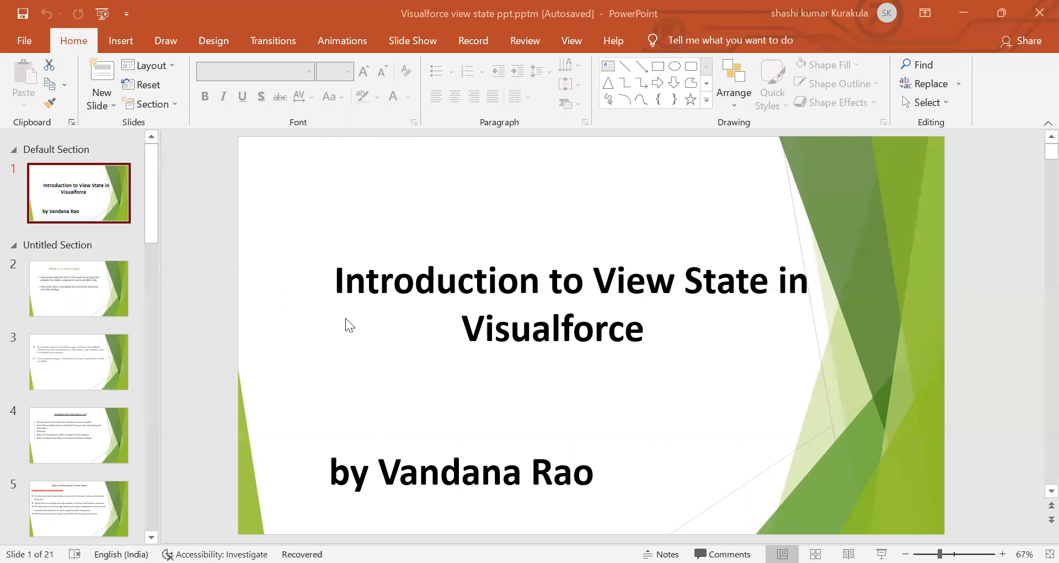
mouse_move(251, 244)
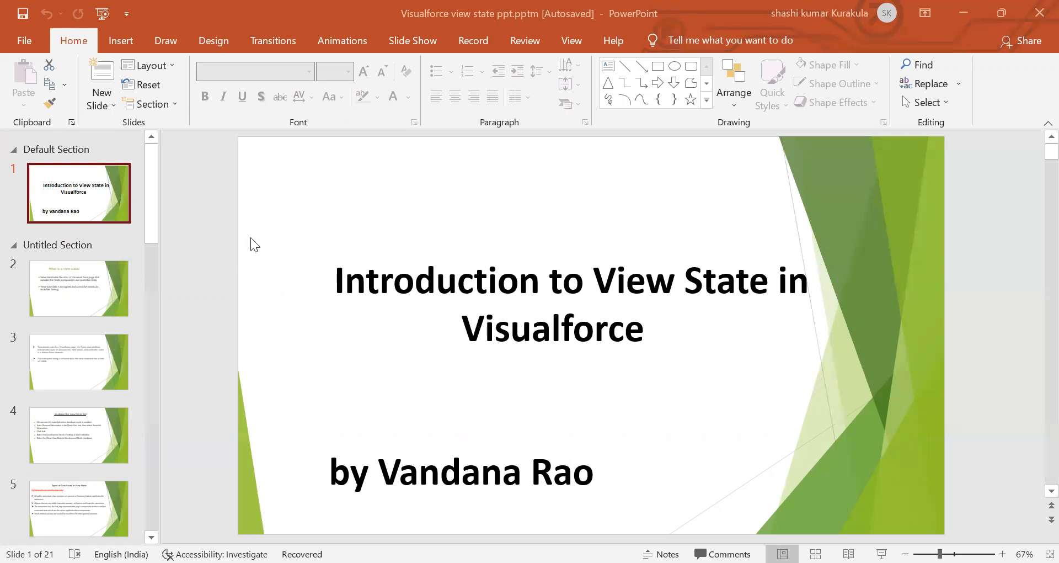
mouse_move(584, 324)
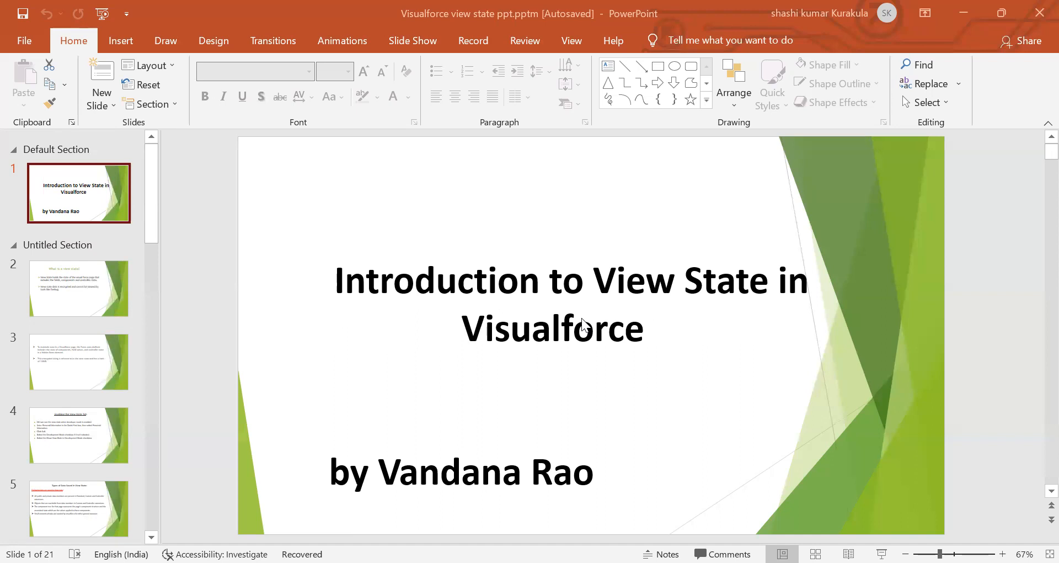
mouse_move(98, 305)
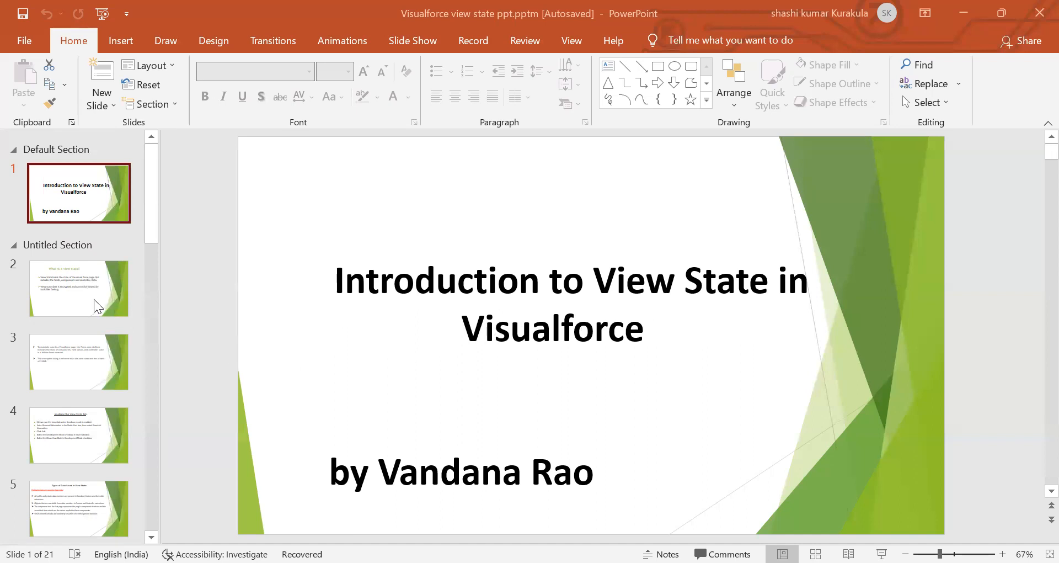
mouse_move(709, 359)
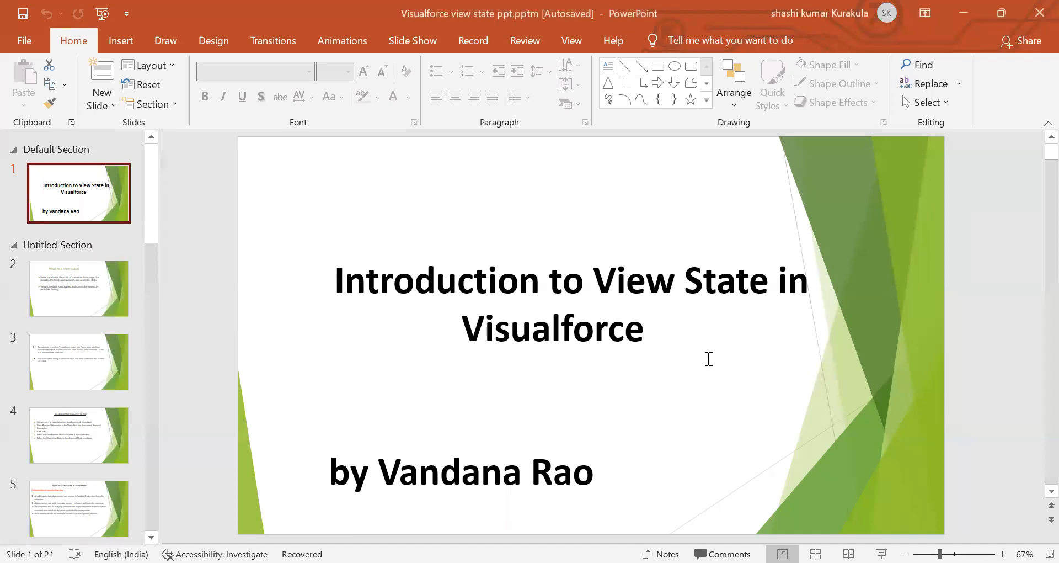
Display slide 2, 'What is a view state?', then move on toward slide 3
left_click(79, 288)
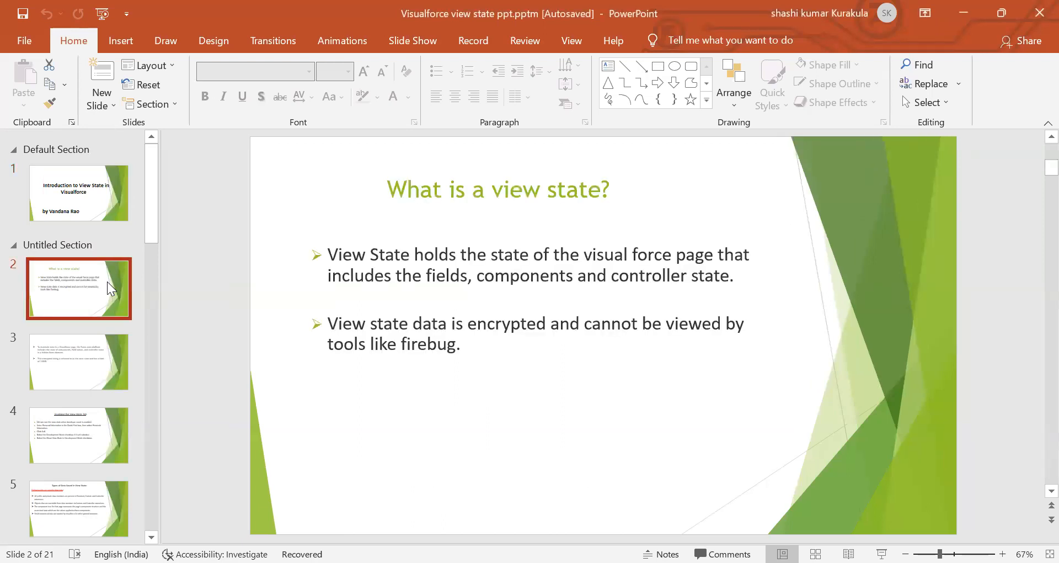
mouse_move(26, 296)
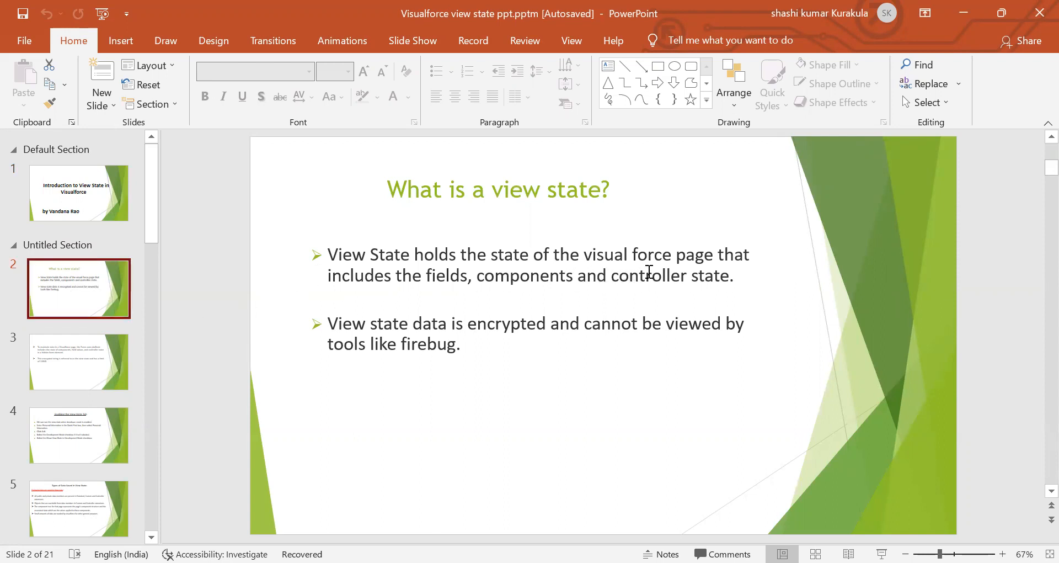
mouse_move(232, 324)
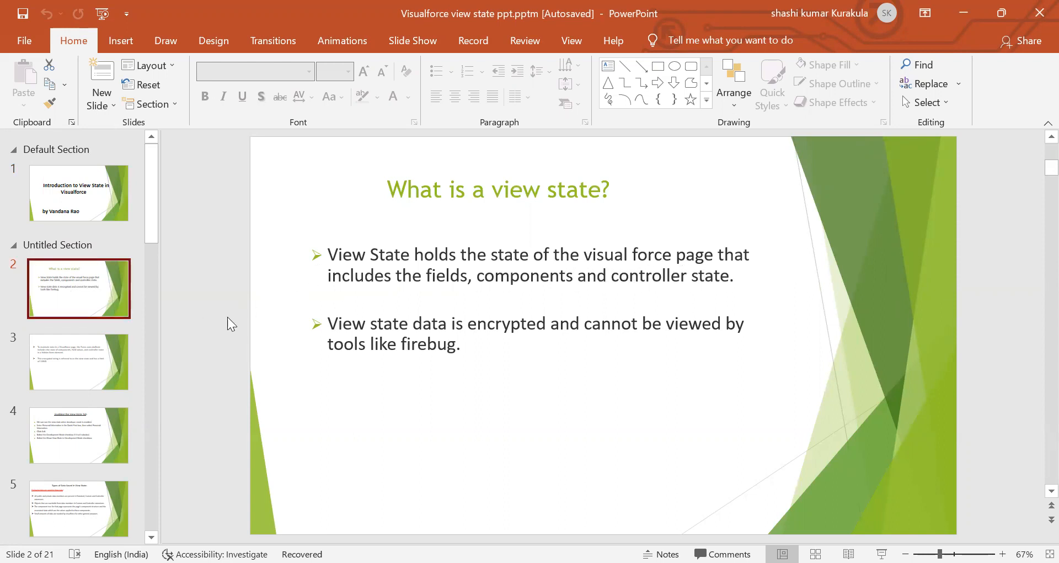
mouse_move(662, 292)
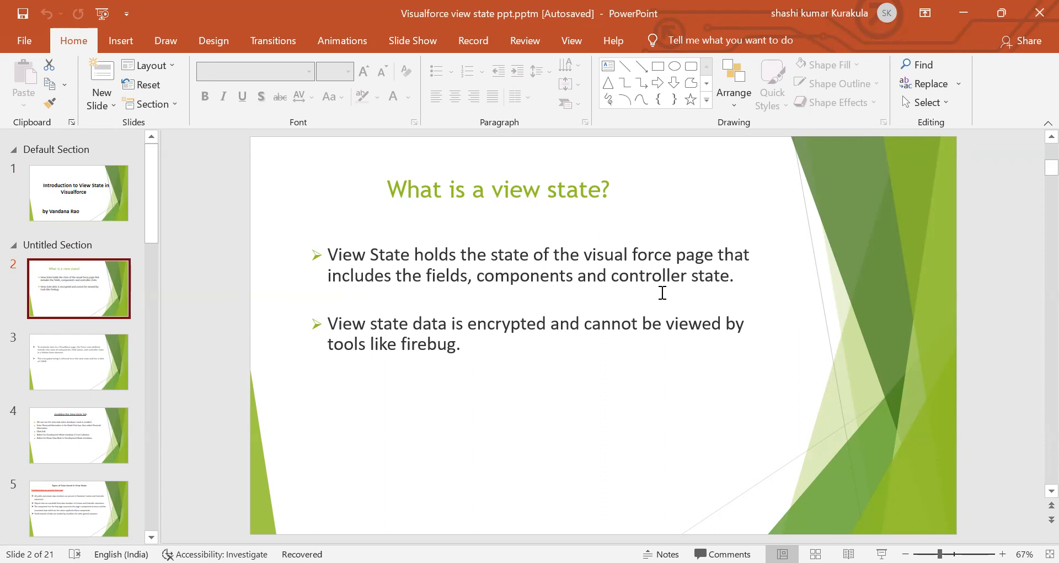
mouse_move(404, 324)
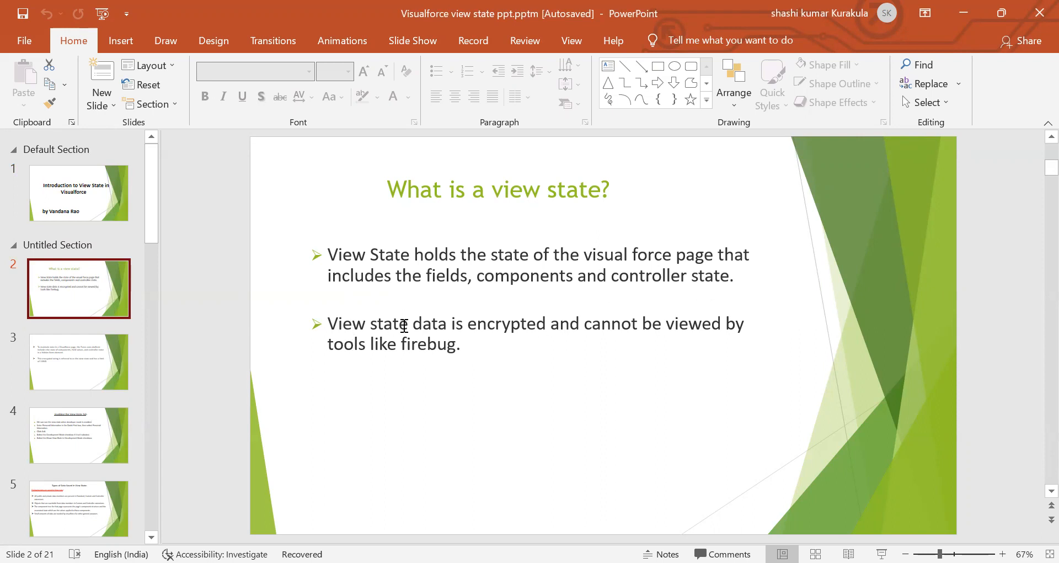
mouse_move(594, 334)
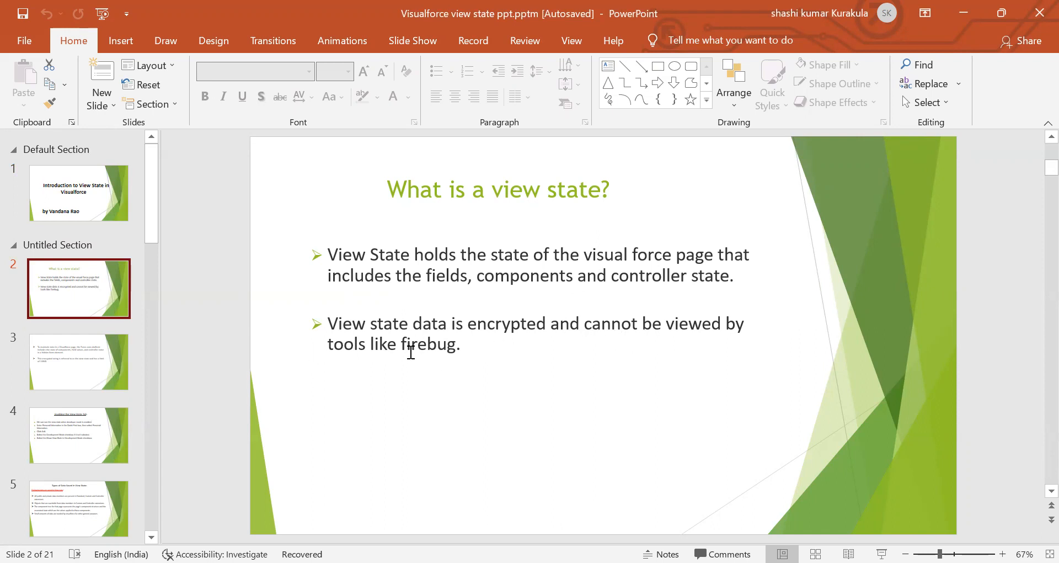
left_click(78, 362)
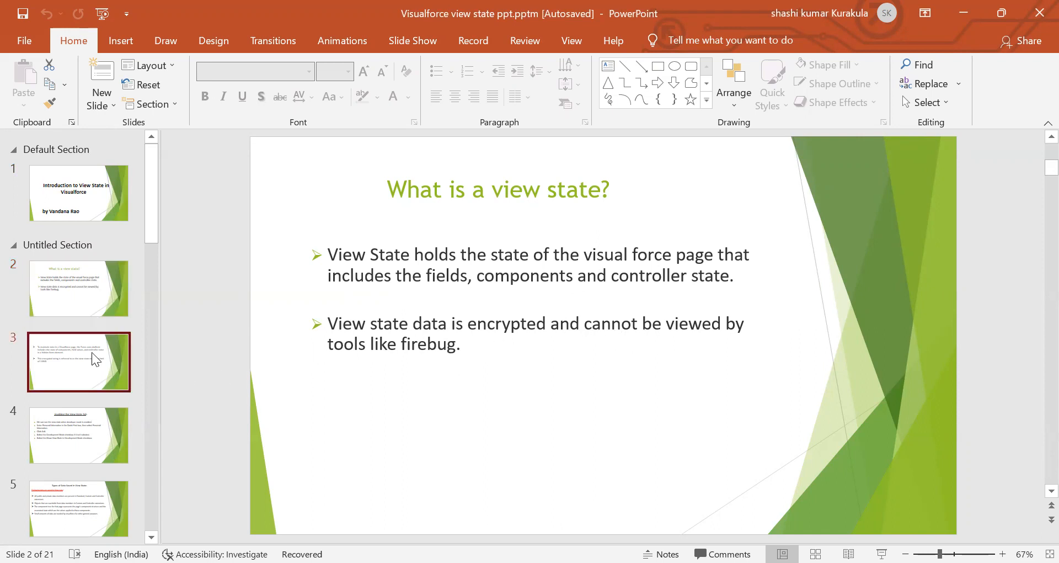
Display slide 3 on the hidden form element and 135KB view state limit
left_click(78, 361)
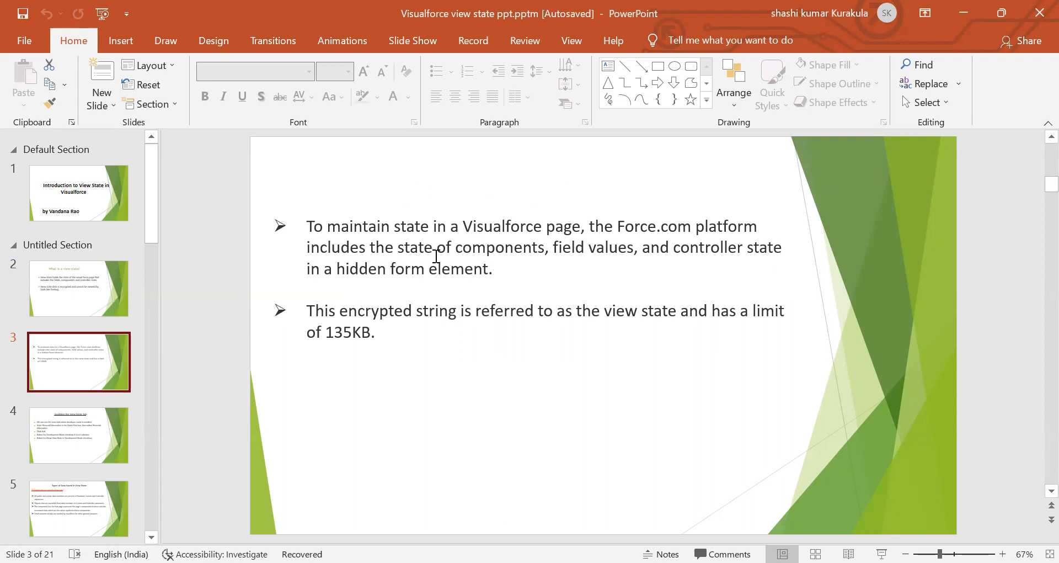
mouse_move(583, 254)
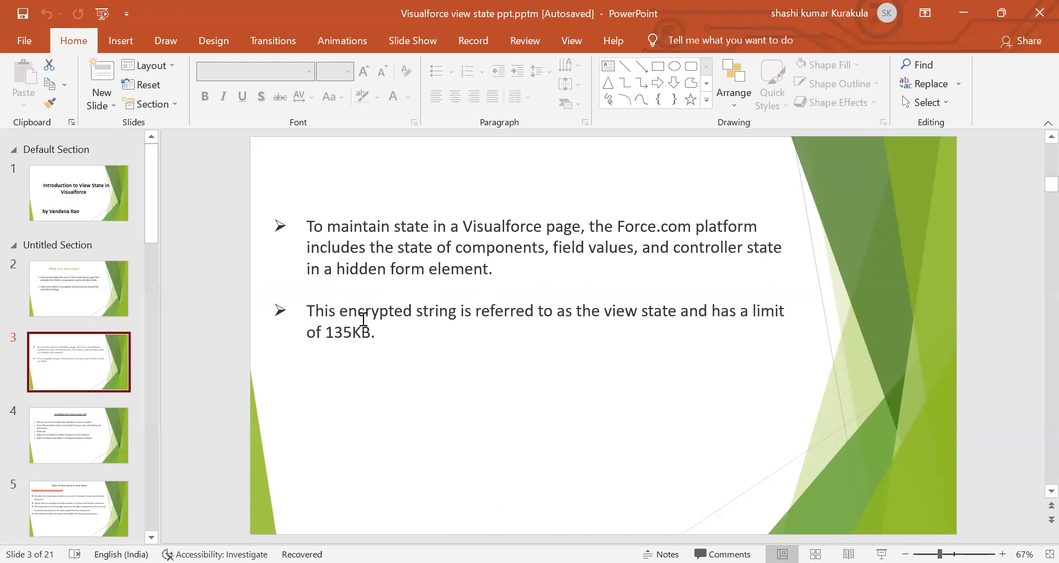
mouse_move(454, 324)
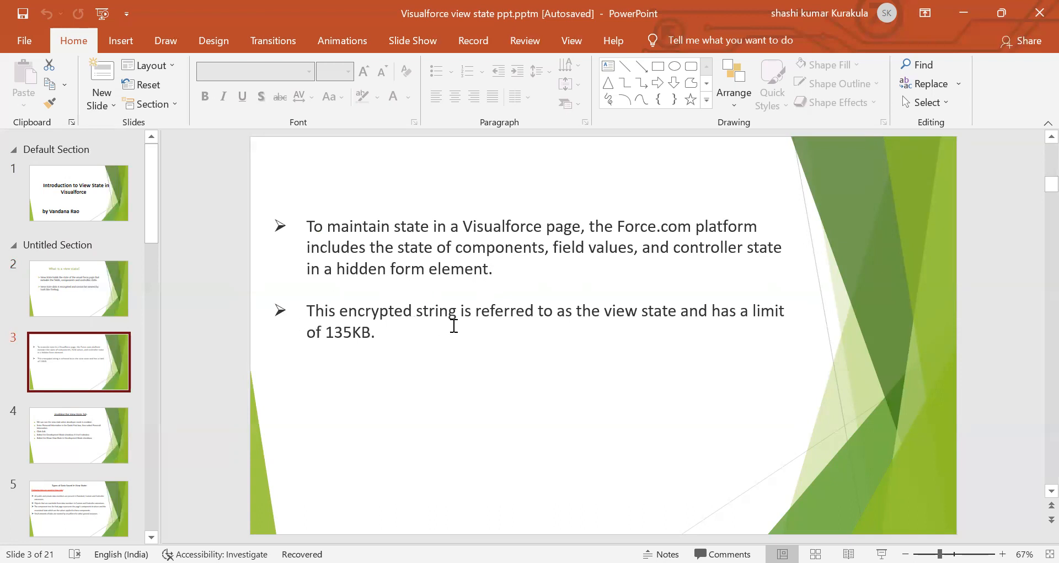
mouse_move(694, 321)
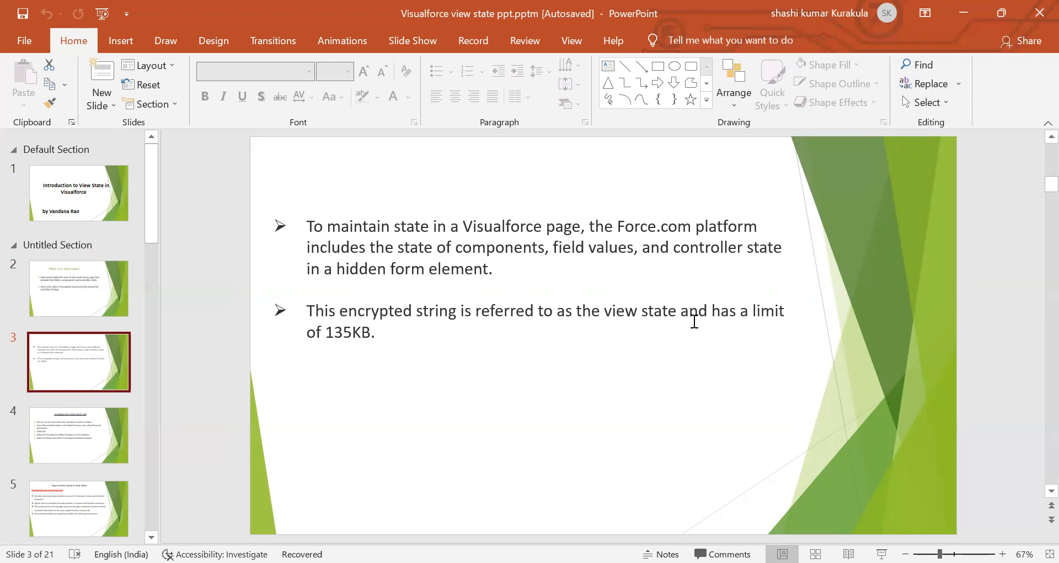
mouse_move(377, 347)
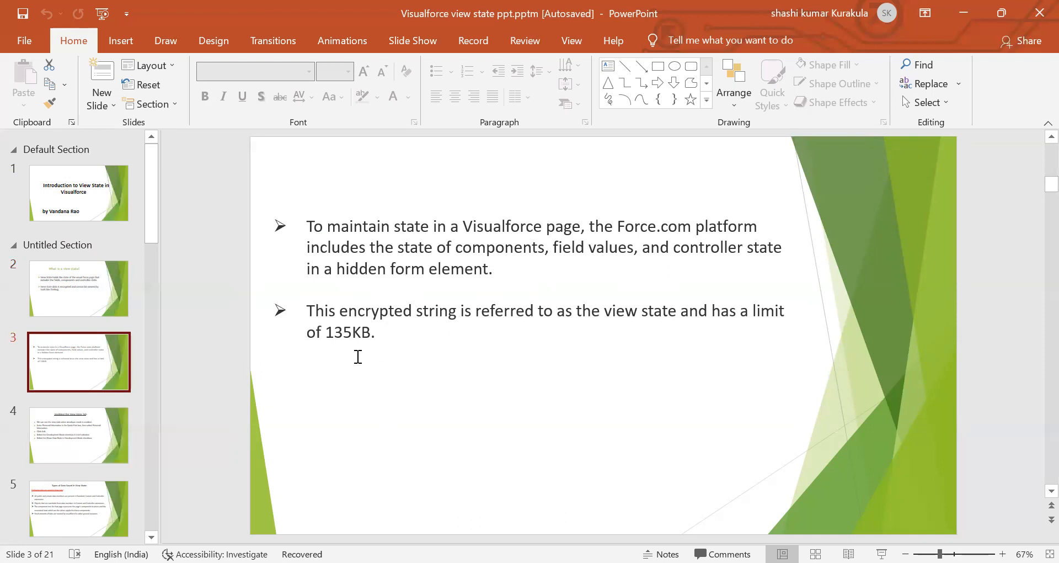
mouse_move(353, 336)
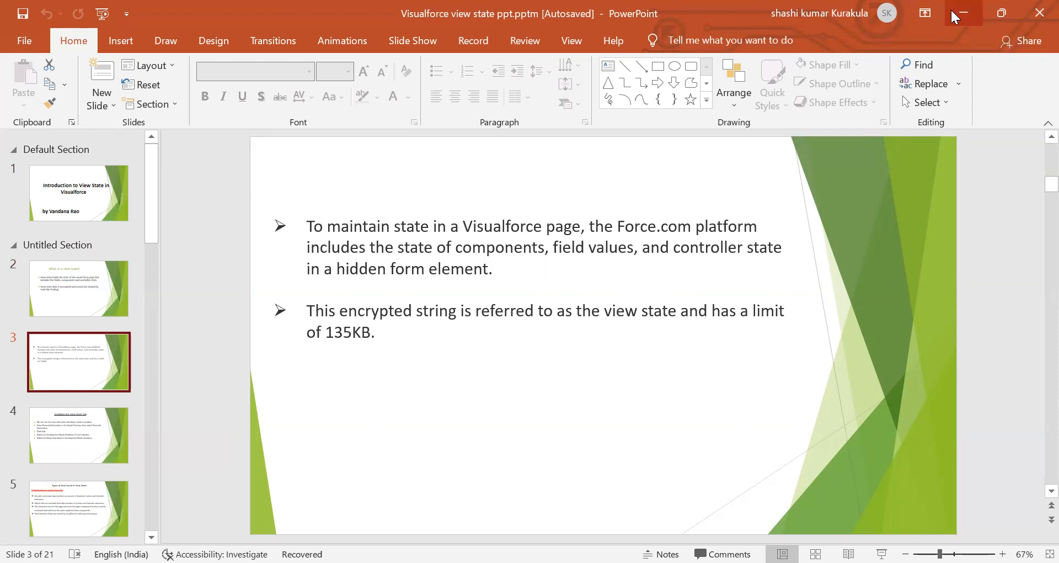
mouse_move(962, 13)
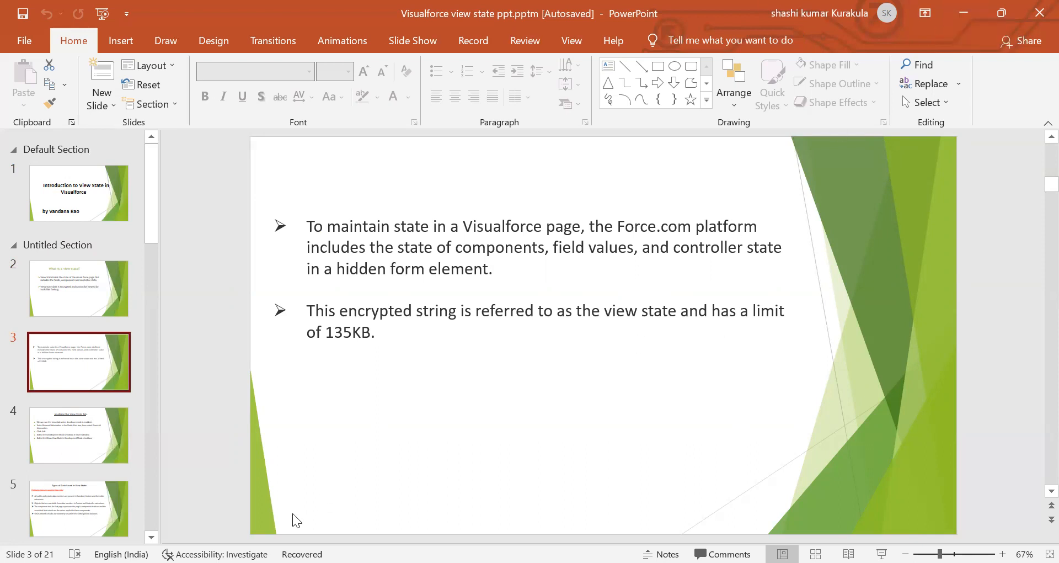
mouse_move(913, 61)
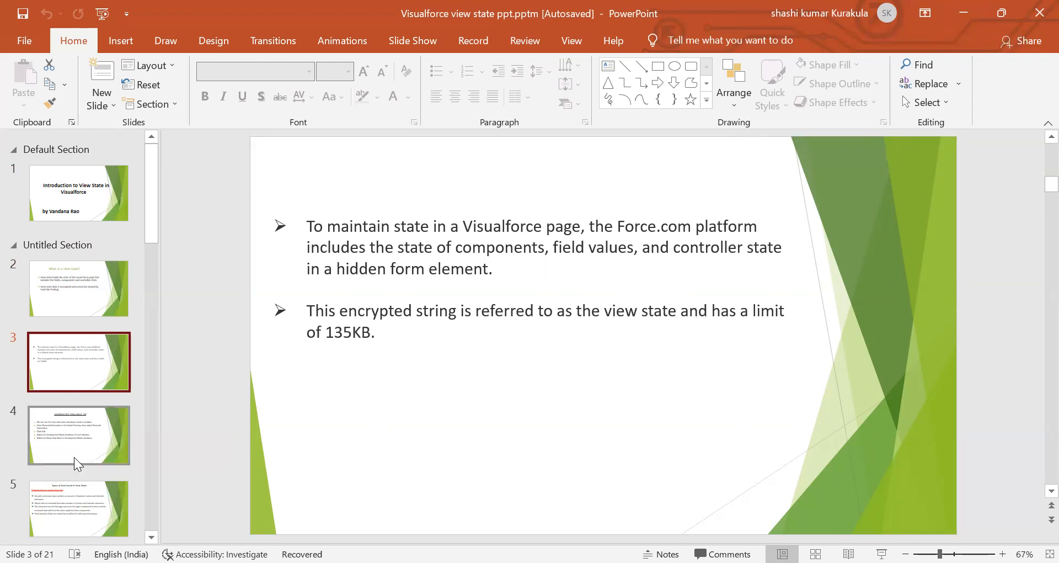
Display slide 4, 'Enabling the View State Tab', then move on toward slide 5
left_click(78, 434)
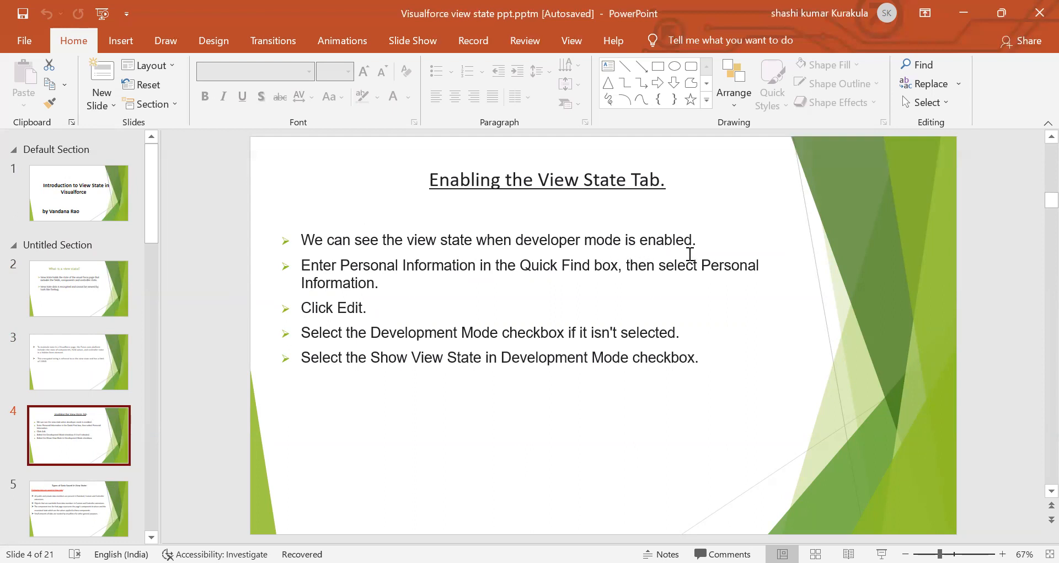
mouse_move(491, 281)
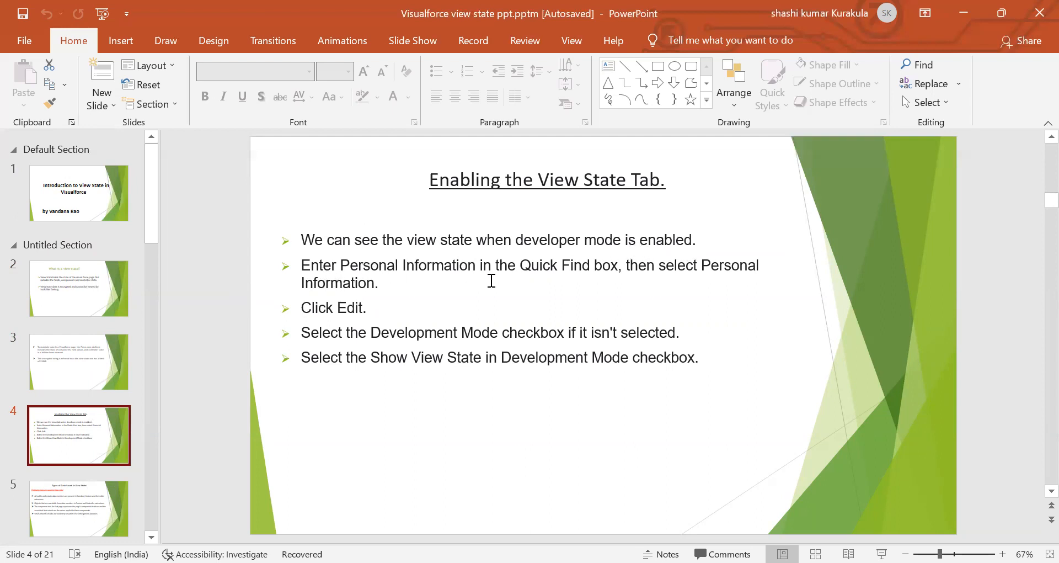
mouse_move(621, 278)
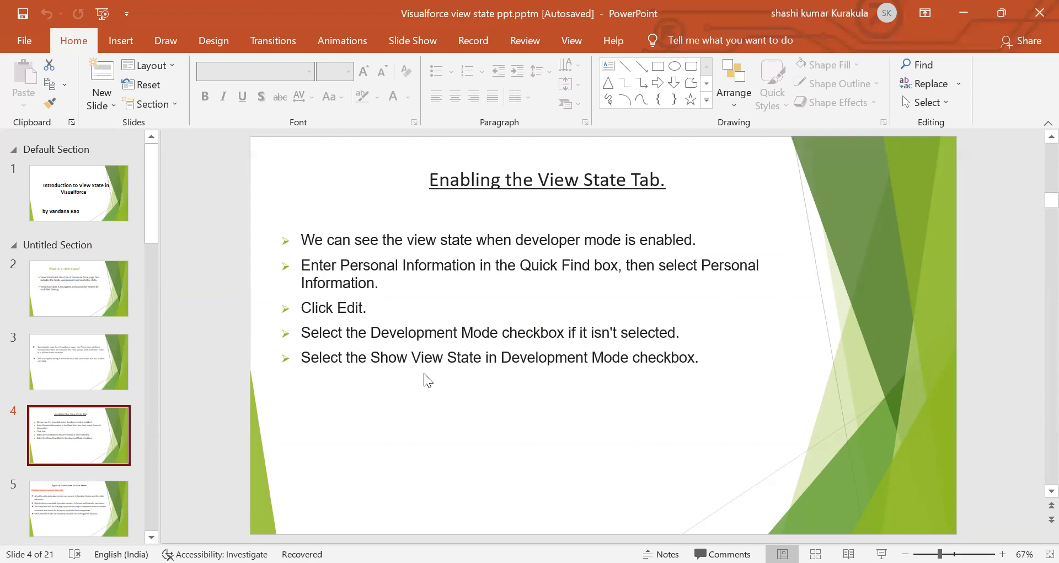
mouse_move(659, 376)
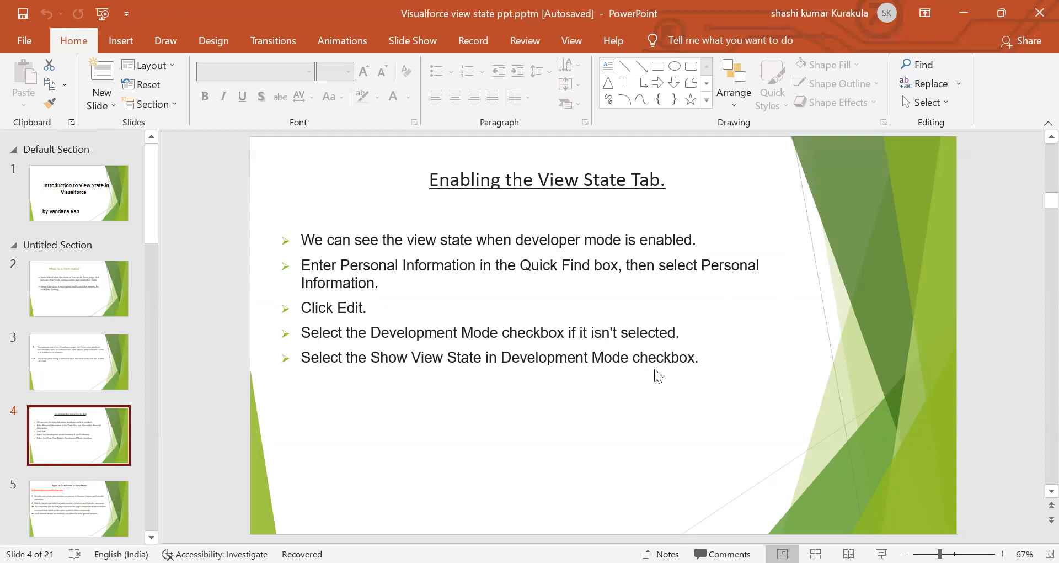
left_click(78, 509)
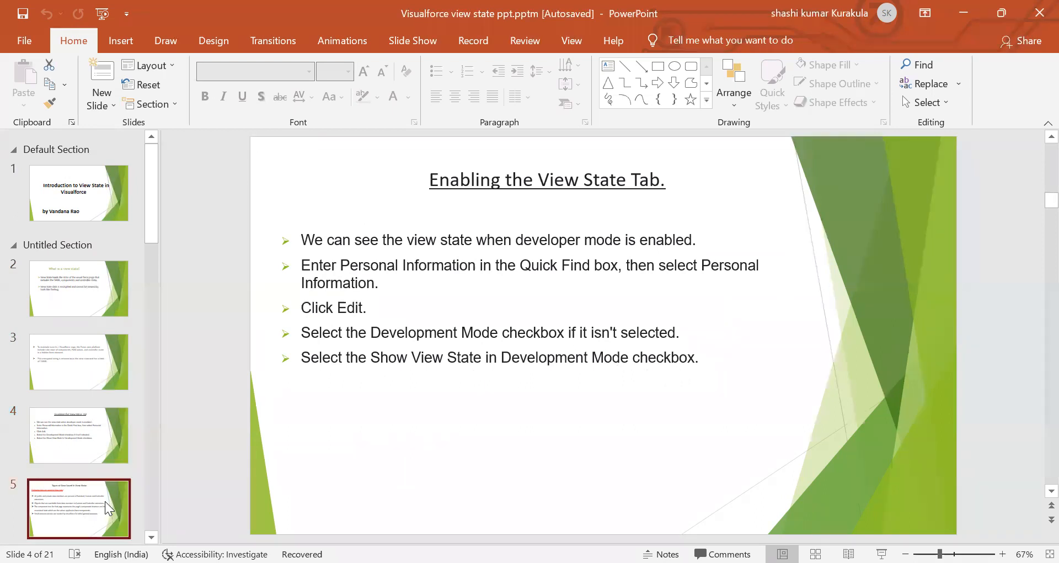
left_click(79, 508)
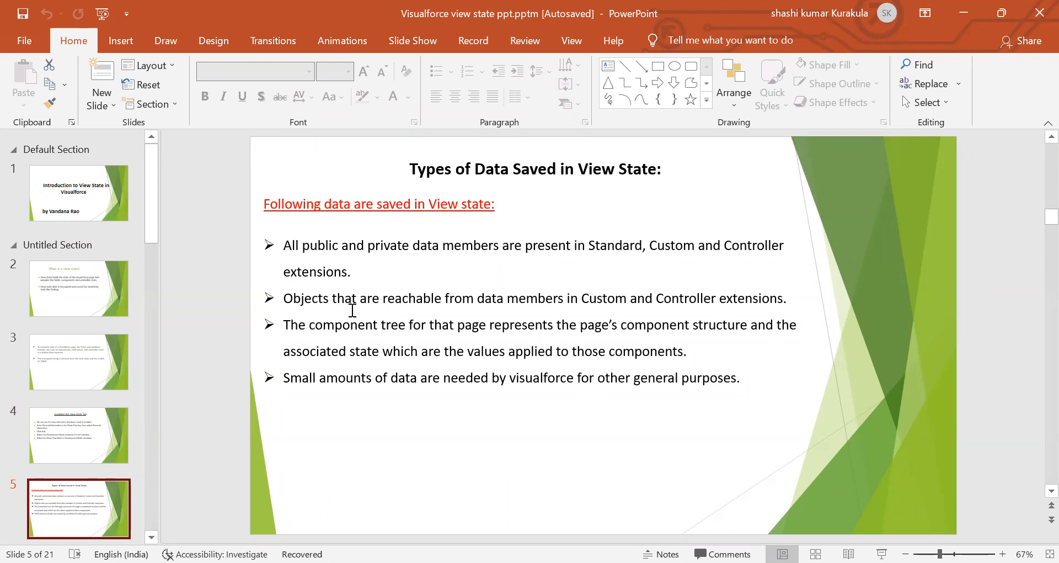
mouse_move(491, 311)
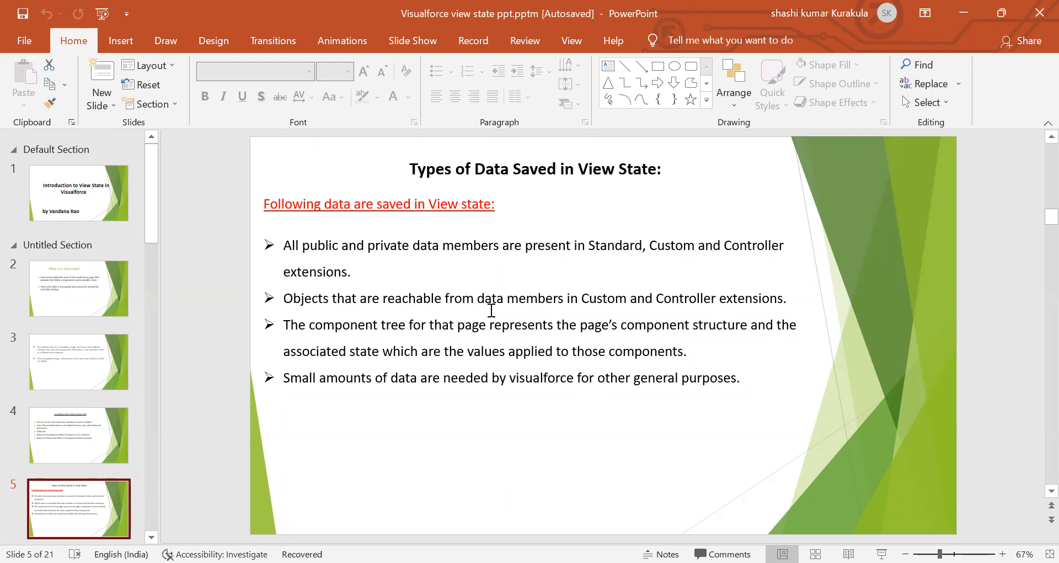
mouse_move(688, 308)
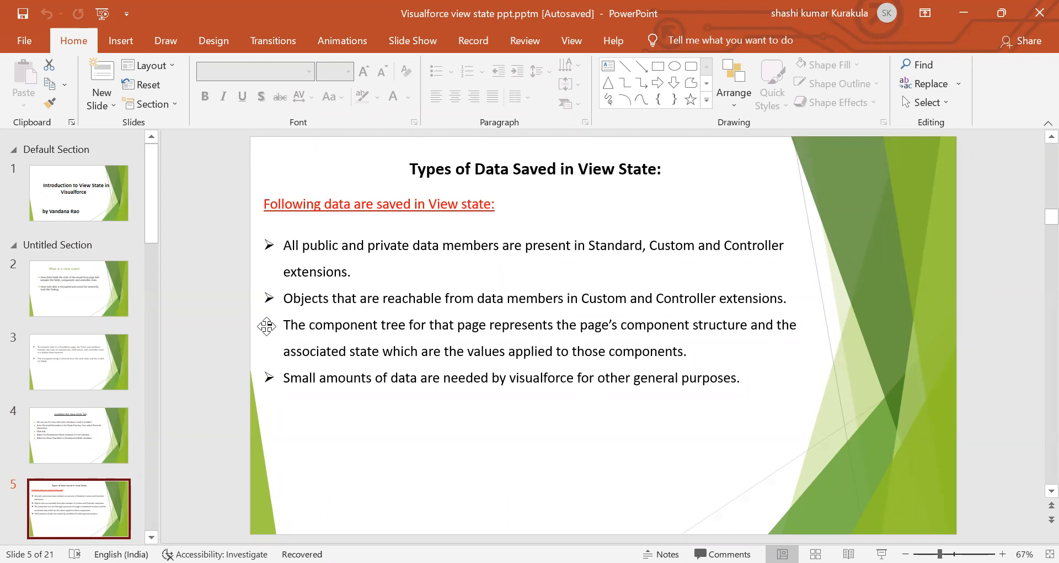
mouse_move(466, 333)
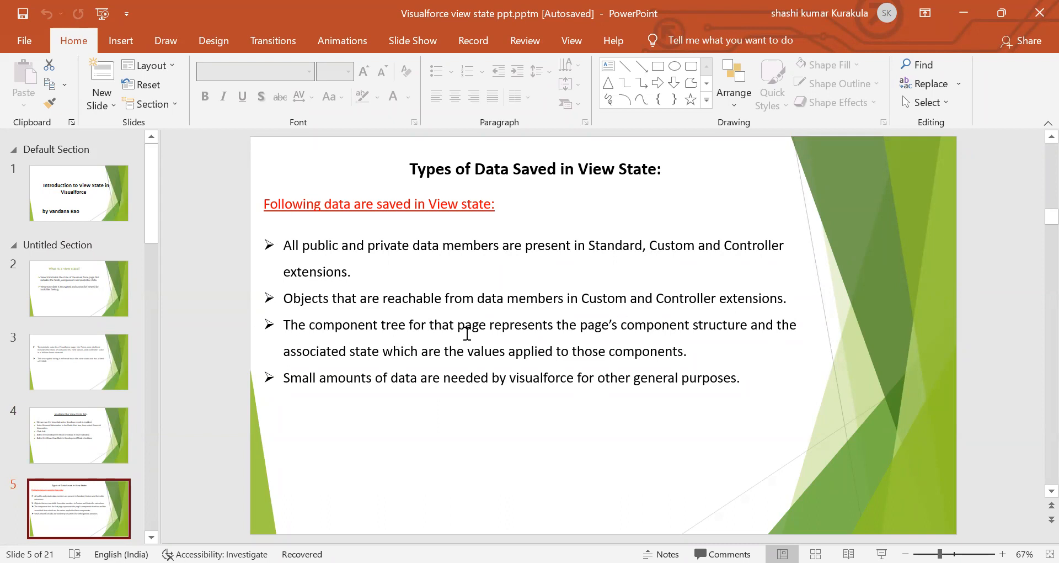
mouse_move(654, 335)
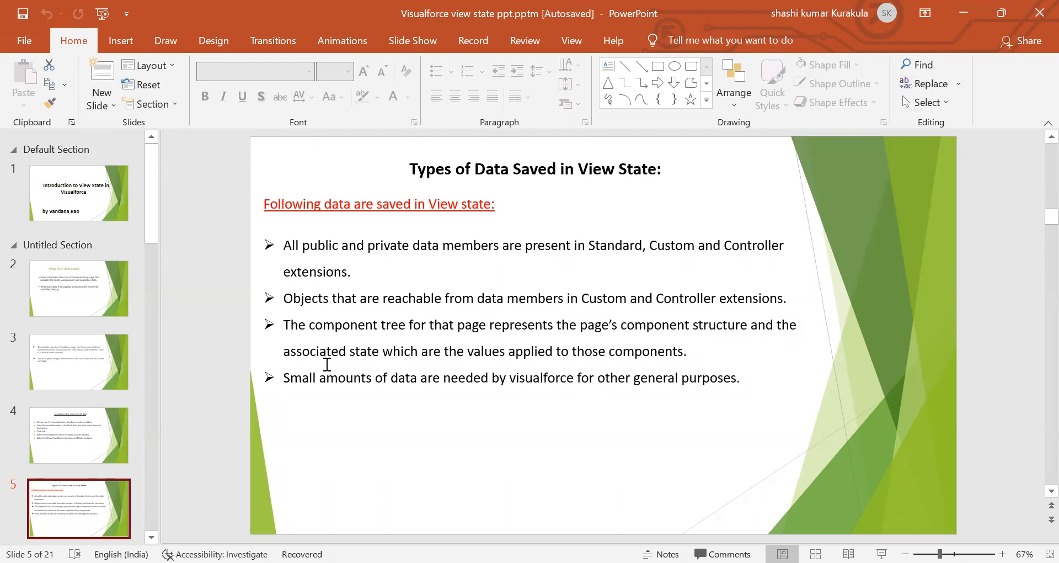
mouse_move(475, 365)
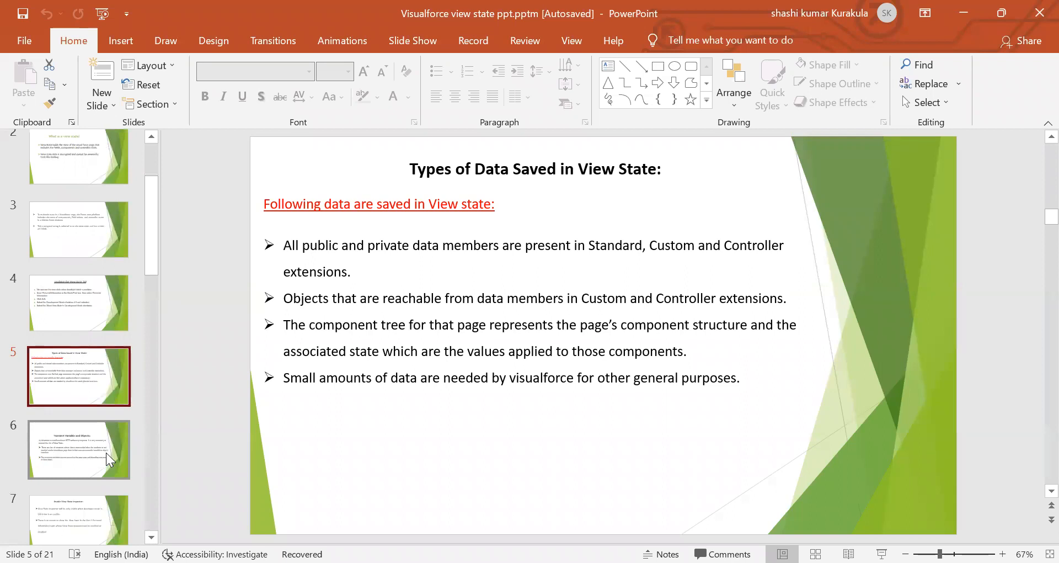
Display slide 6, 'Transient Variable and Objects', briefly glancing at the Visualforce page code slide
left_click(78, 449)
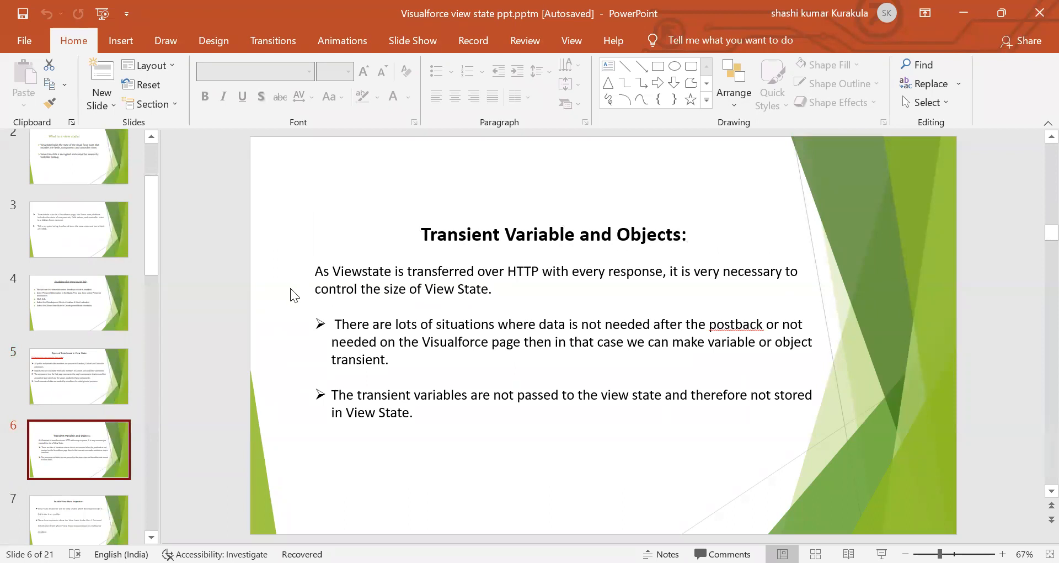
mouse_move(438, 275)
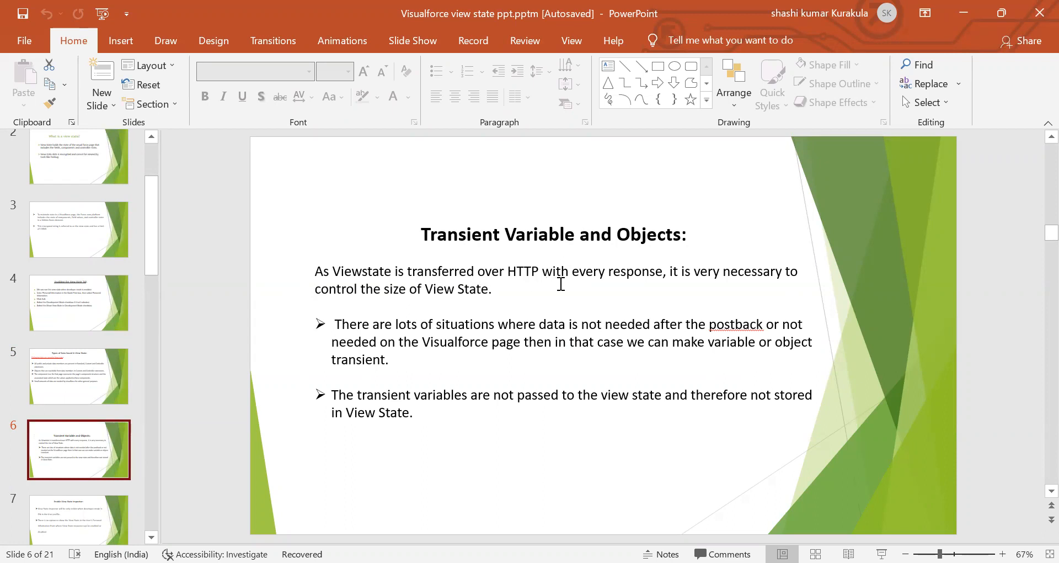
mouse_move(718, 283)
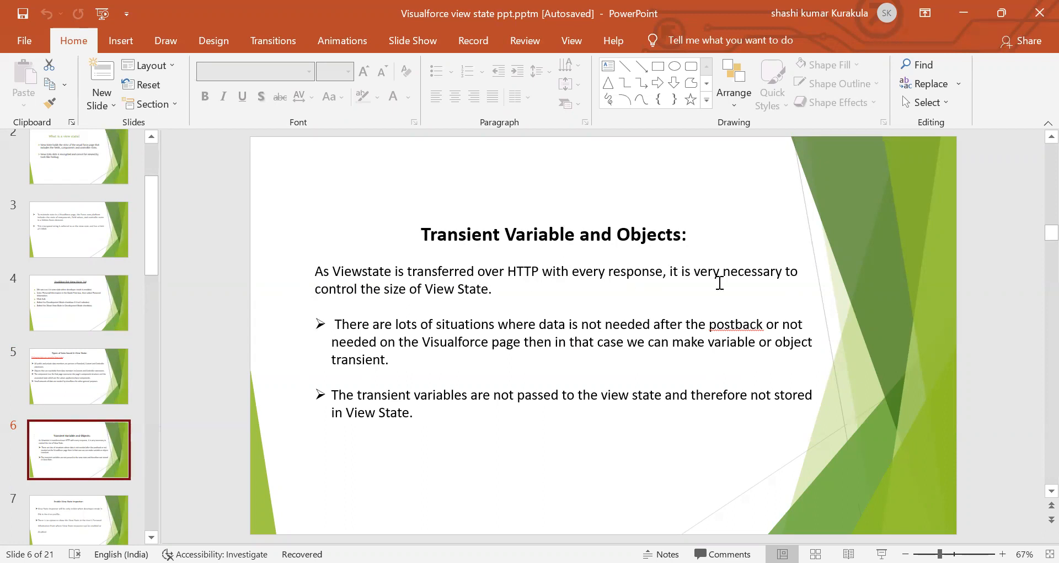
mouse_move(378, 299)
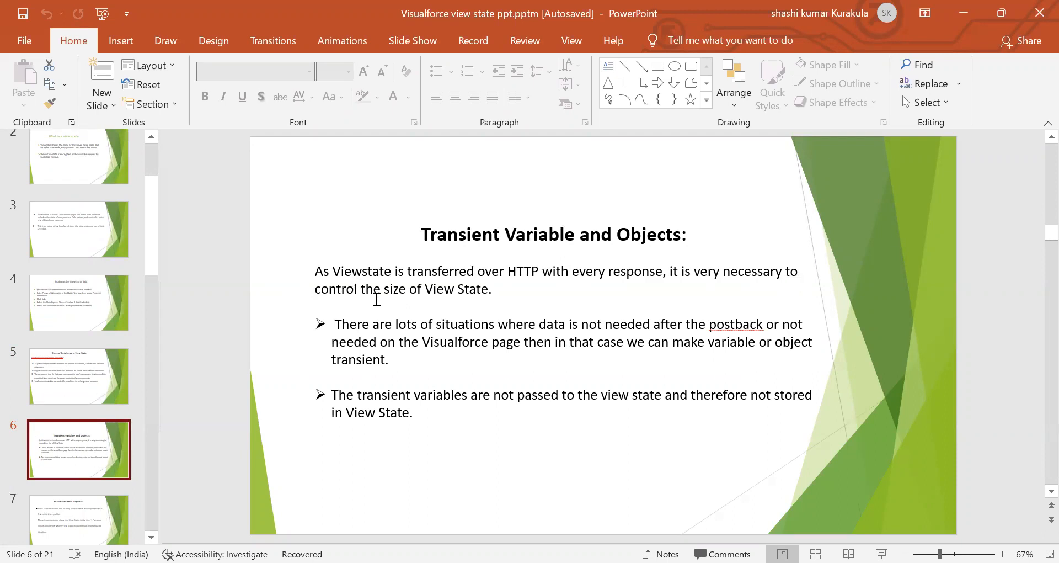
mouse_move(325, 339)
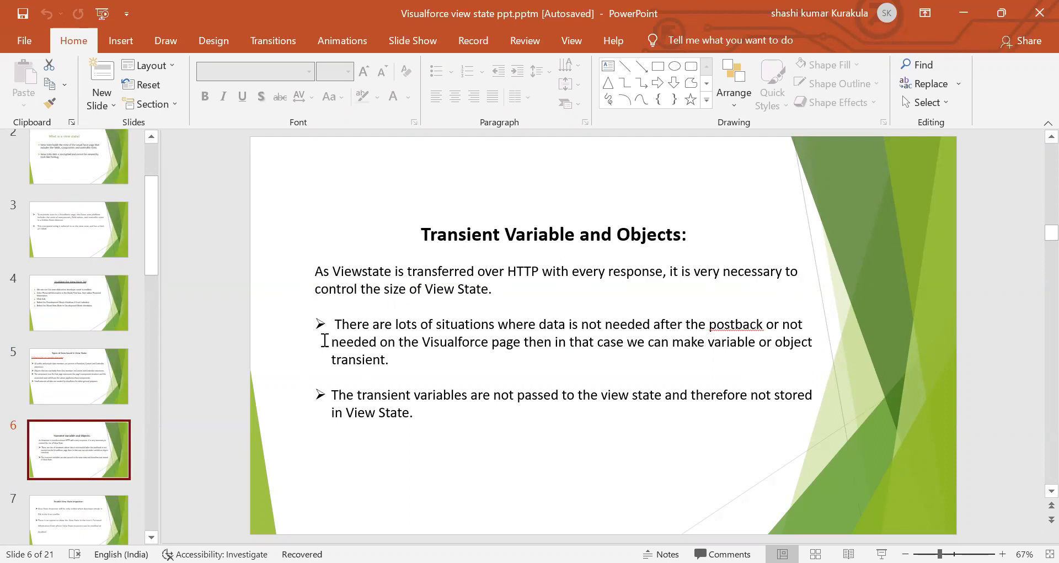
mouse_move(614, 339)
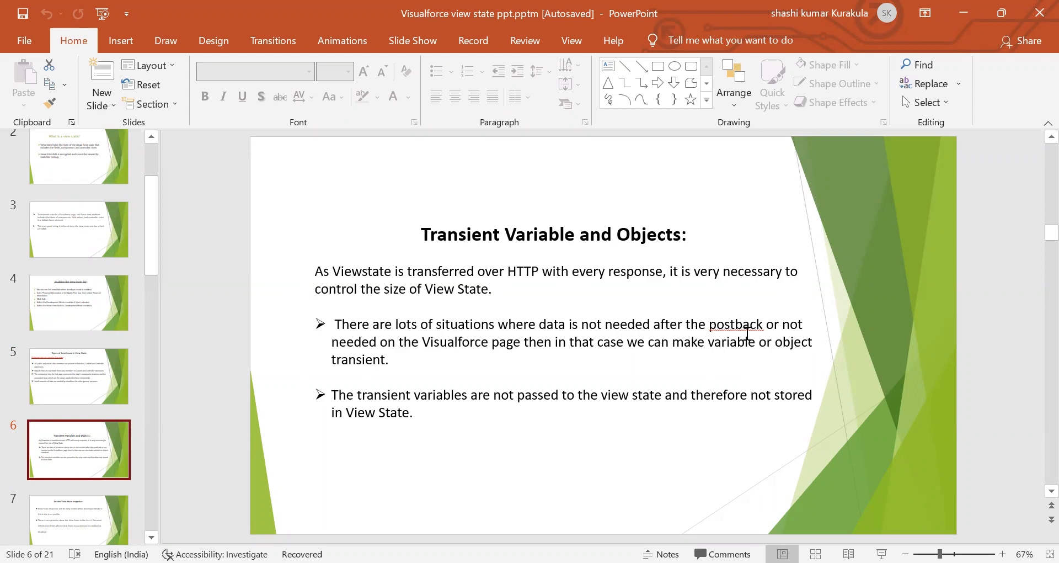
mouse_move(466, 346)
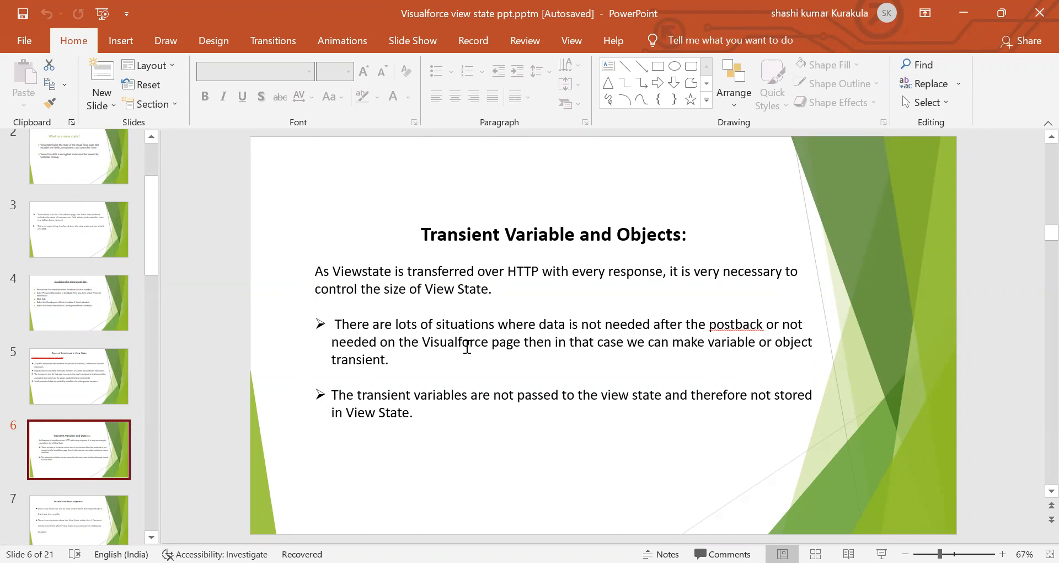
mouse_move(580, 360)
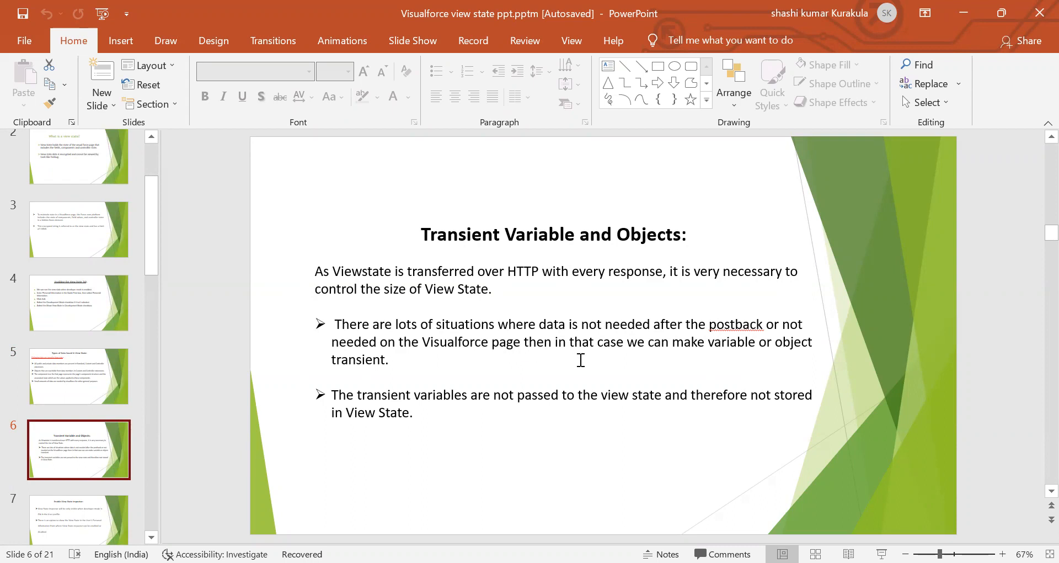
mouse_move(713, 356)
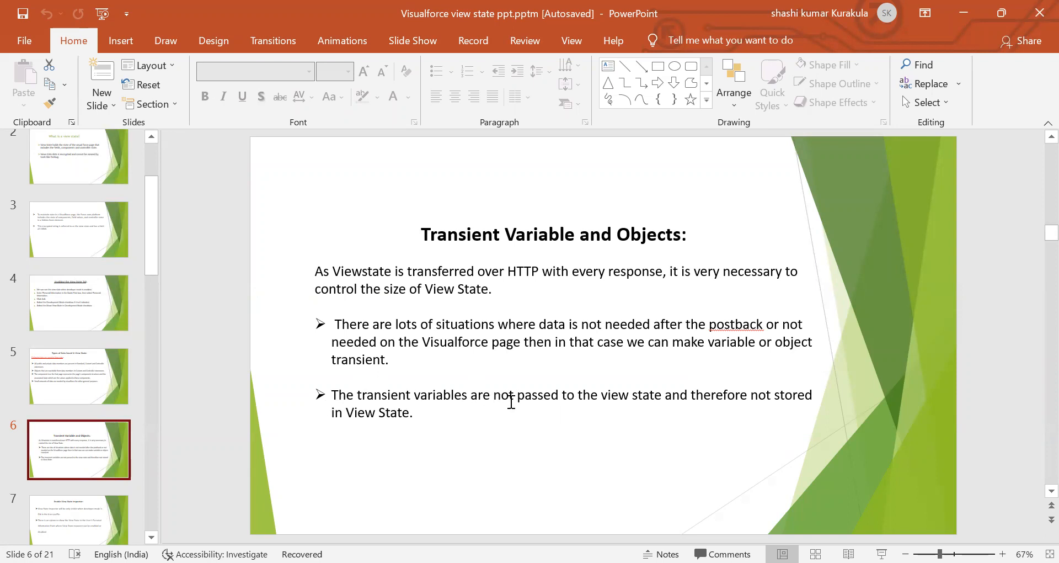
mouse_move(665, 409)
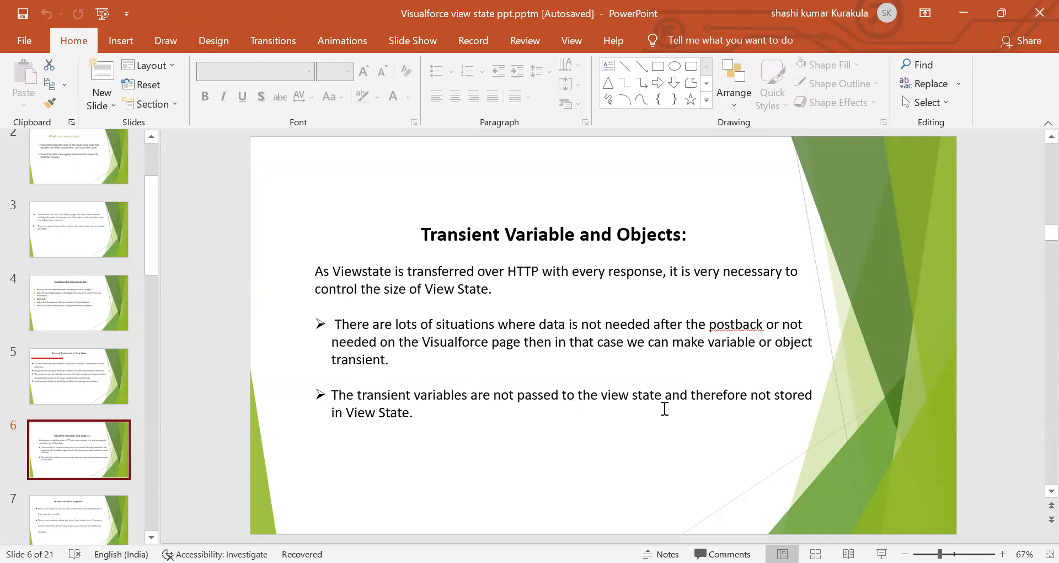
mouse_move(664, 437)
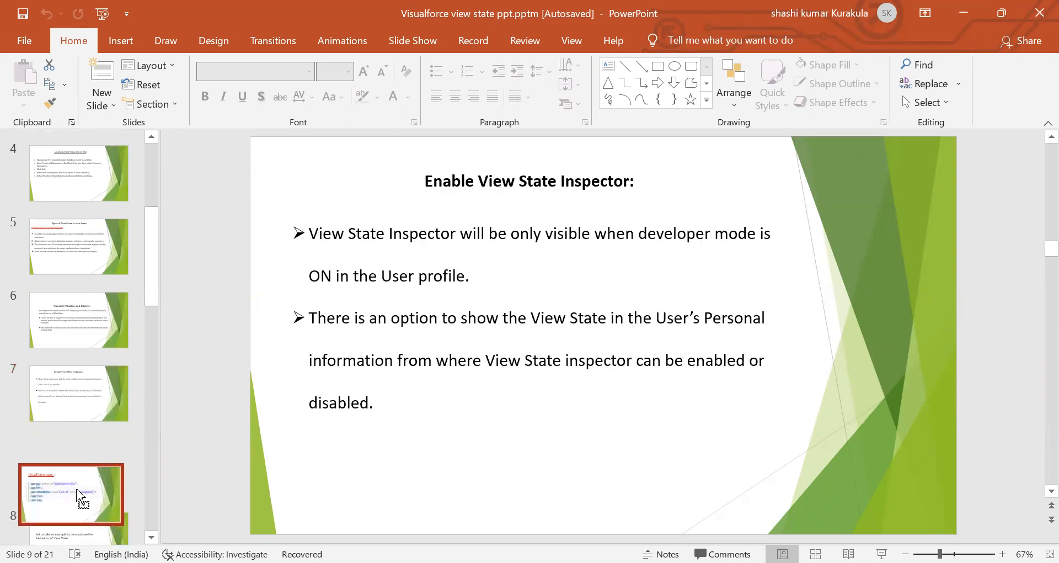
scroll("down", 3)
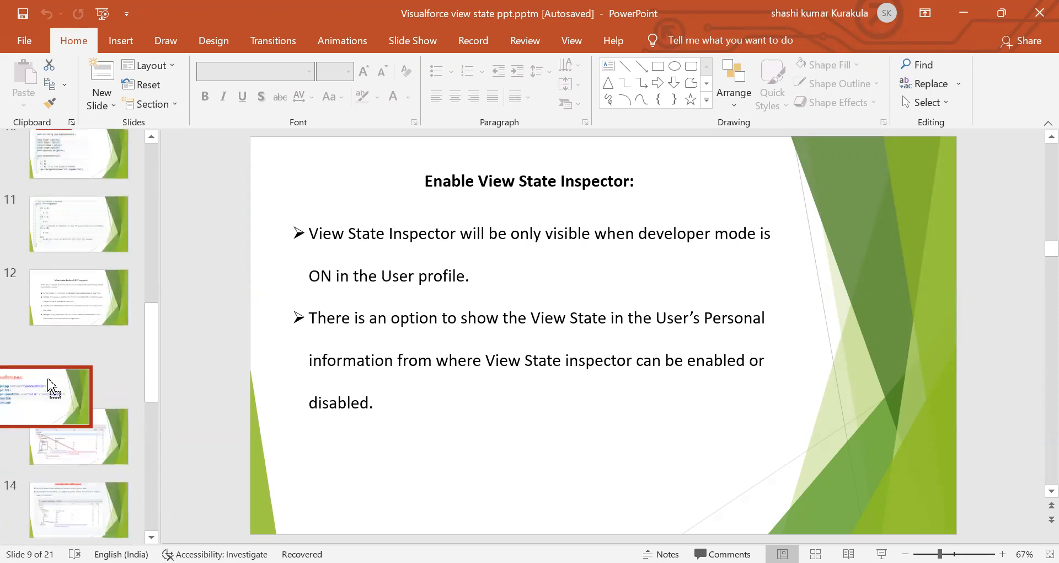
left_click(78, 215)
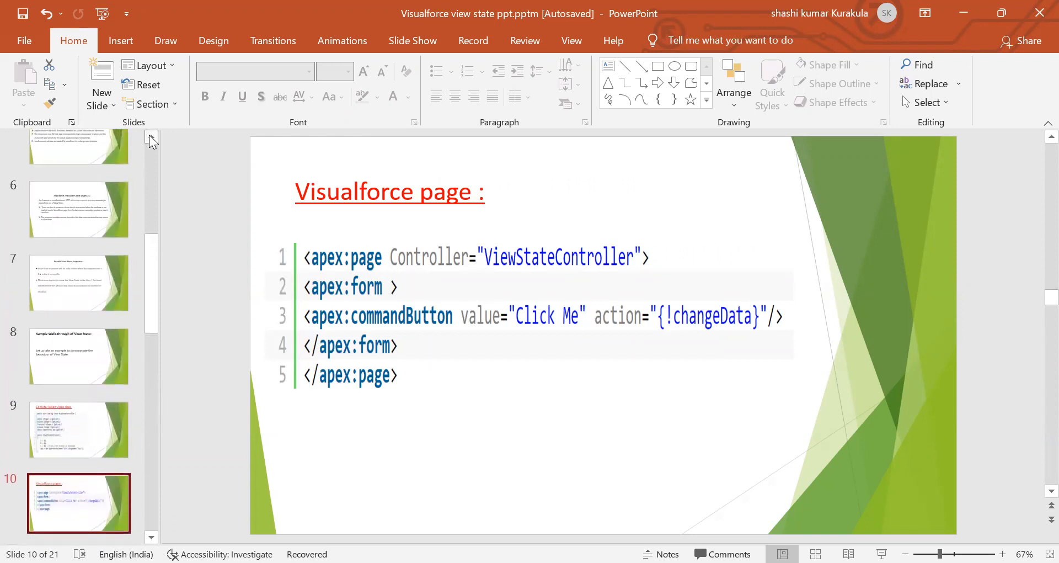
left_click(79, 210)
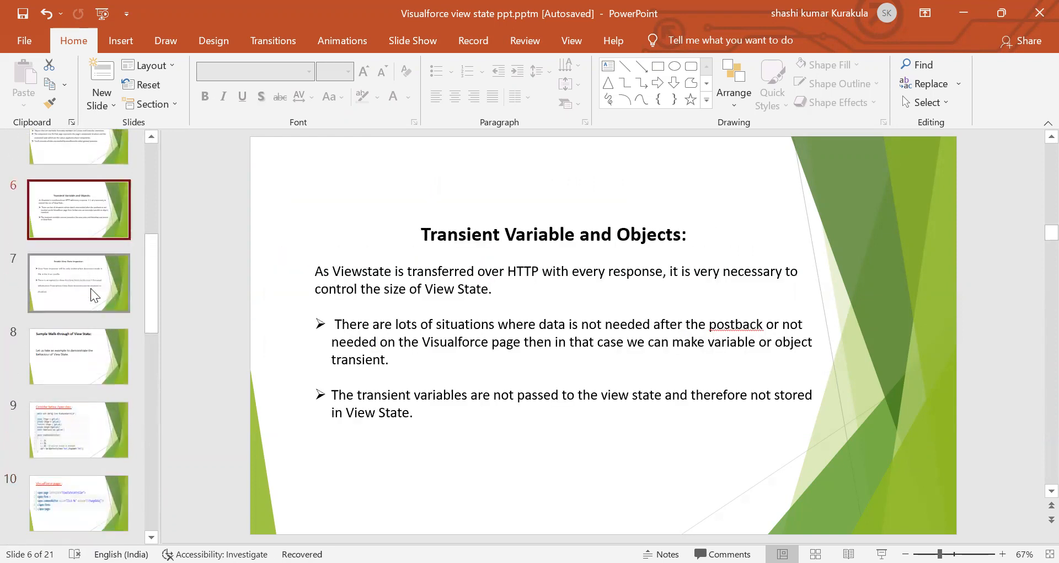
Display slide 7, 'Enable View State Inspector'
left_click(79, 283)
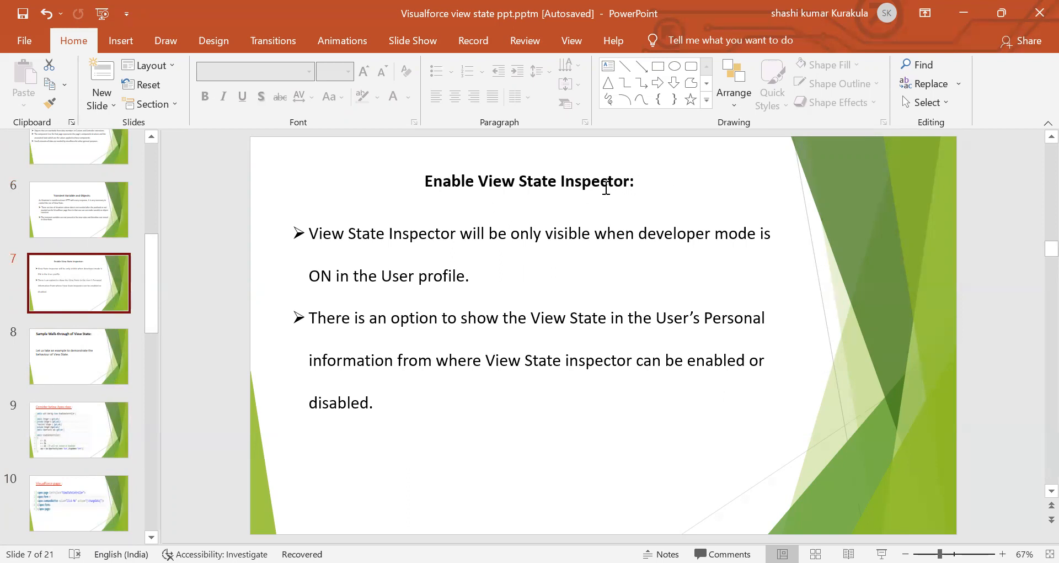
mouse_move(471, 247)
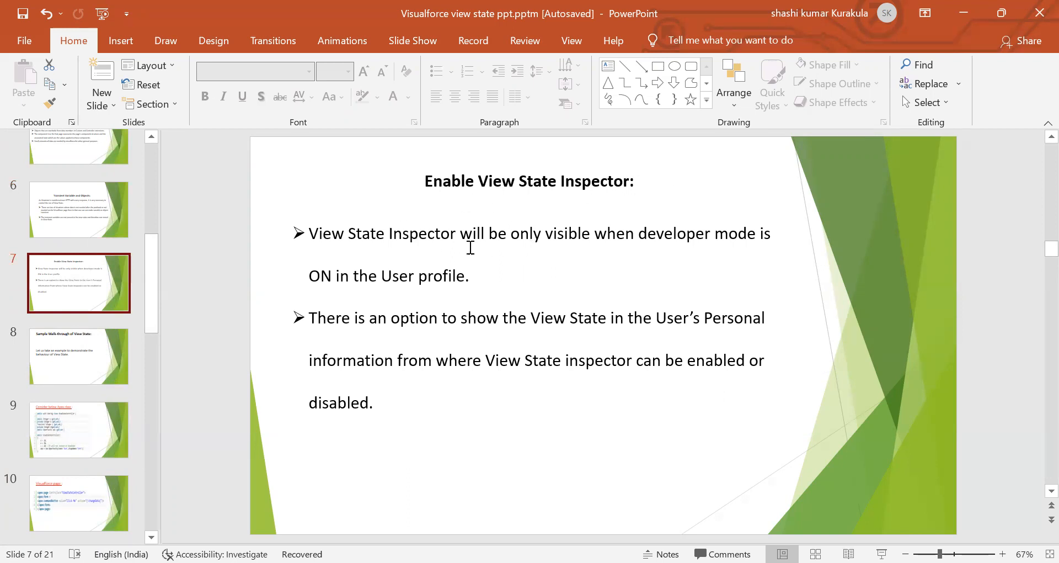
mouse_move(748, 248)
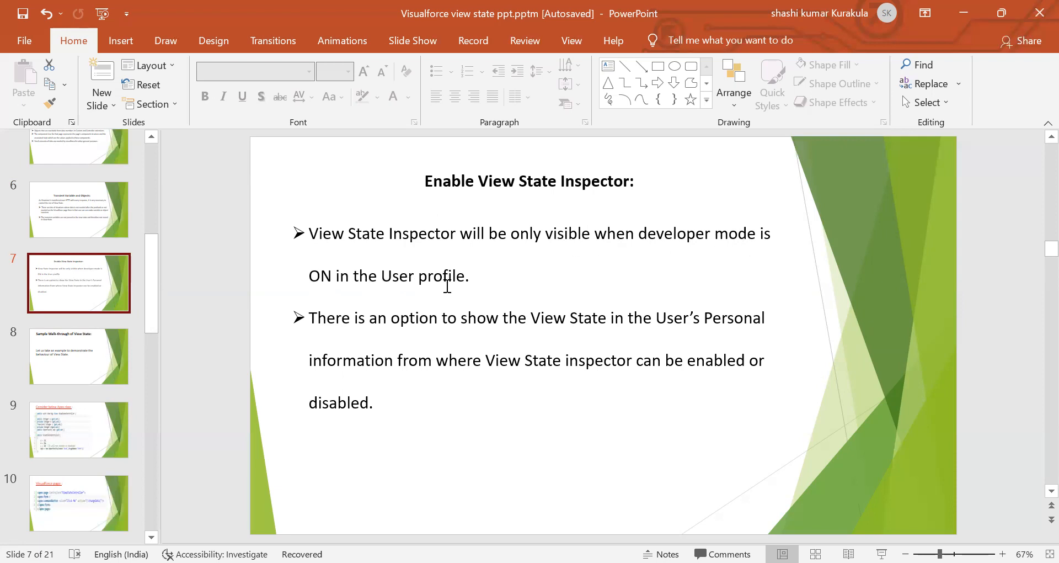
mouse_move(410, 334)
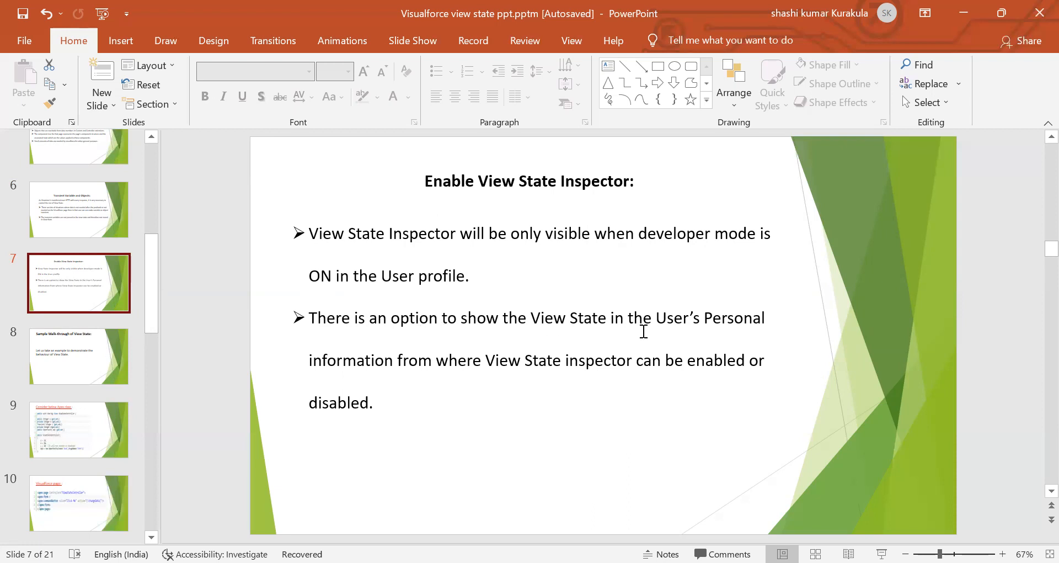
mouse_move(448, 374)
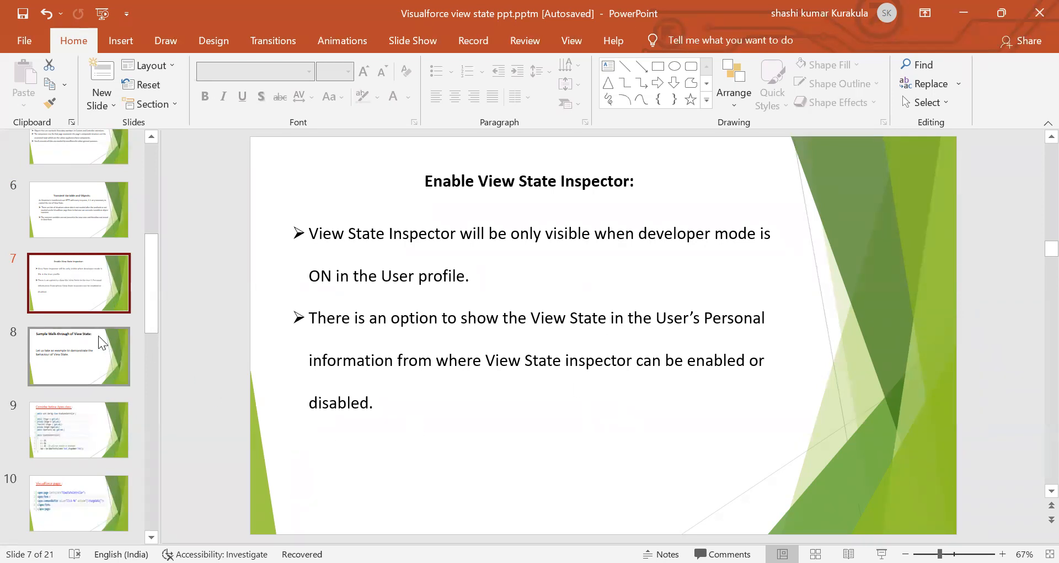
Display slide 8, 'Sample Walk-through of View State'
left_click(79, 356)
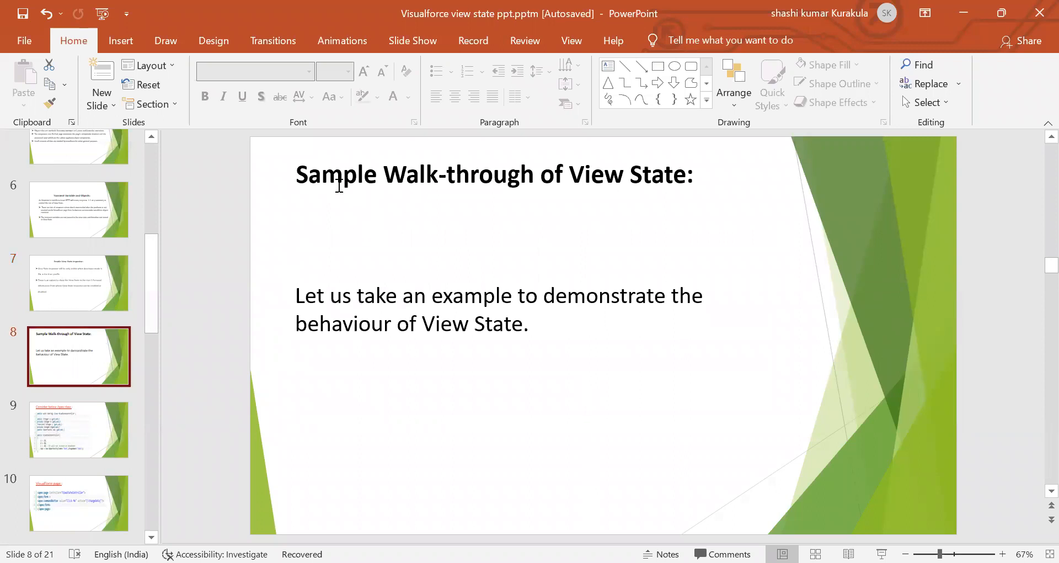
mouse_move(642, 312)
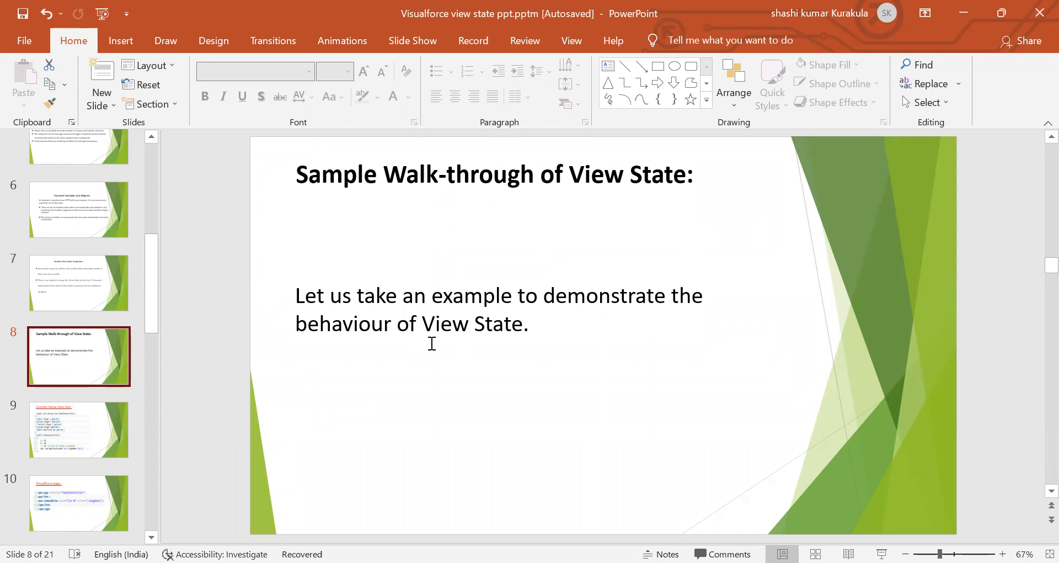
mouse_move(98, 421)
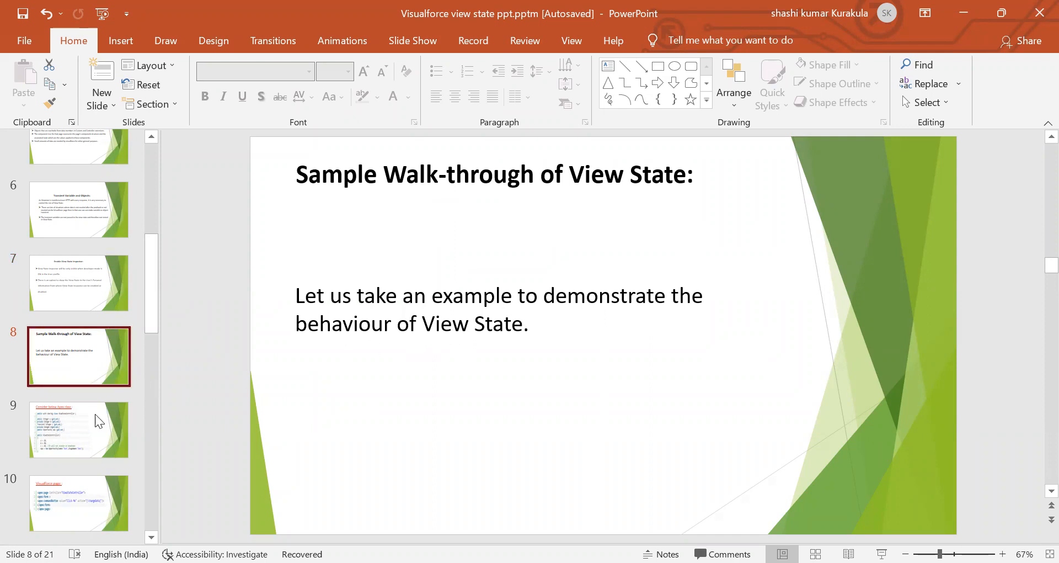
left_click(78, 430)
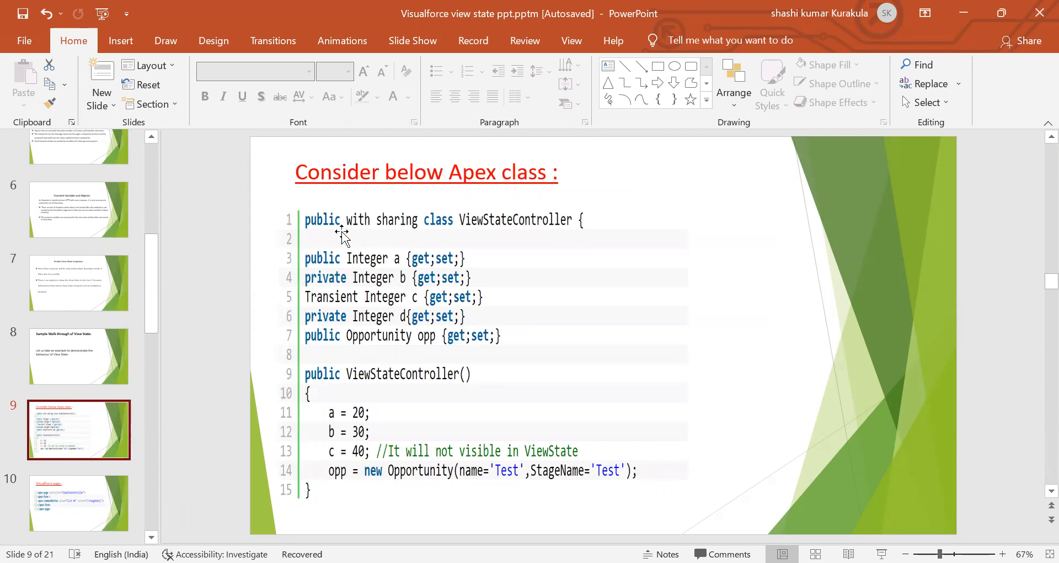
mouse_move(525, 243)
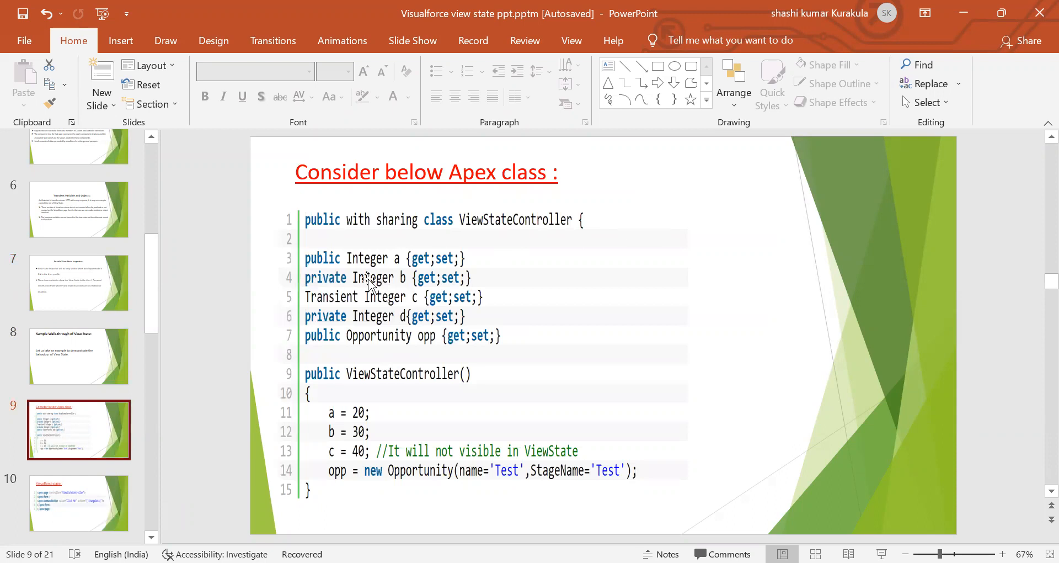
mouse_move(537, 257)
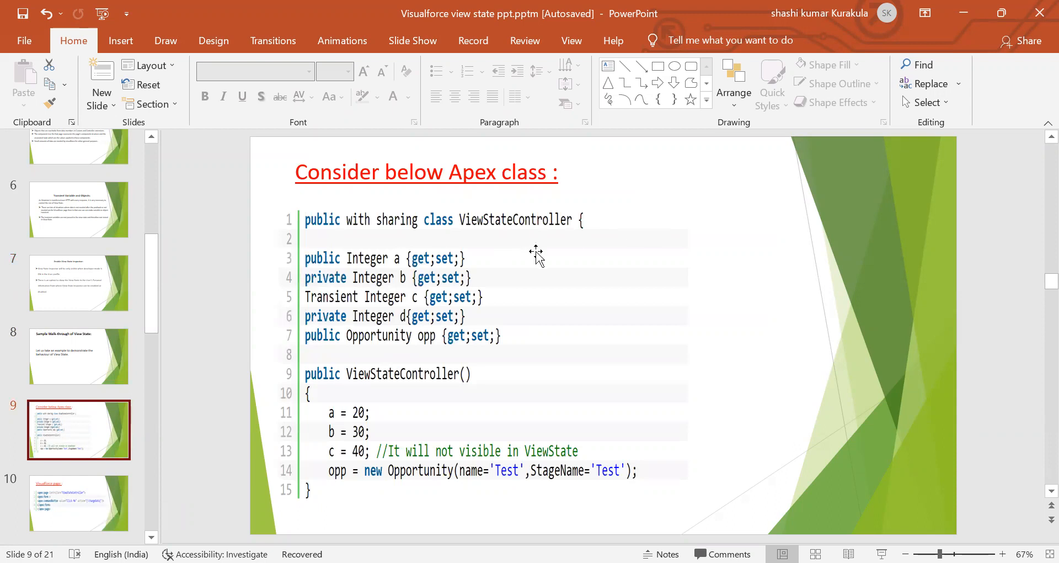
mouse_move(360, 320)
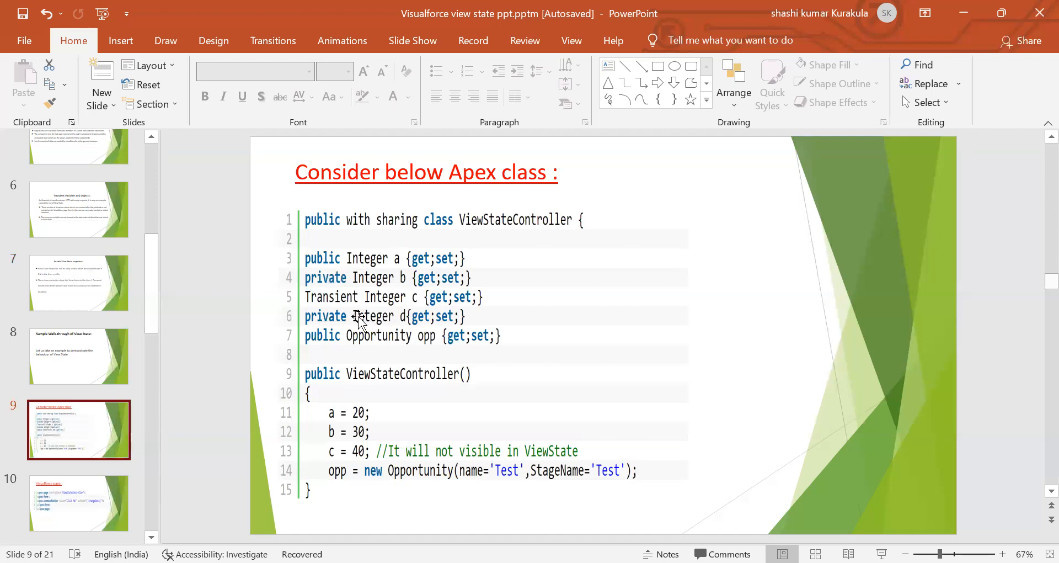
mouse_move(976, 265)
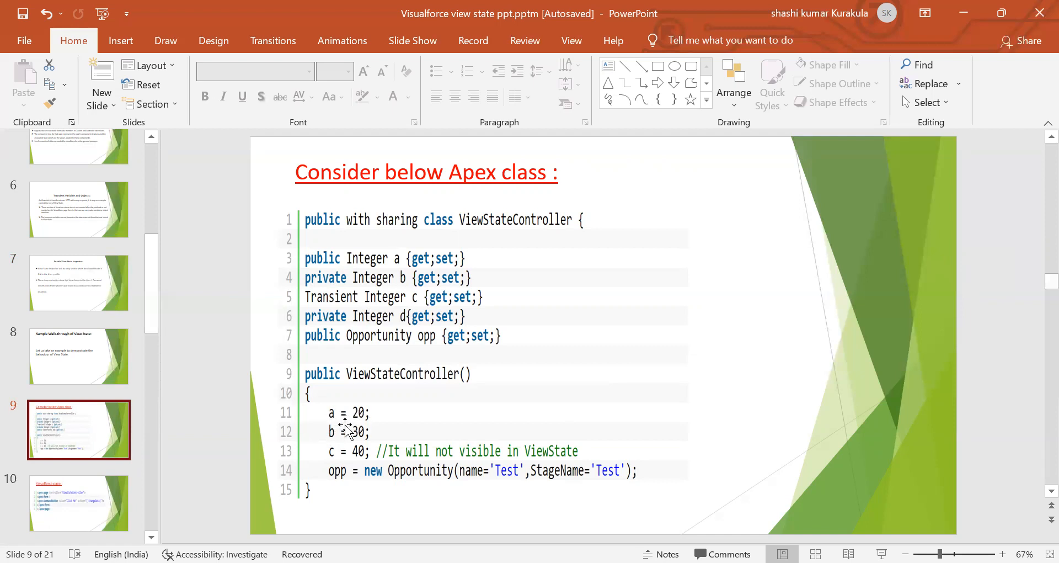
mouse_move(367, 431)
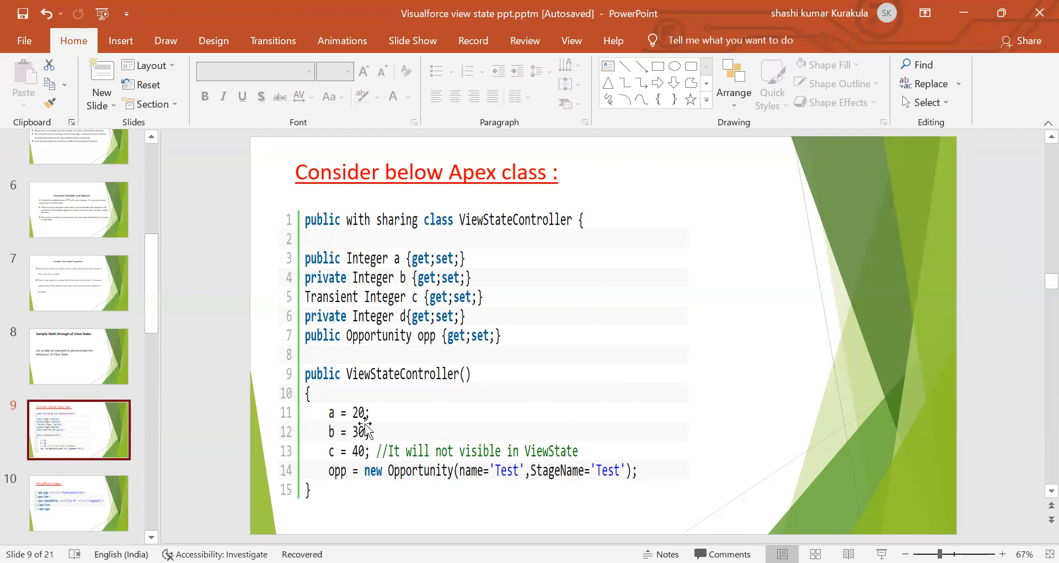
mouse_move(331, 462)
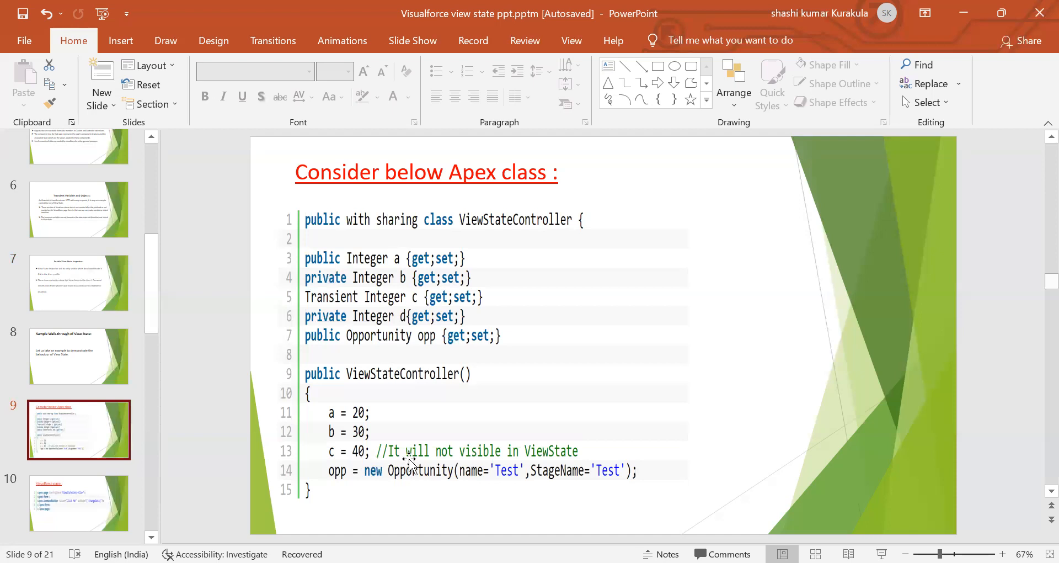
mouse_move(494, 463)
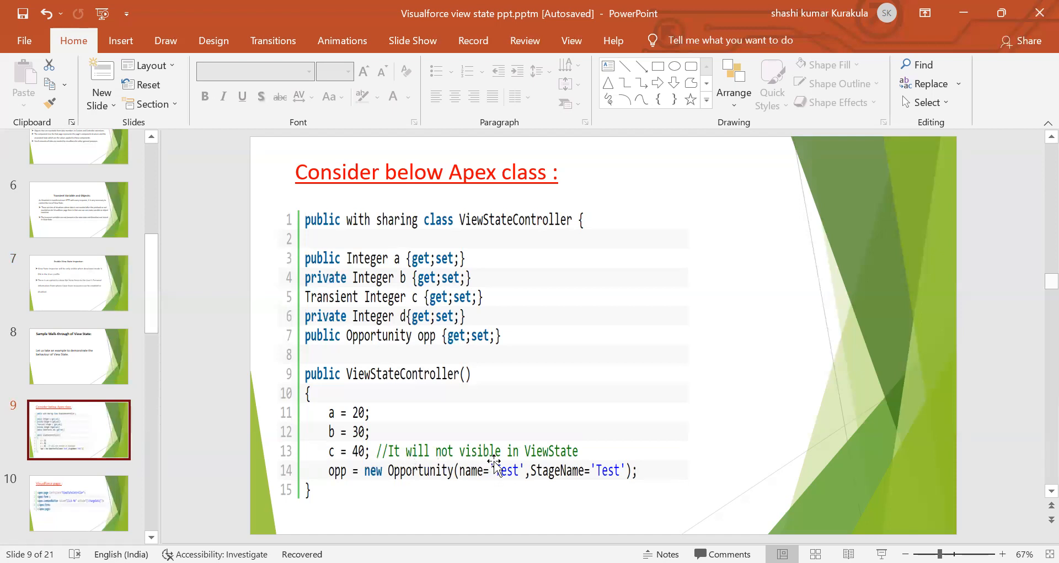
mouse_move(171, 487)
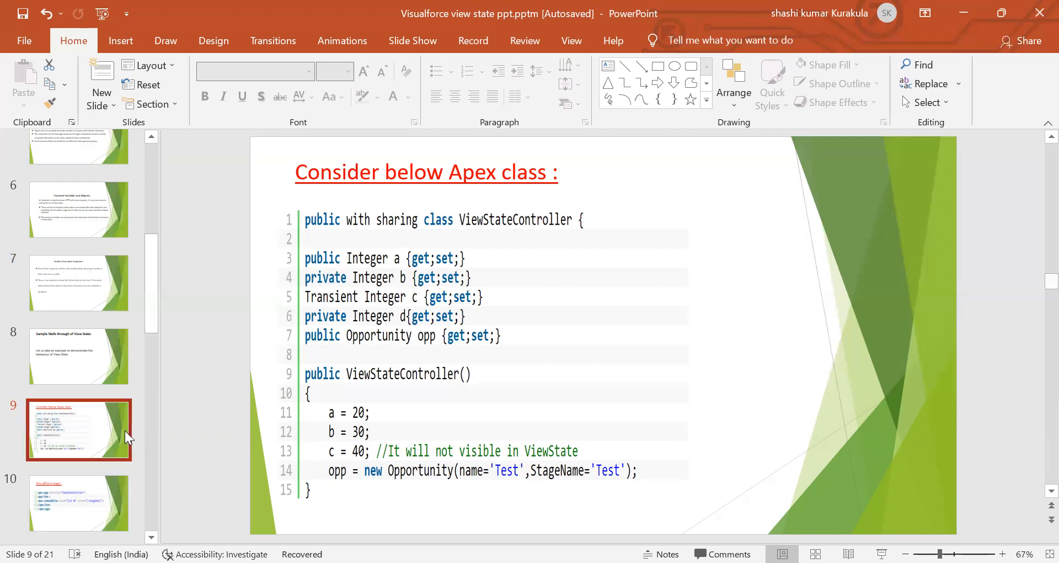
scroll("down", 3)
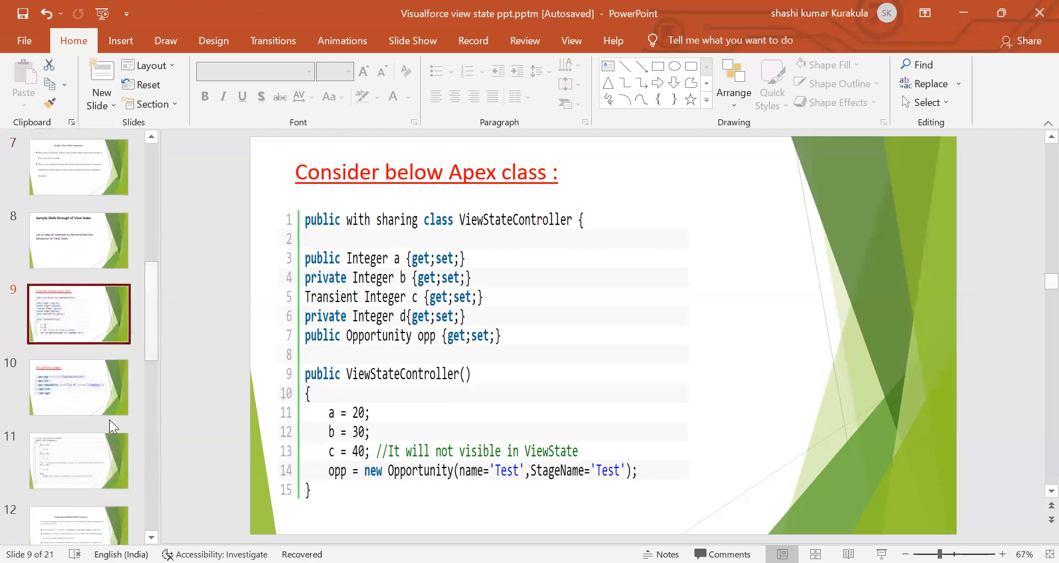
Reorder the changeData code slide before the Visualforce page slide, review it, then show slide 11, 'Visualforce page'
left_click(78, 462)
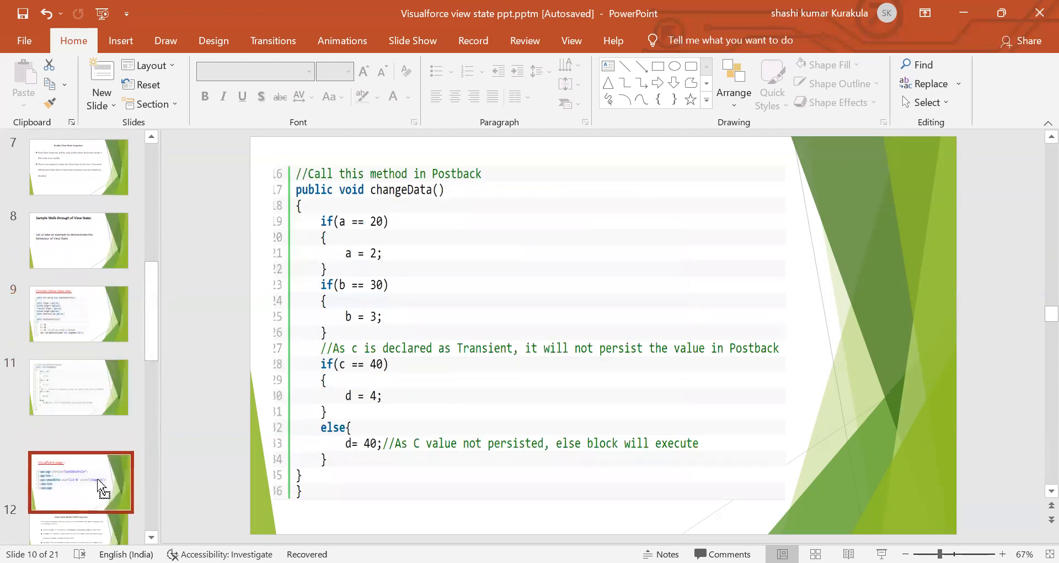
left_click(79, 462)
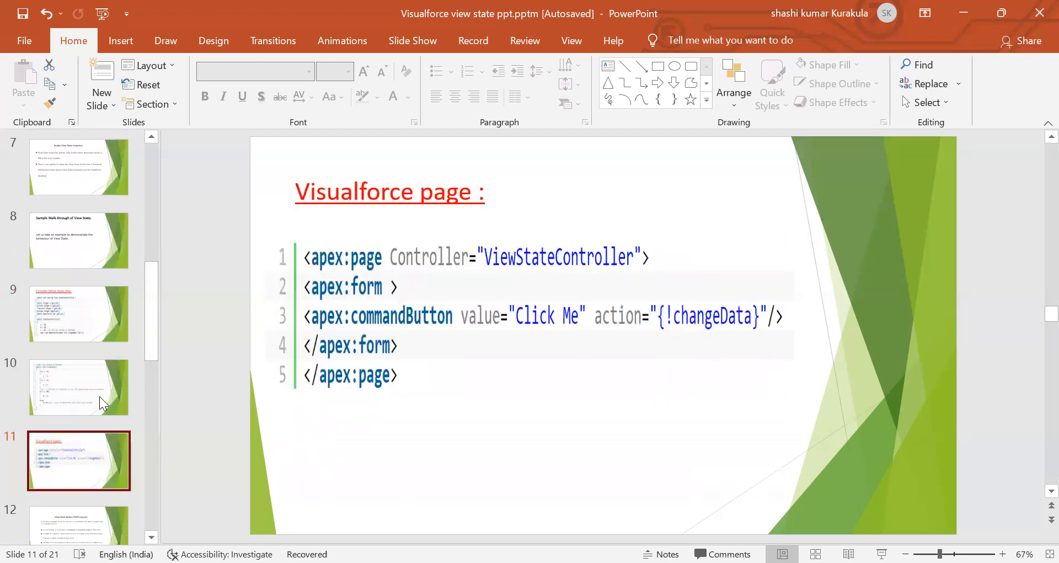
left_click(78, 387)
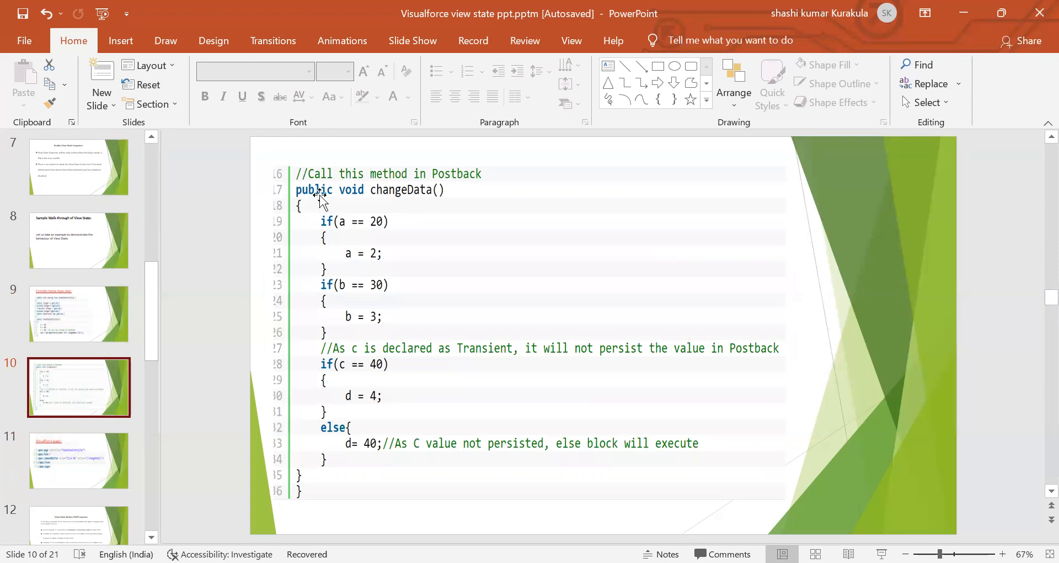
mouse_move(368, 221)
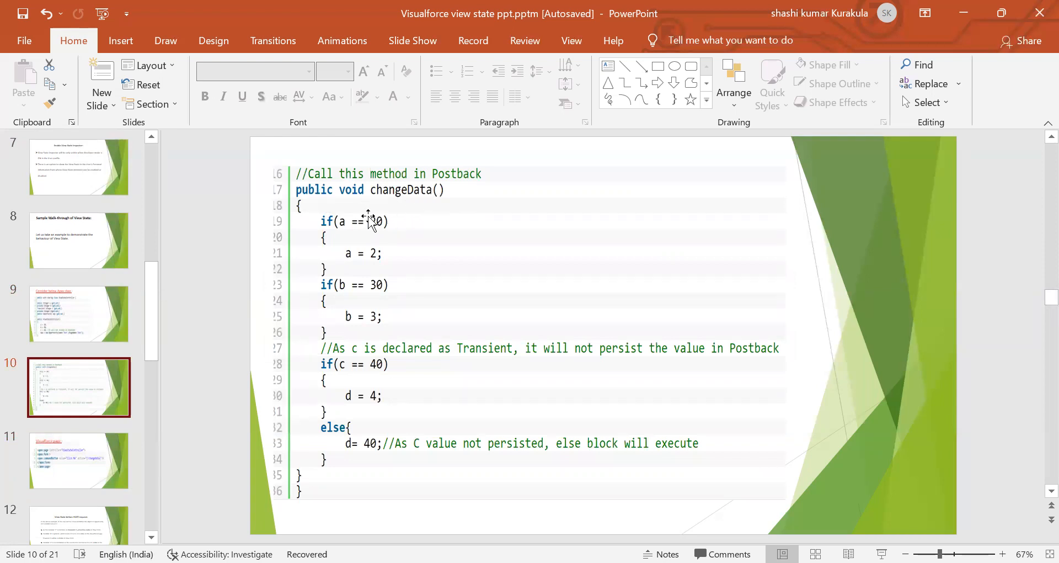
mouse_move(341, 331)
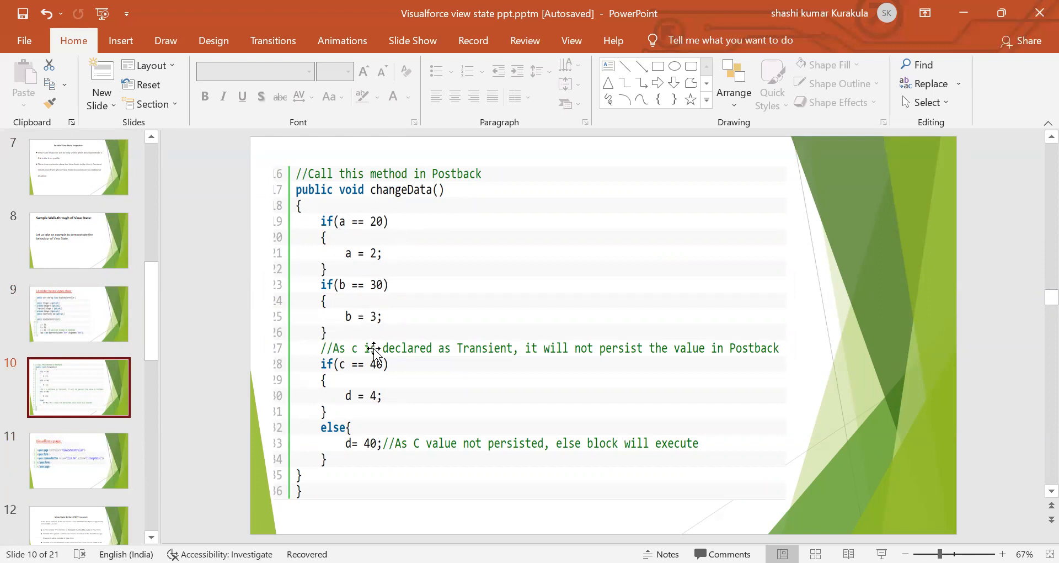
mouse_move(430, 357)
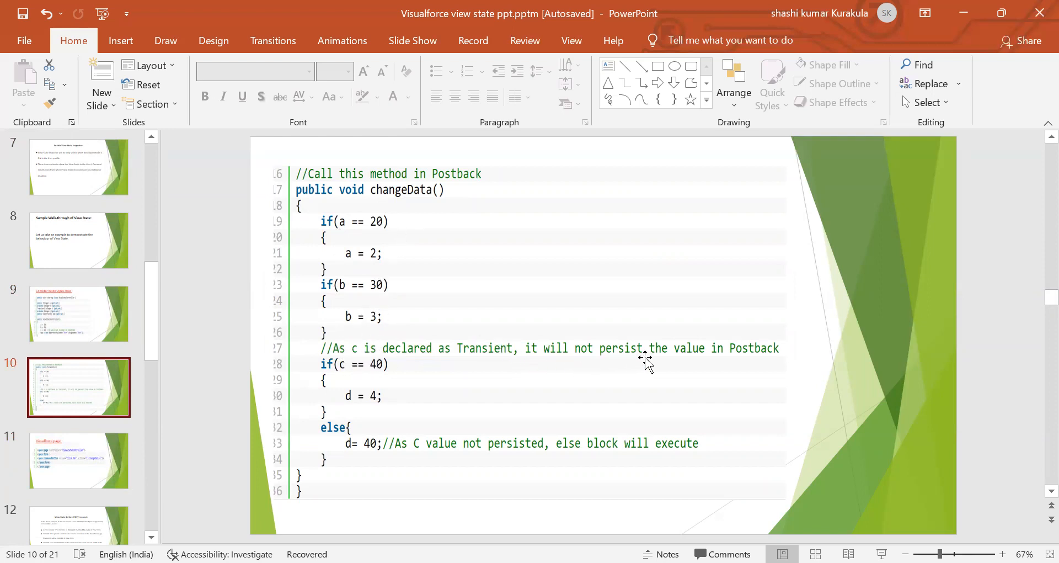
mouse_move(760, 363)
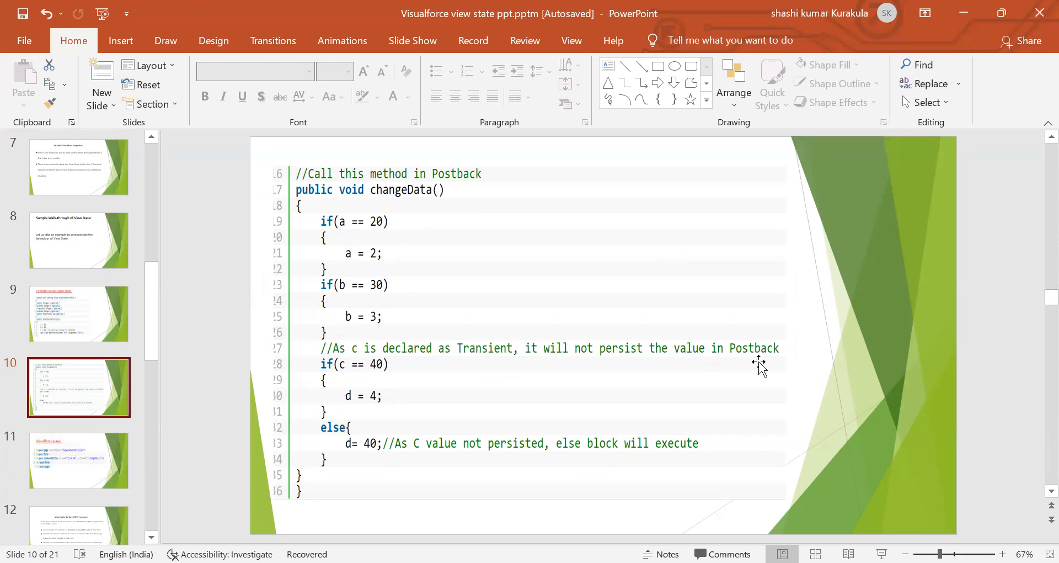
mouse_move(336, 395)
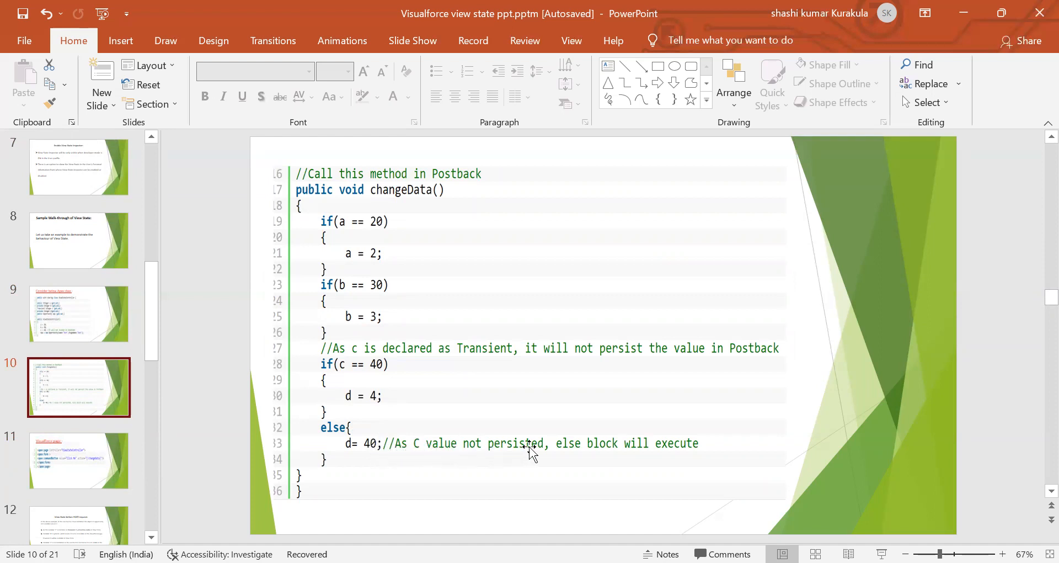
mouse_move(708, 461)
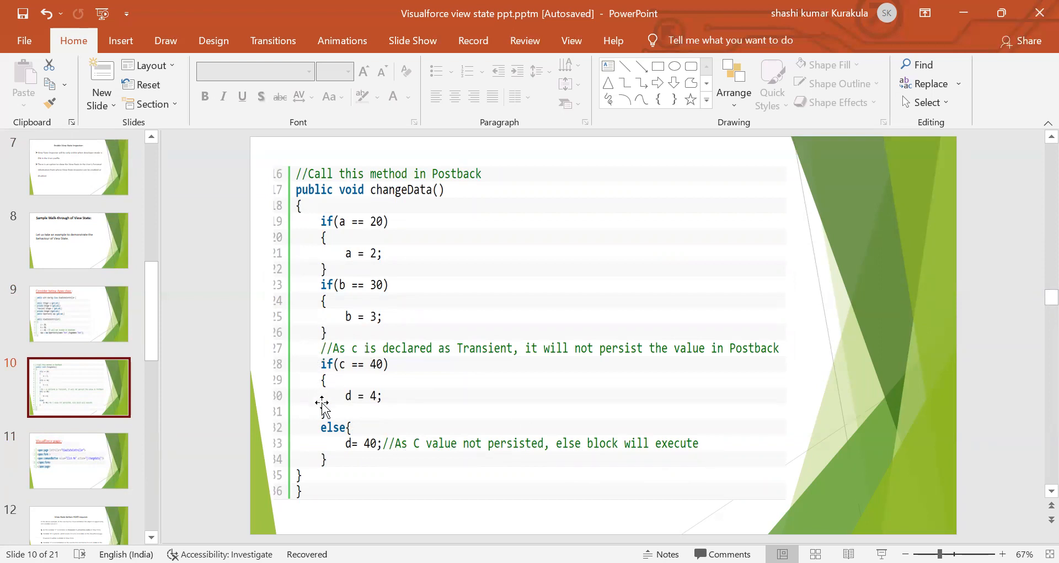
mouse_move(471, 452)
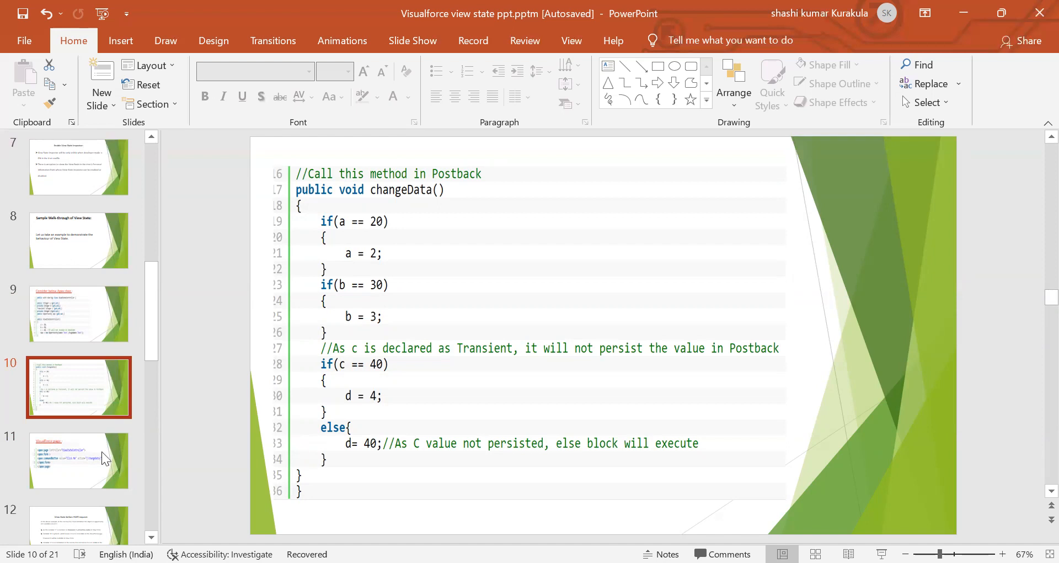
left_click(78, 461)
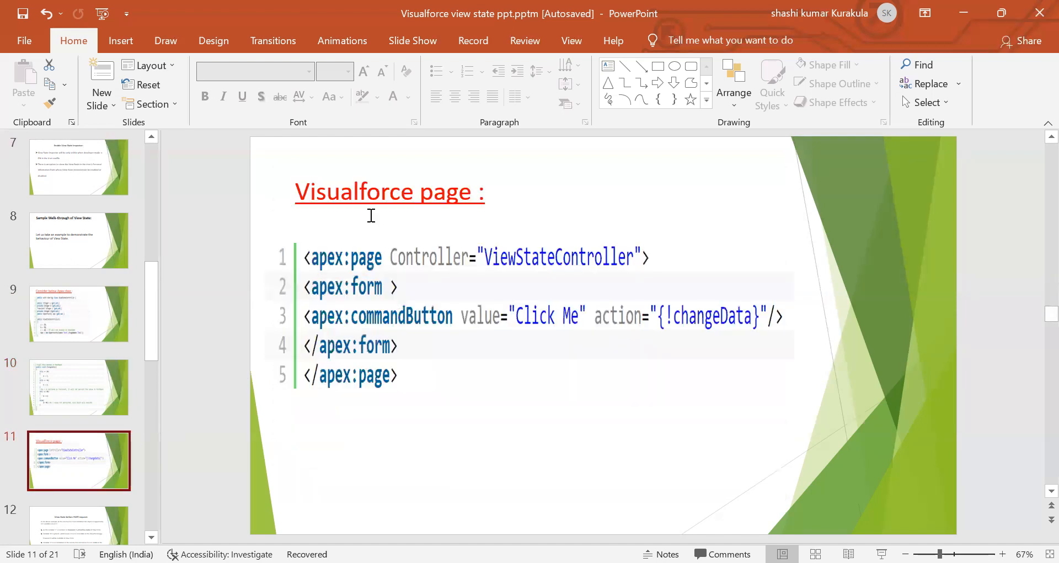
mouse_move(430, 264)
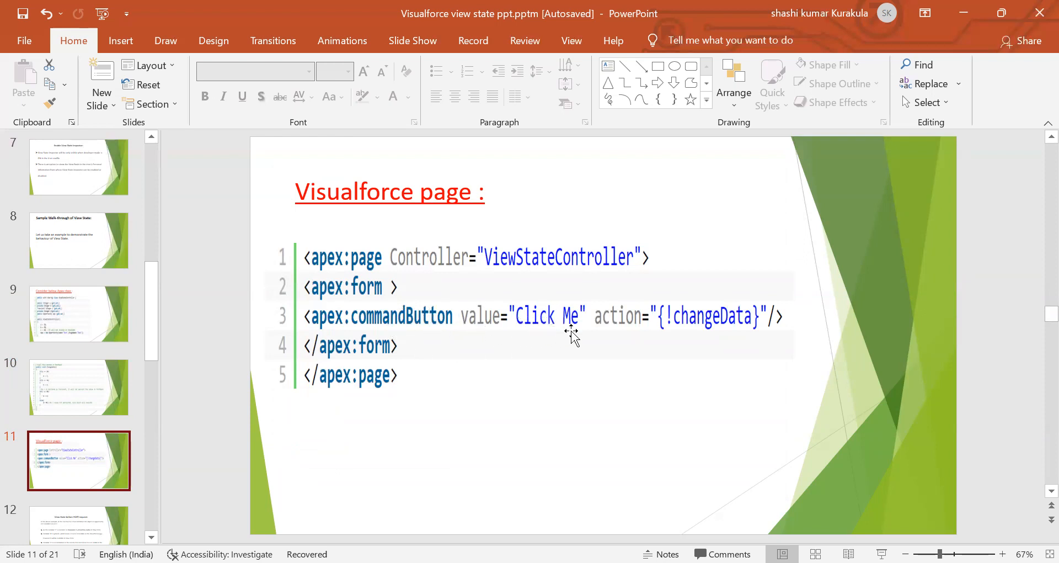
mouse_move(517, 356)
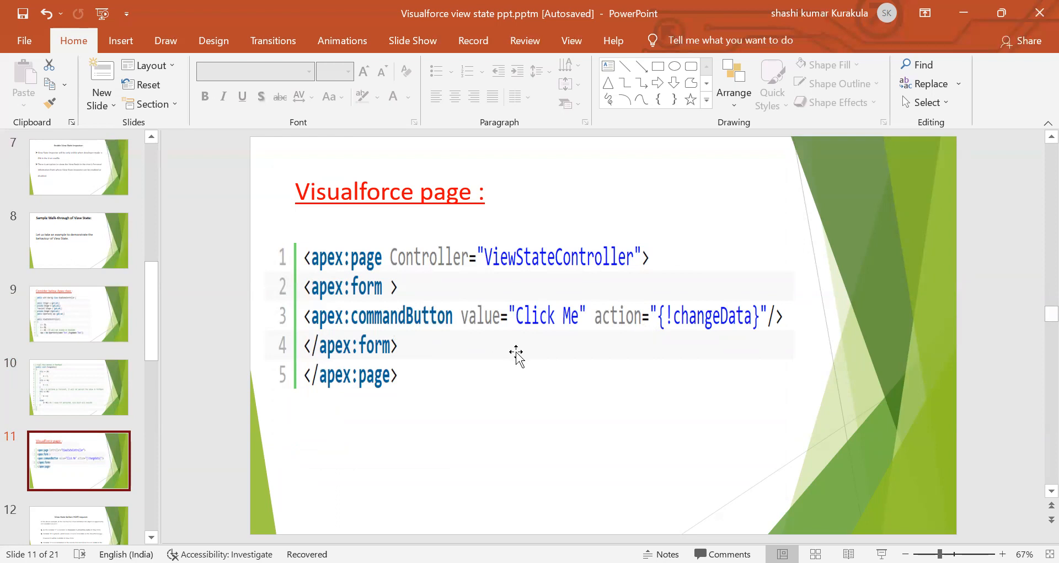
mouse_move(112, 531)
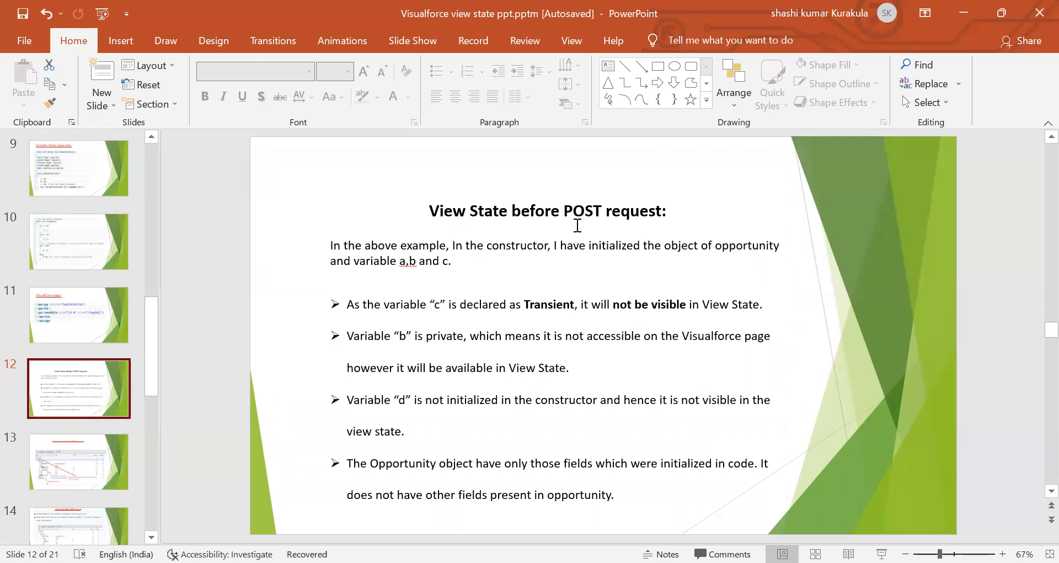
mouse_move(328, 318)
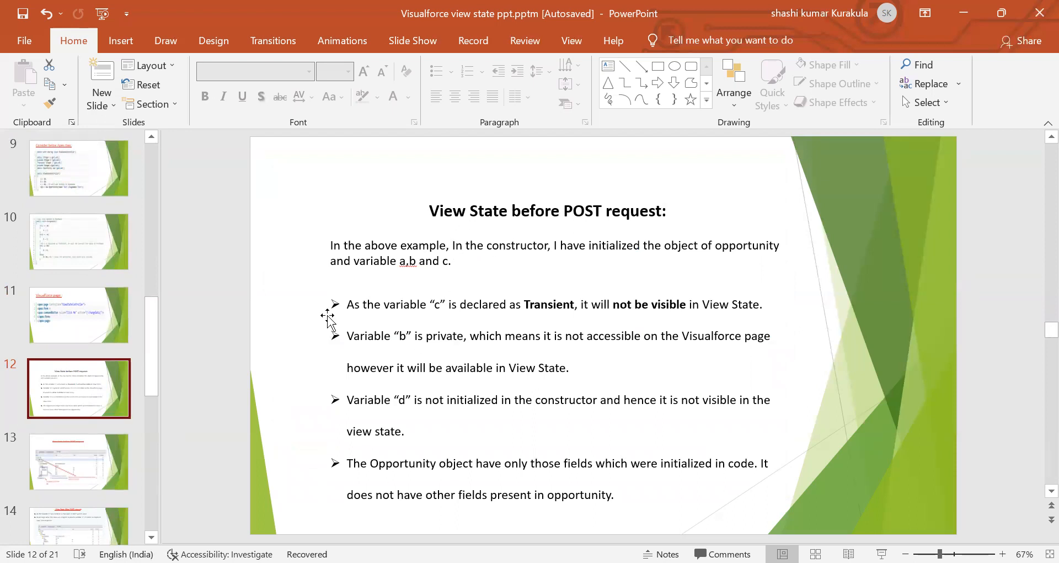
mouse_move(155, 299)
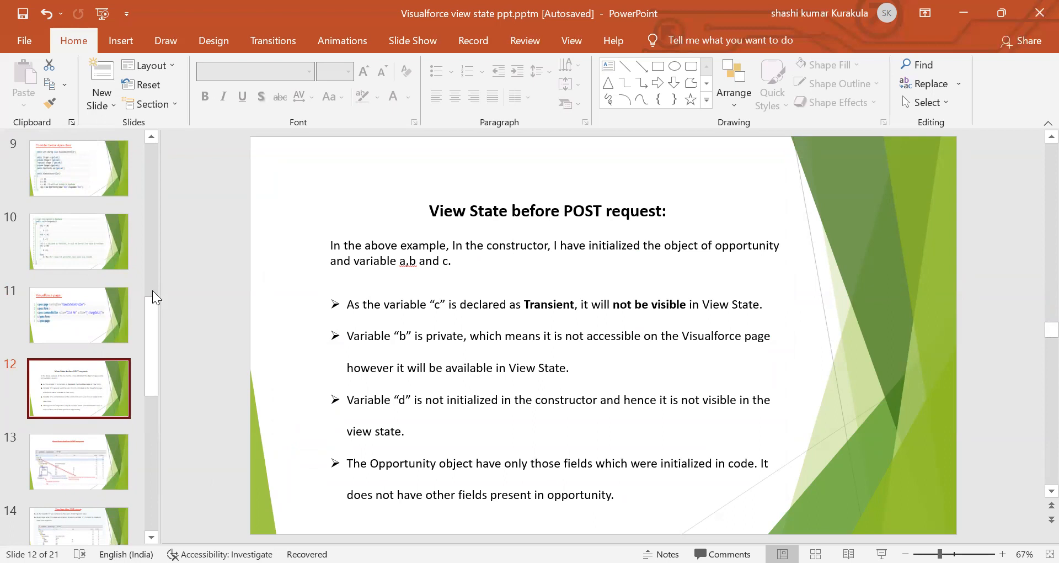
Revisit the changeData and Apex class slides, then show slide 13's annotated view state inspector screenshot
left_click(78, 242)
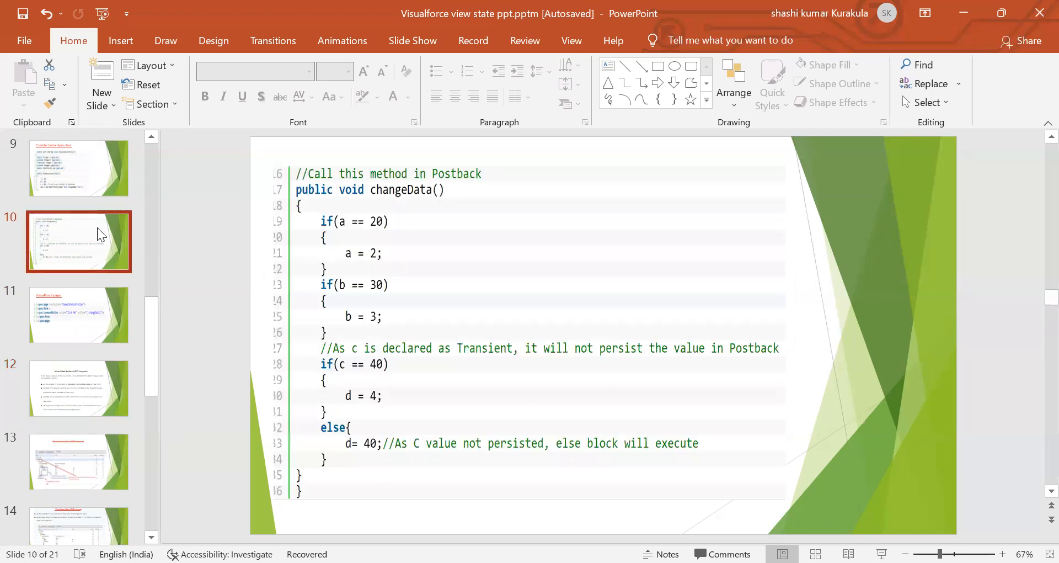
left_click(79, 168)
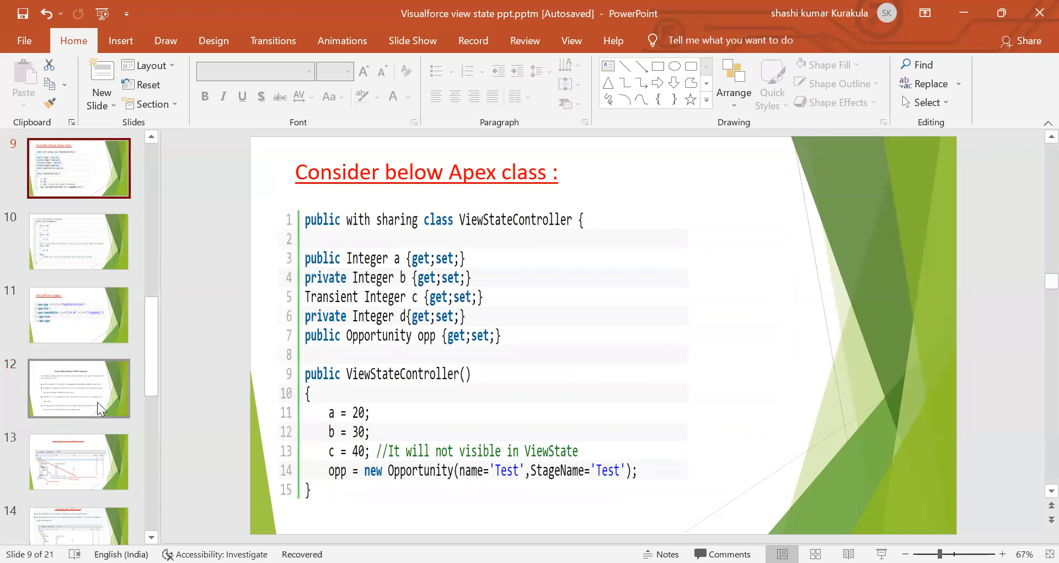
left_click(79, 387)
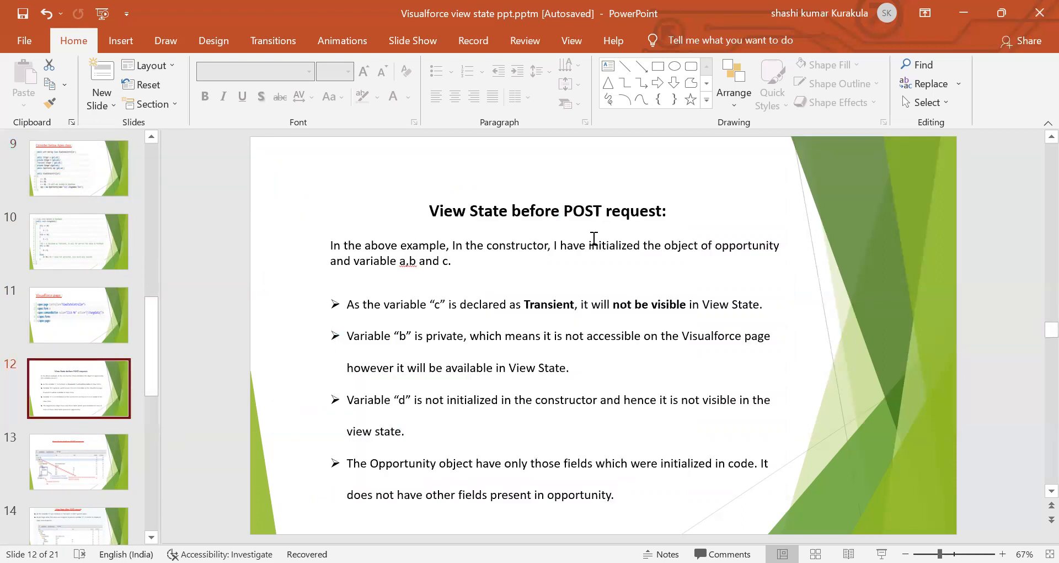
mouse_move(658, 227)
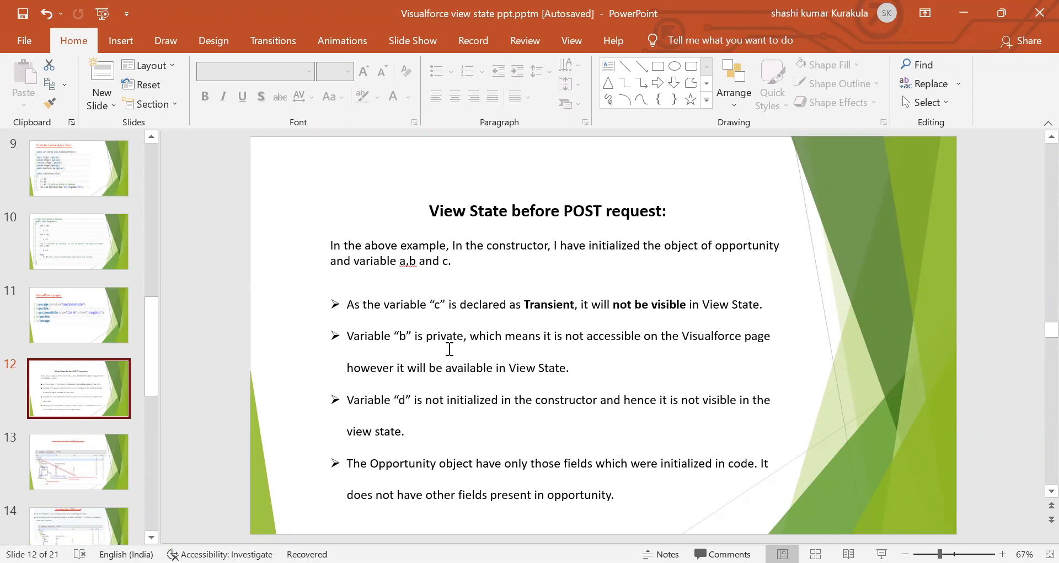
mouse_move(619, 345)
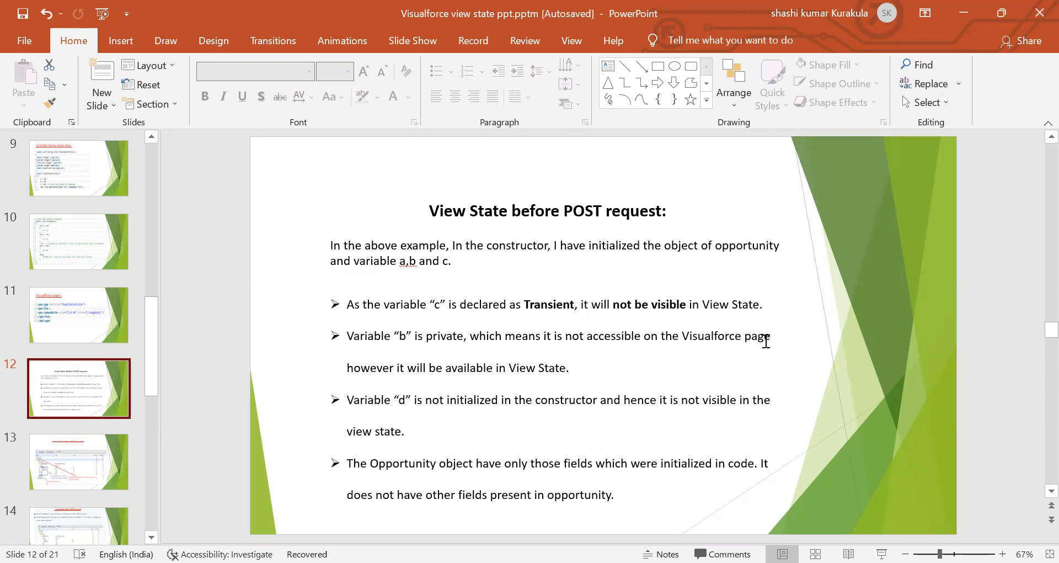
mouse_move(444, 381)
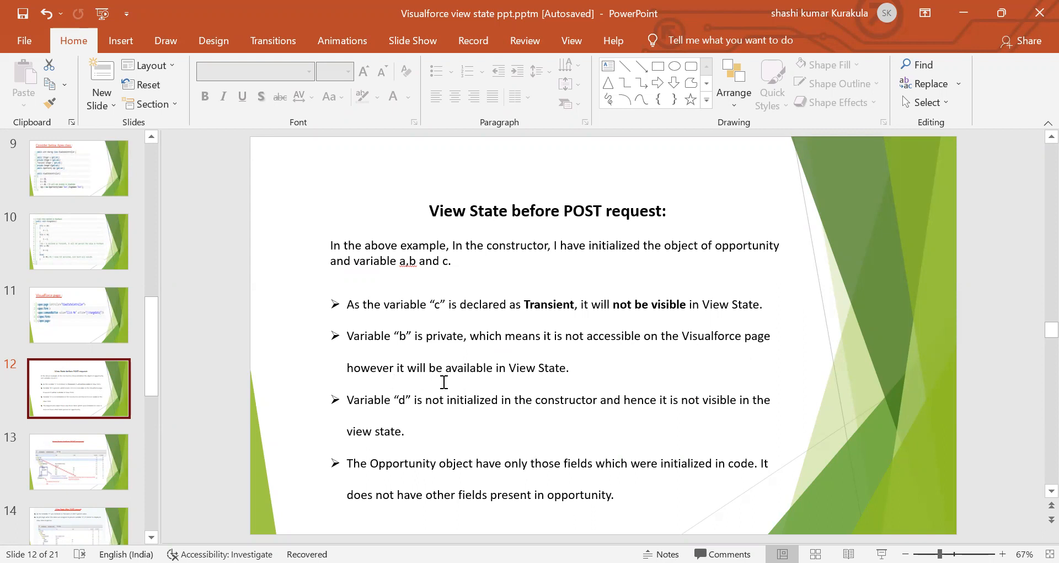
mouse_move(552, 375)
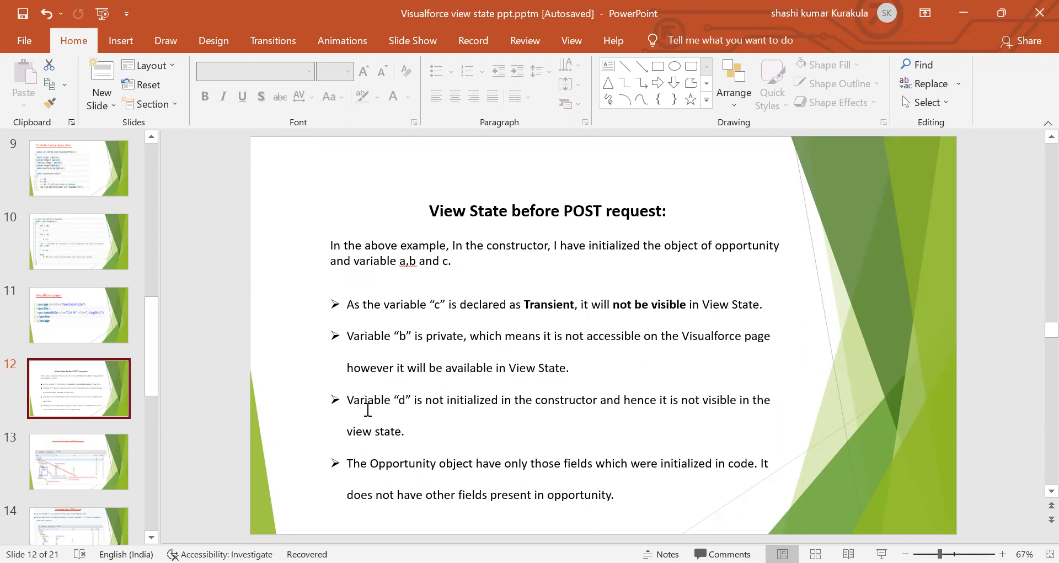
mouse_move(508, 413)
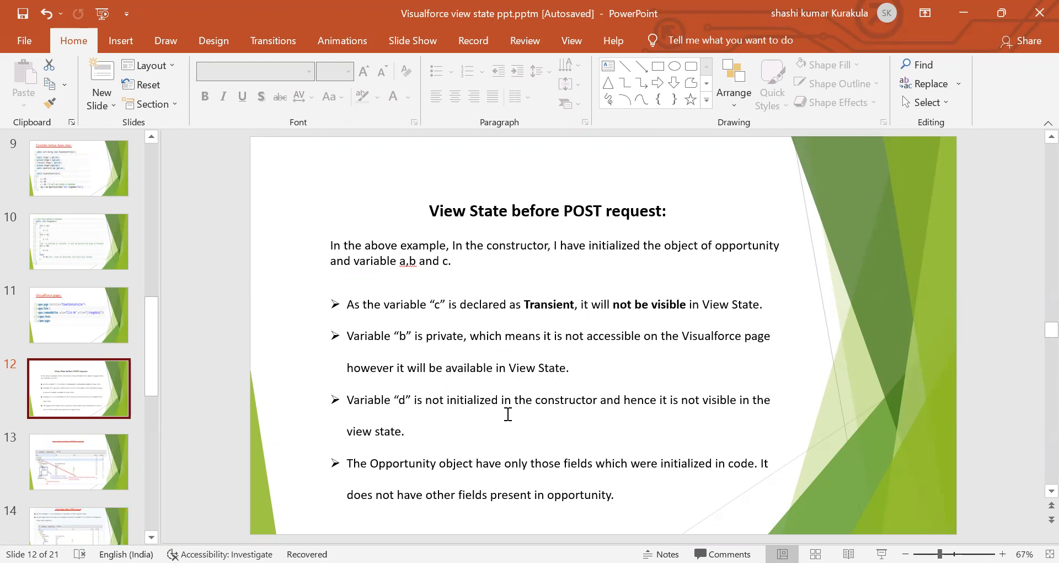
mouse_move(664, 406)
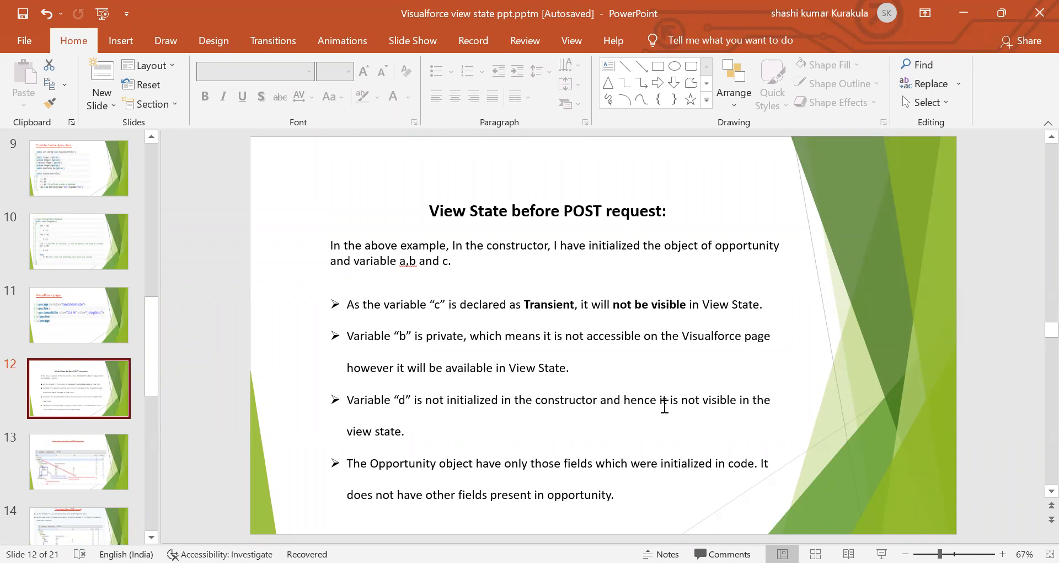
mouse_move(266, 487)
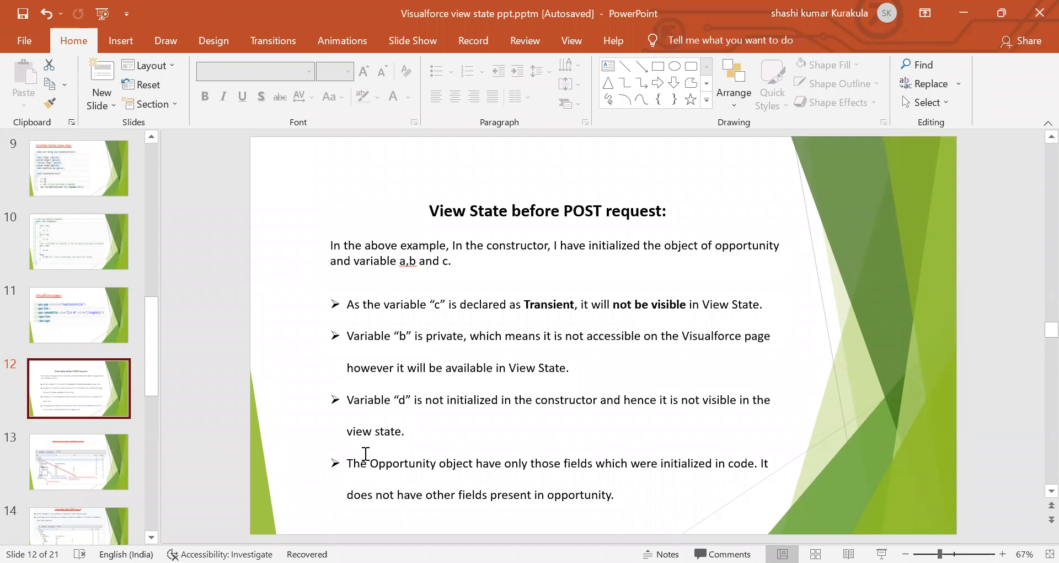
mouse_move(488, 476)
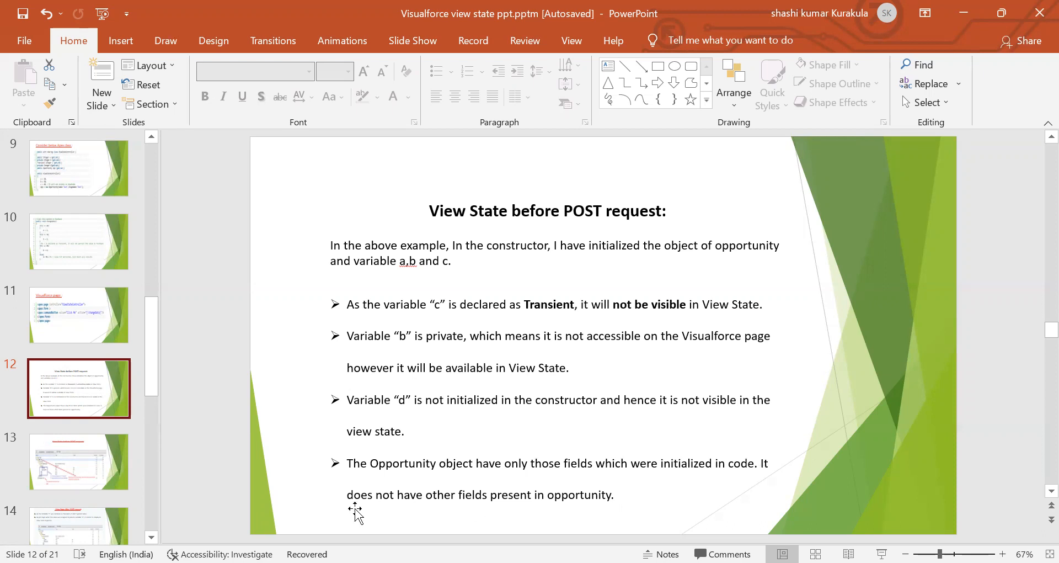
mouse_move(528, 498)
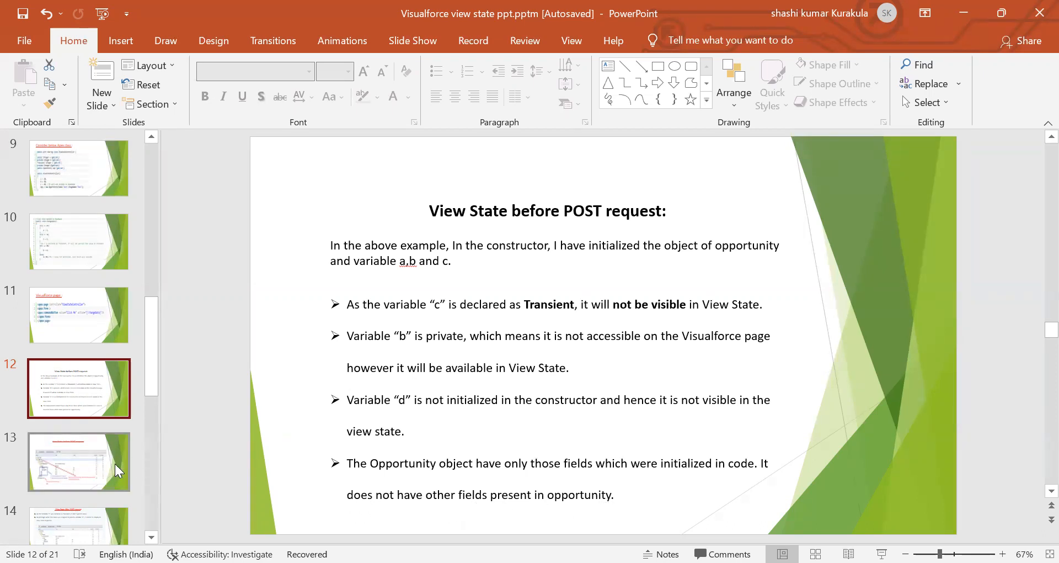
left_click(78, 462)
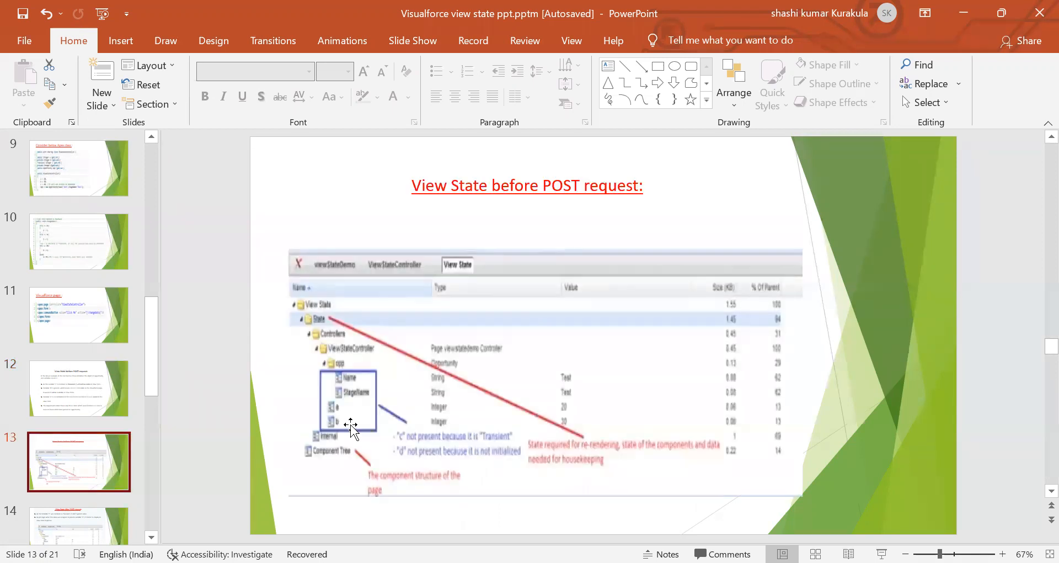
mouse_move(606, 198)
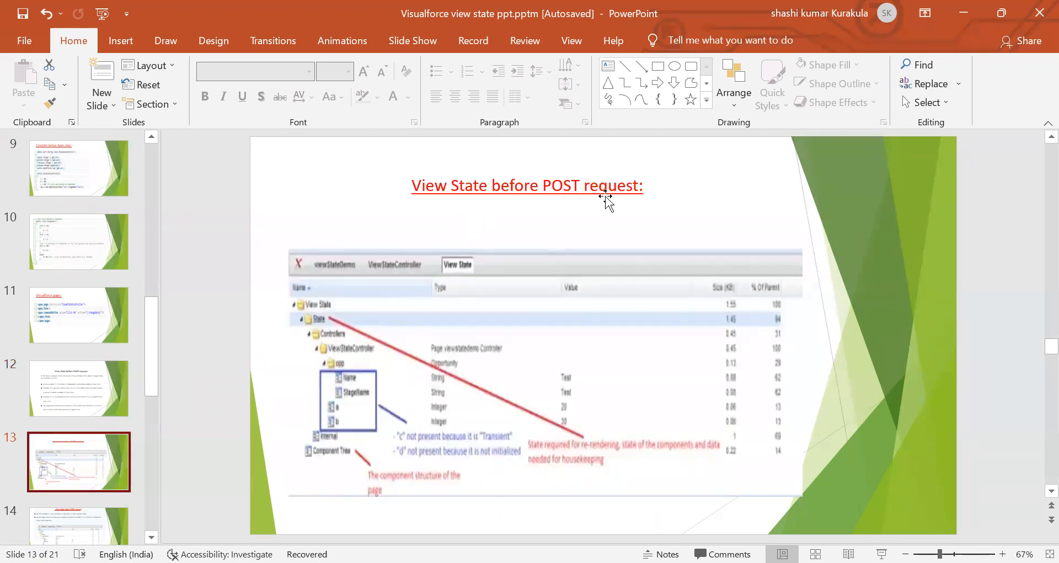
mouse_move(520, 207)
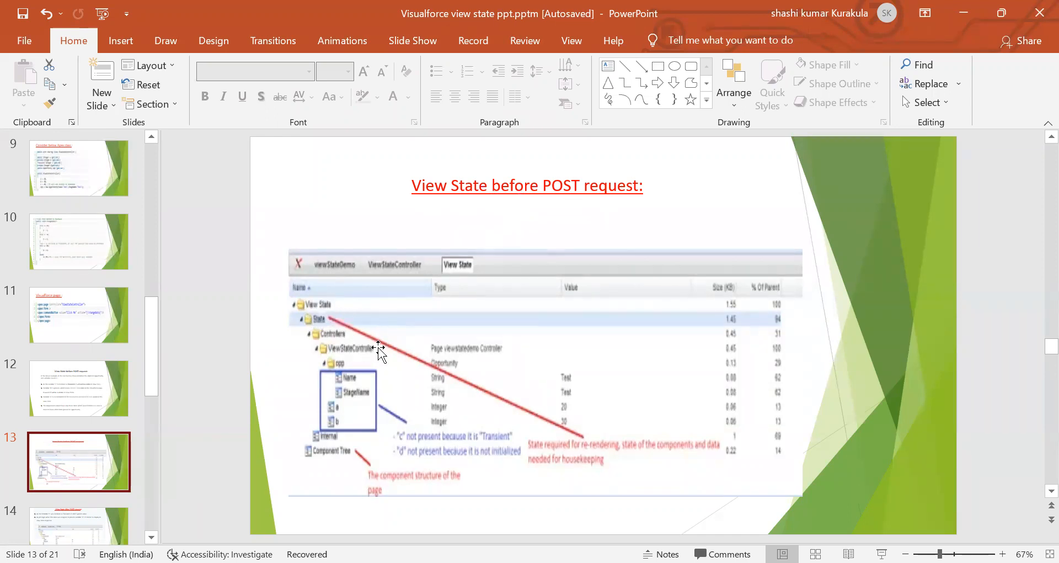
mouse_move(449, 374)
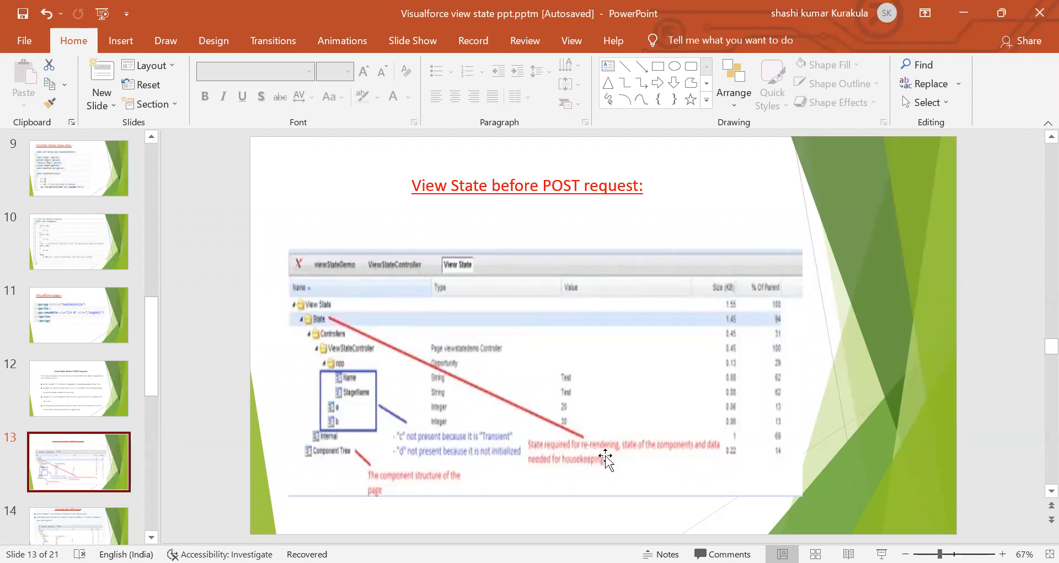
mouse_move(705, 457)
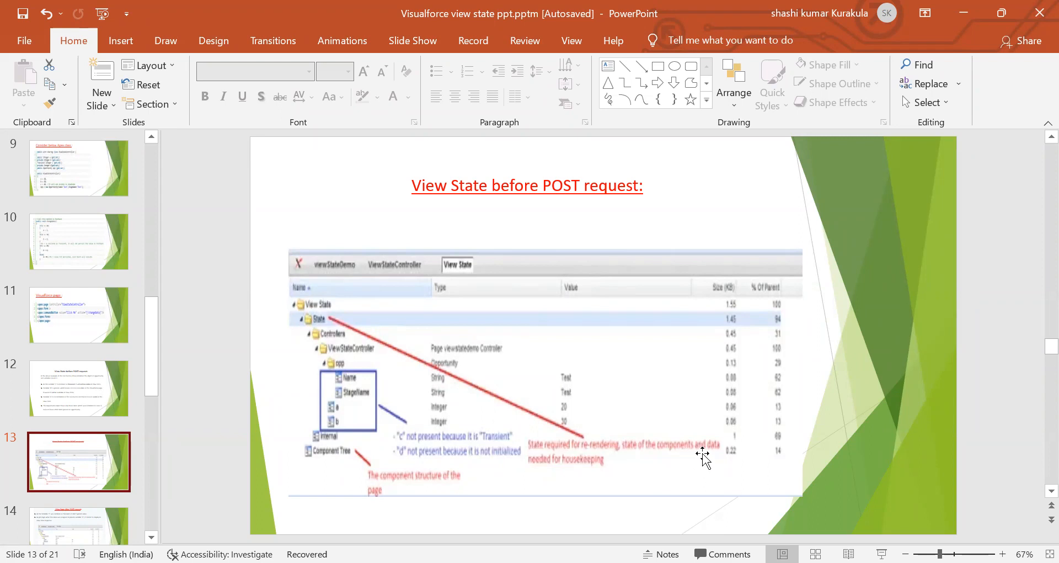
mouse_move(572, 478)
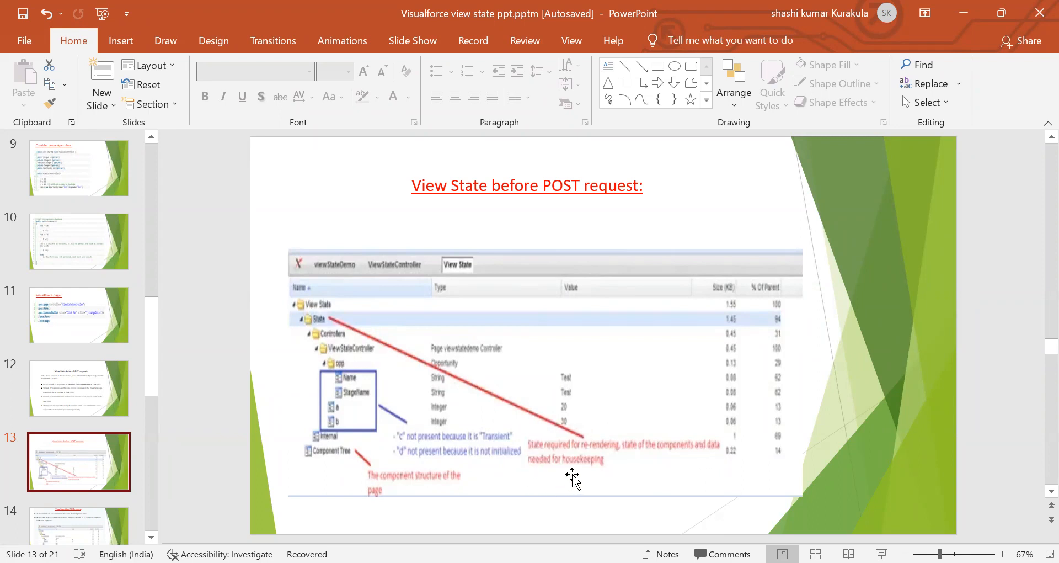
mouse_move(401, 474)
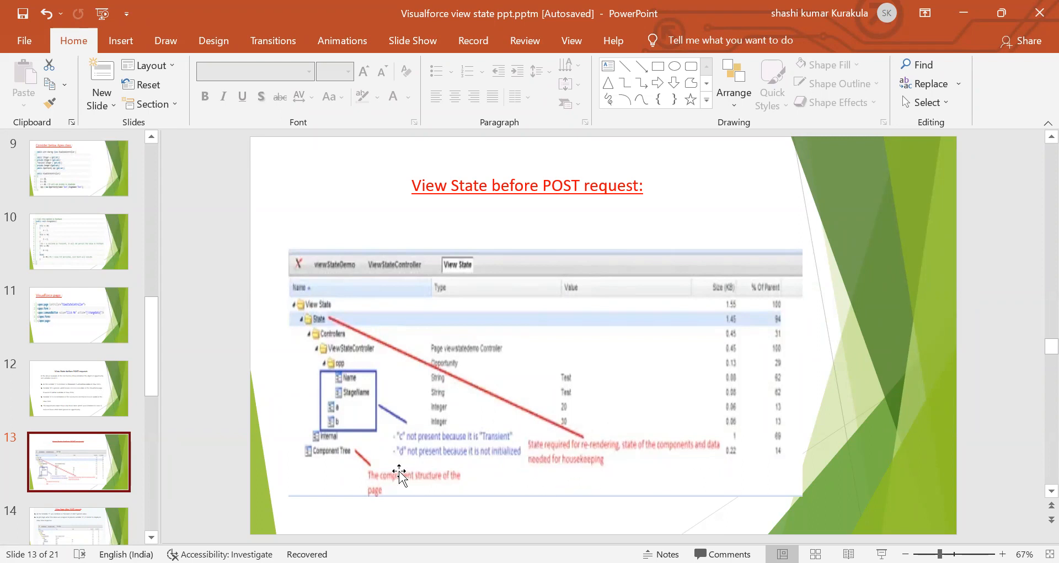
mouse_move(362, 394)
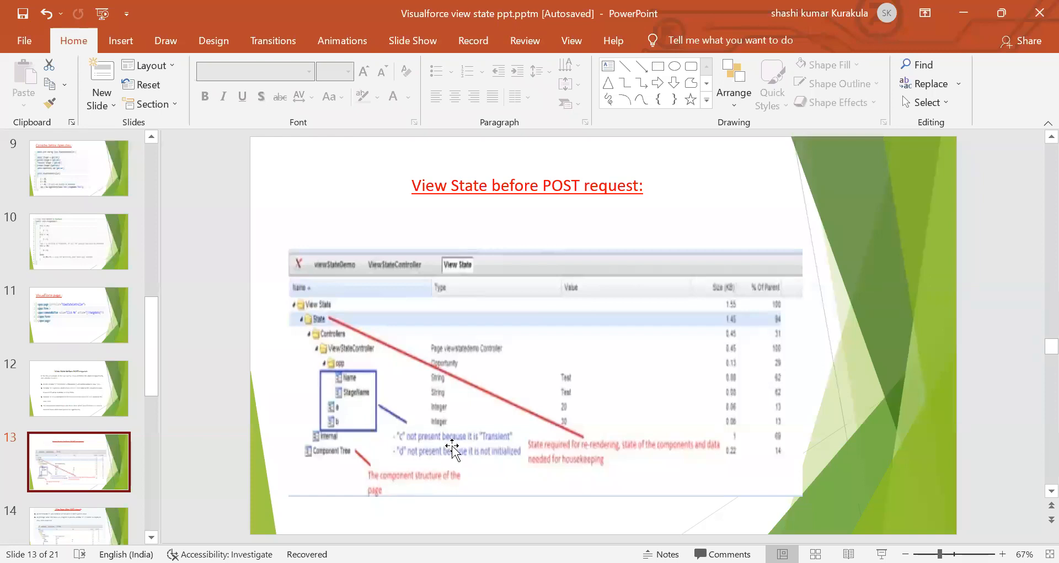
mouse_move(505, 443)
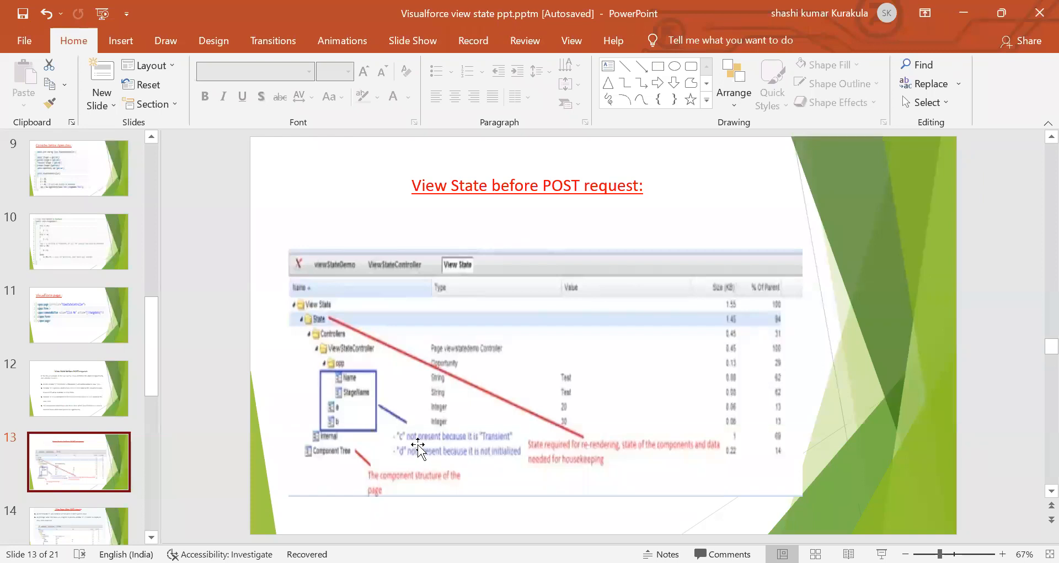
mouse_move(398, 466)
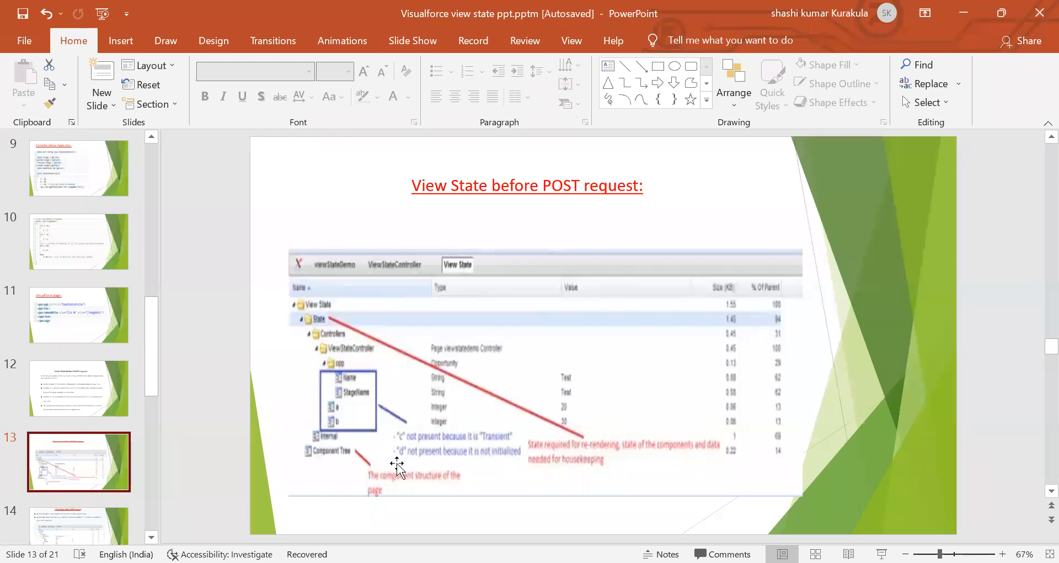
mouse_move(499, 461)
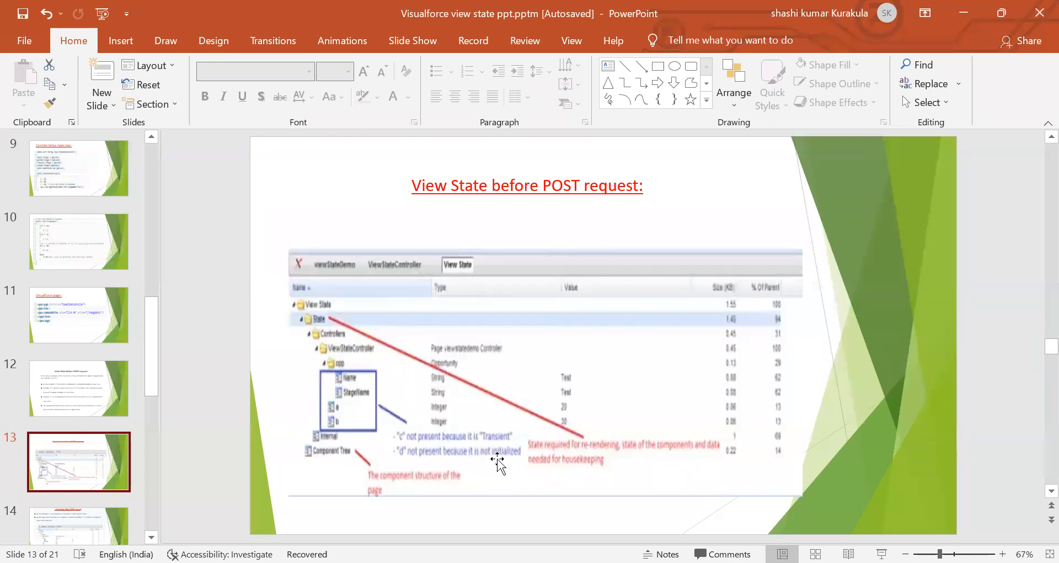
mouse_move(515, 463)
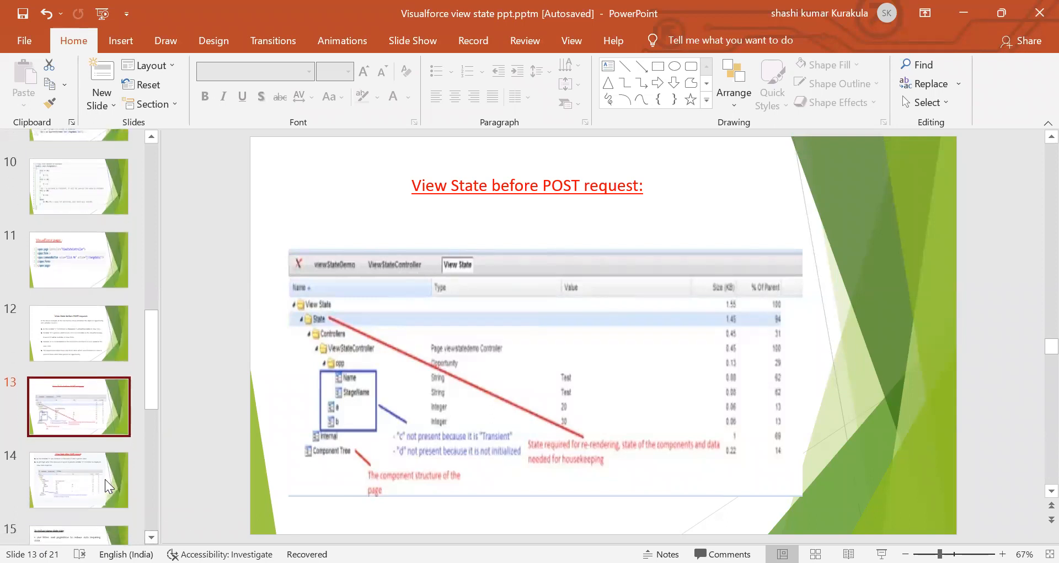
Display slide 14, 'View State After POST request'
left_click(79, 480)
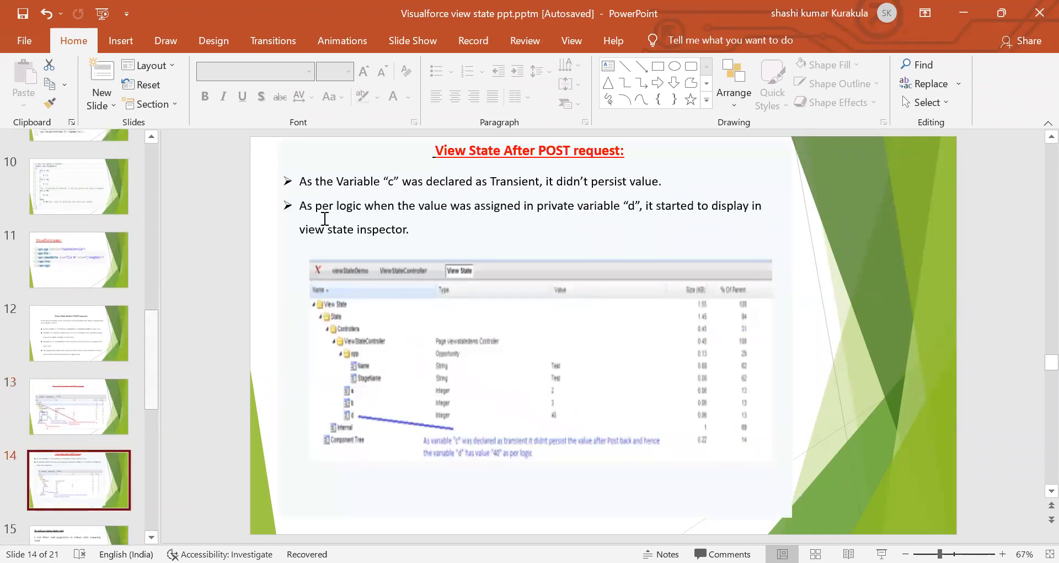
left_click(78, 406)
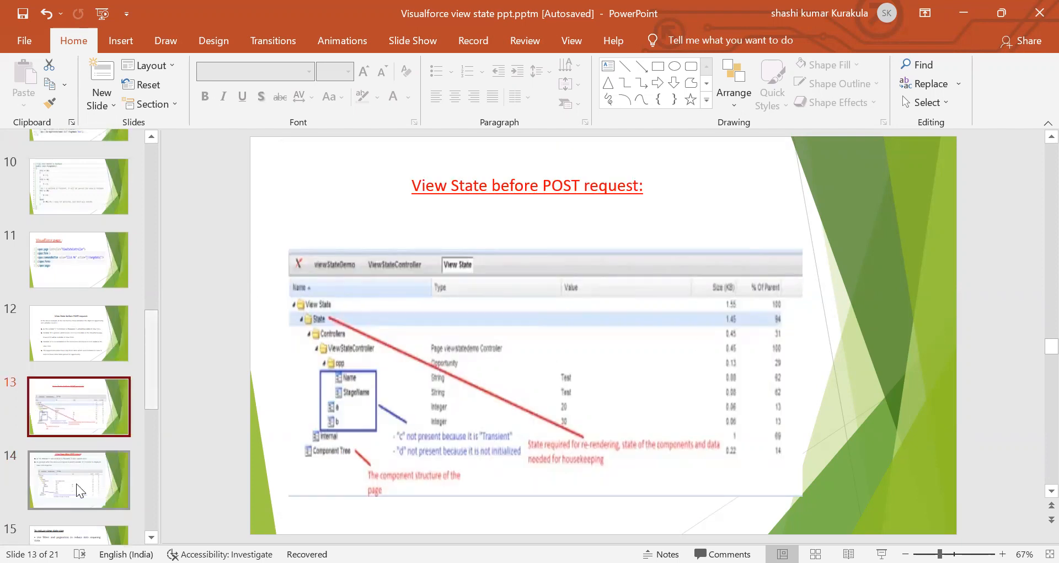
left_click(78, 480)
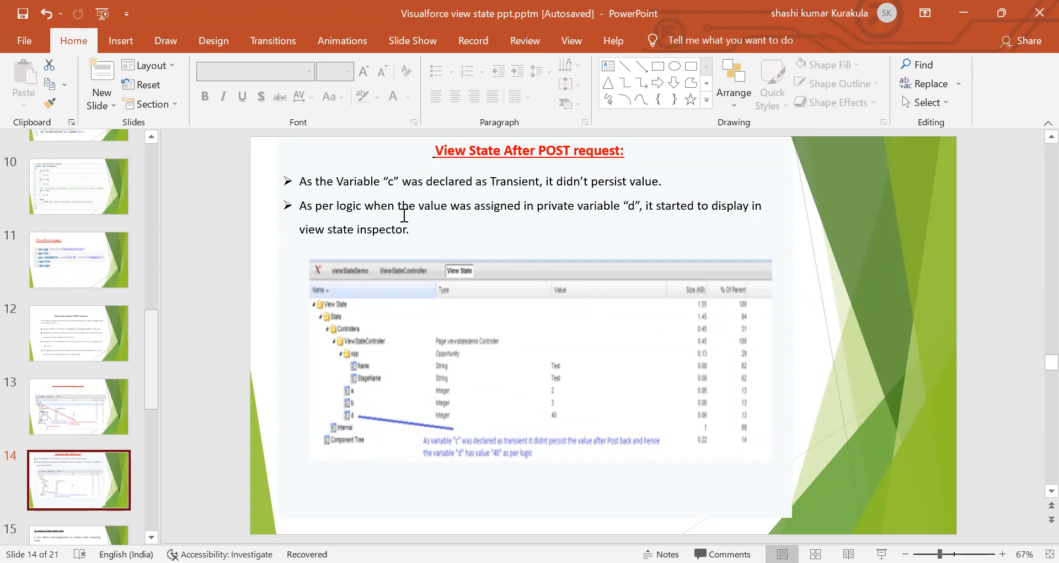
mouse_move(590, 212)
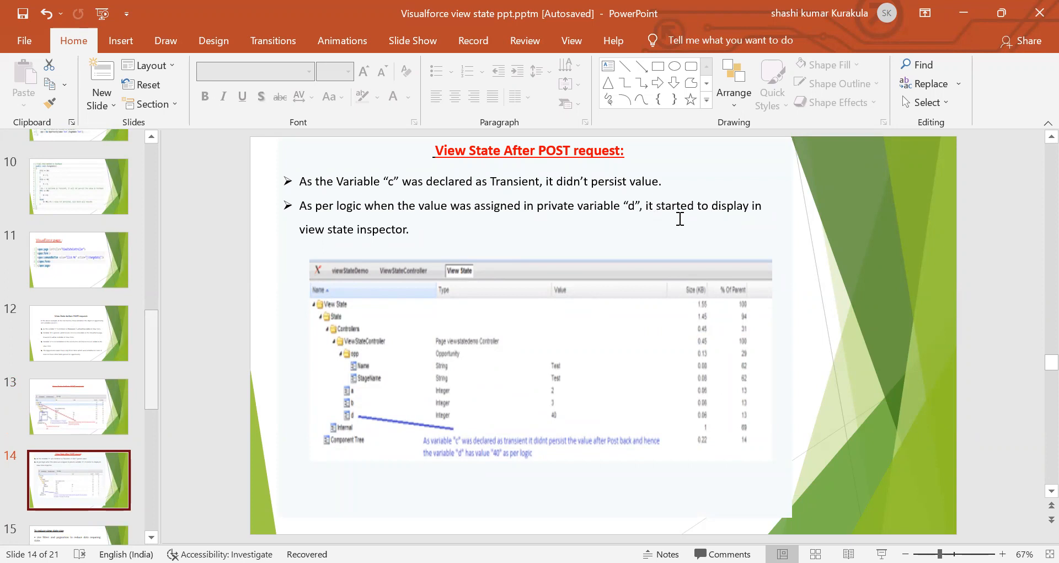
mouse_move(328, 230)
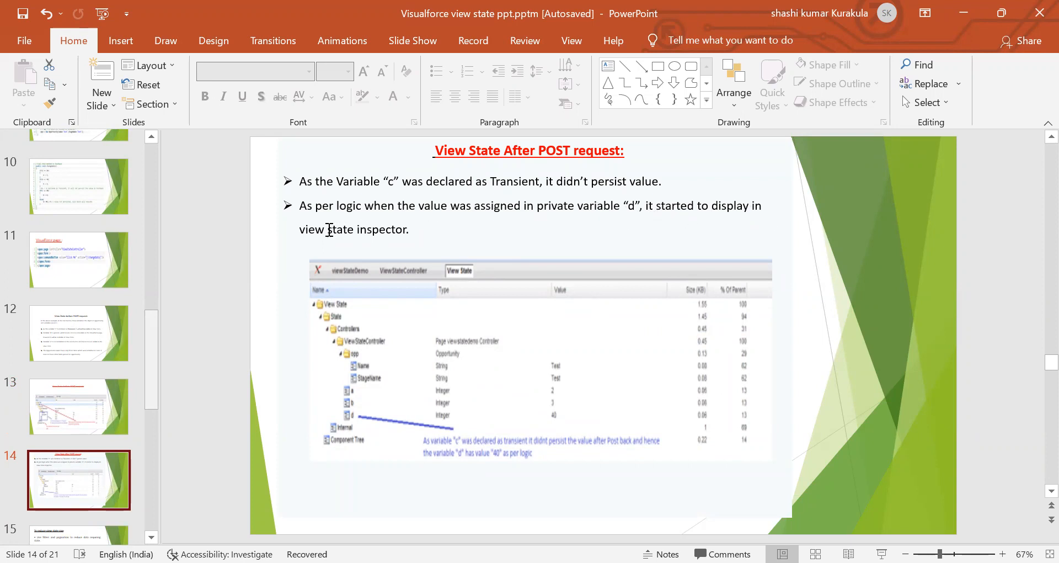
mouse_move(468, 277)
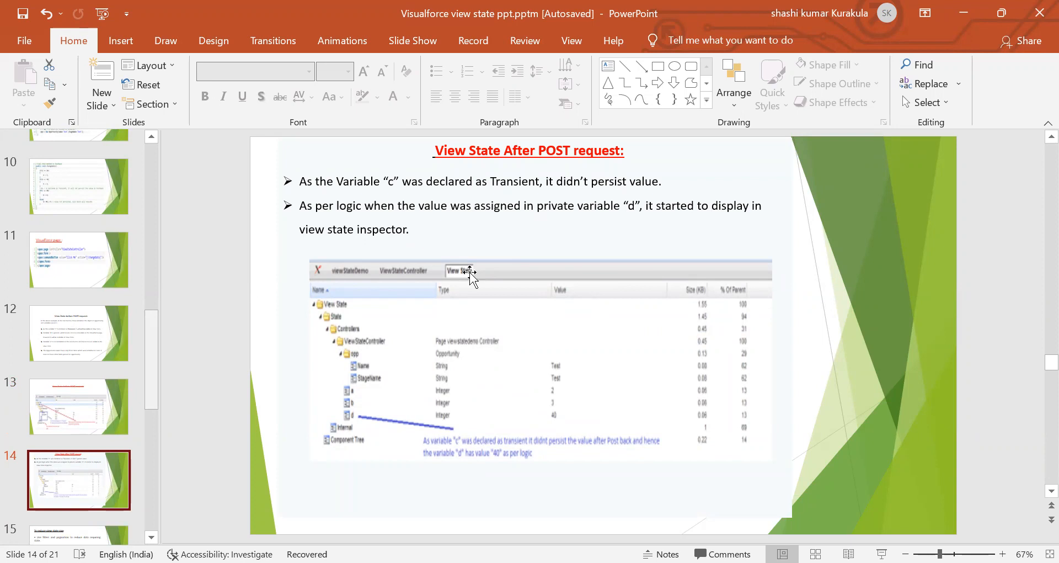
mouse_move(384, 435)
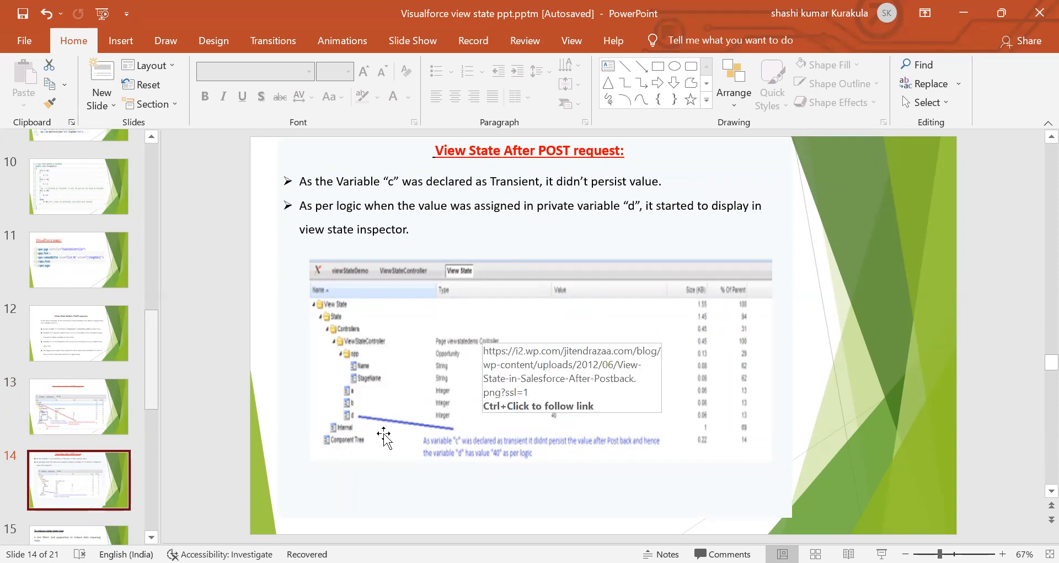
mouse_move(356, 405)
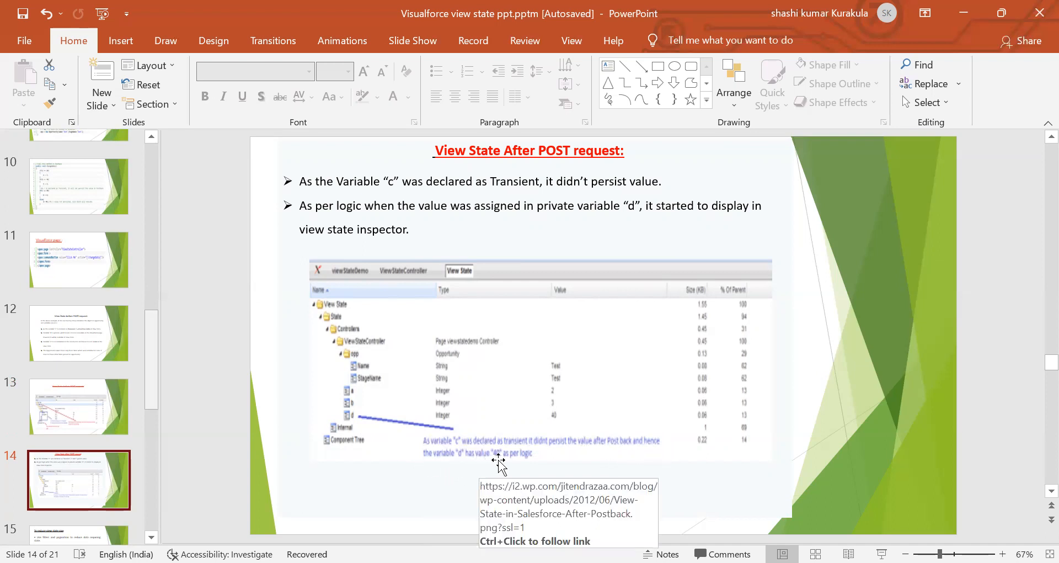
mouse_move(455, 464)
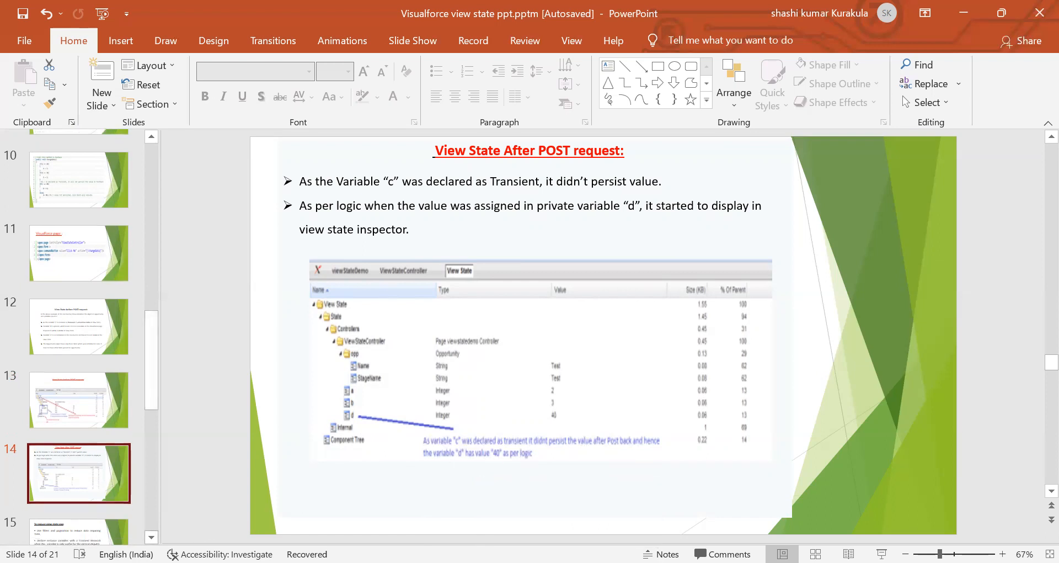
Scroll the thumbnail pane down past slide 15 toward the Any Questions slide
scroll("down", 3)
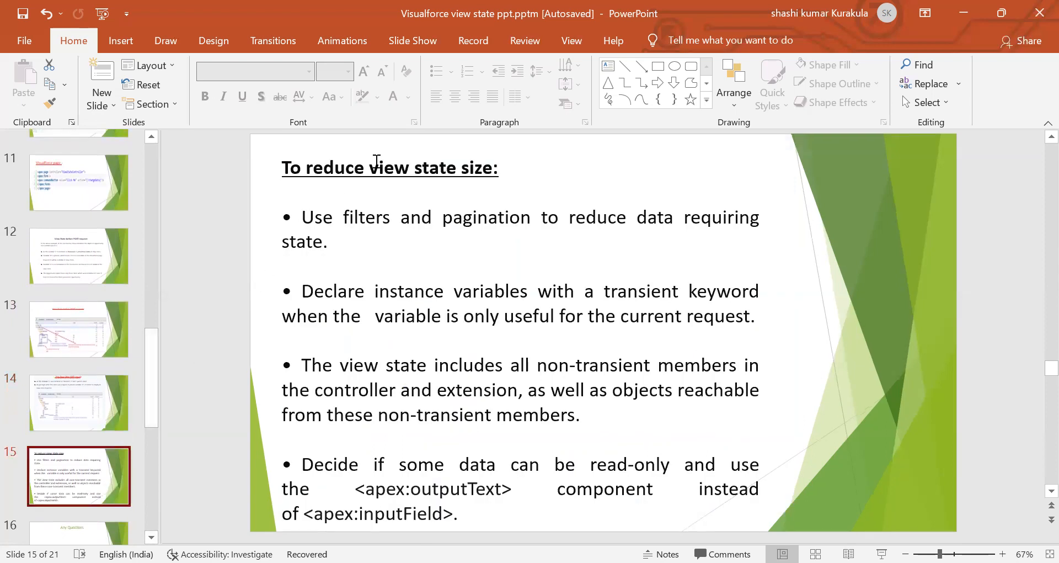
mouse_move(557, 149)
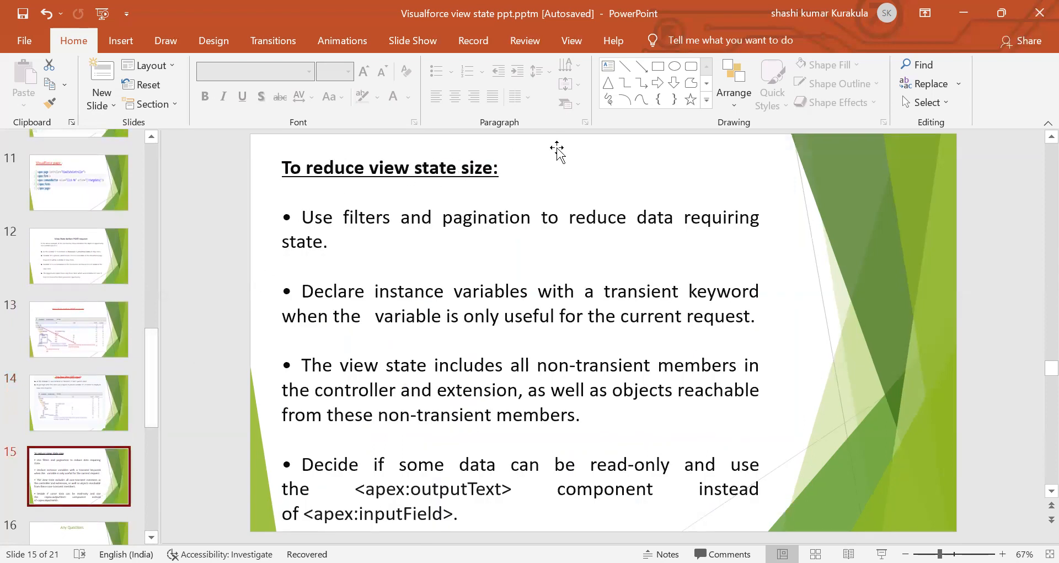
mouse_move(414, 223)
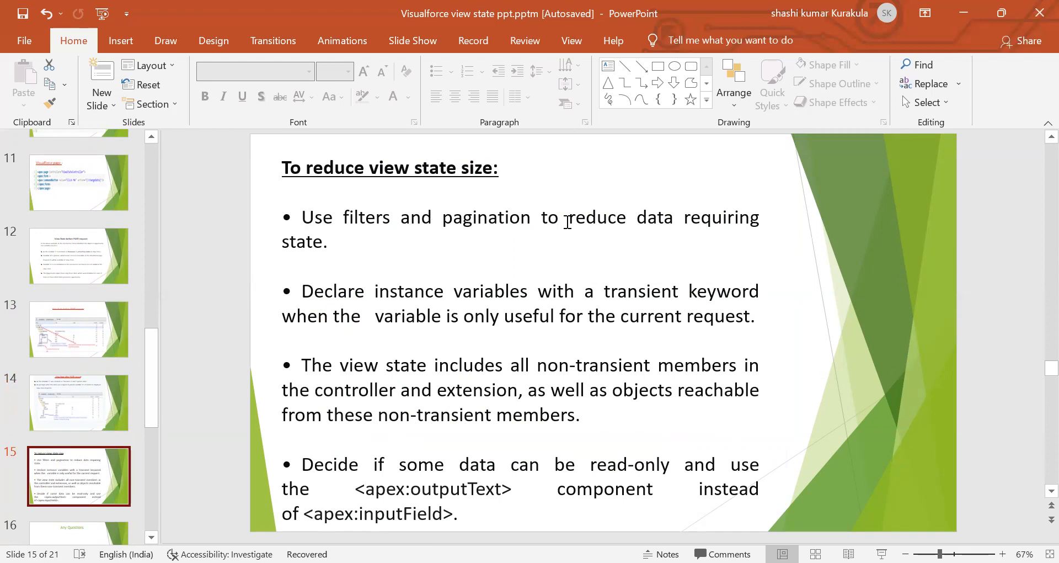
mouse_move(314, 252)
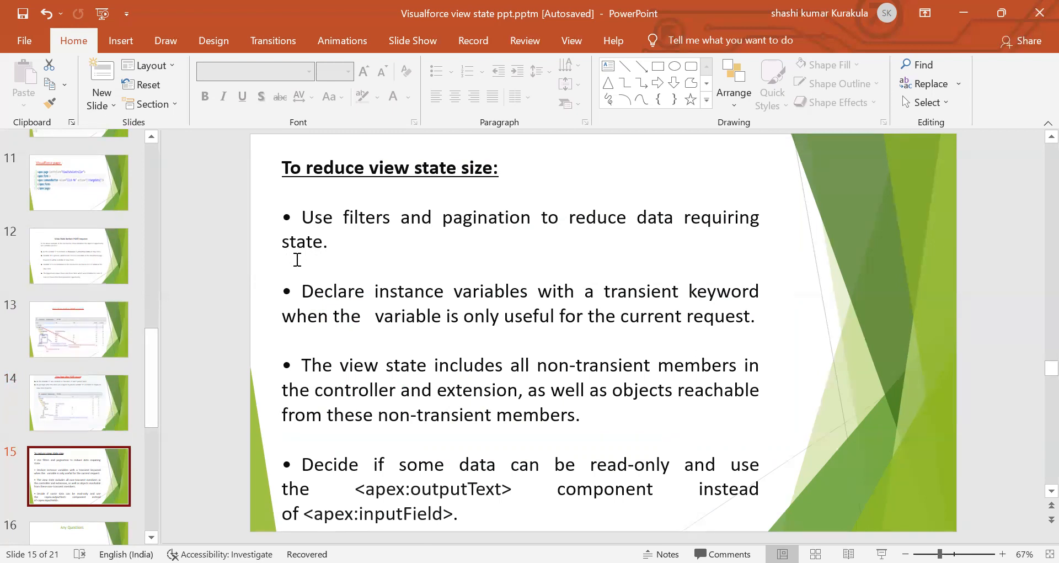
mouse_move(430, 305)
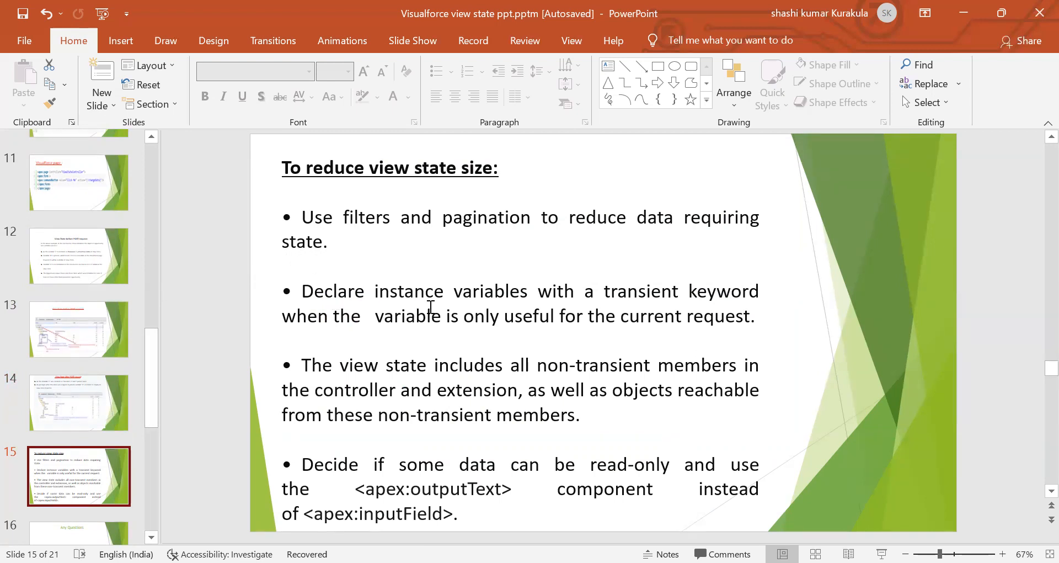
mouse_move(515, 312)
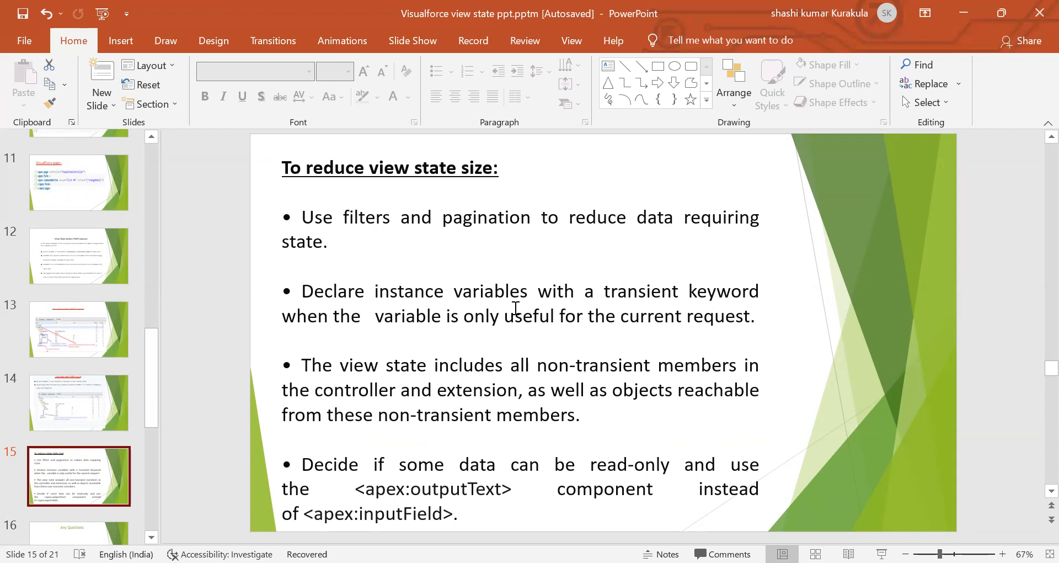
mouse_move(437, 336)
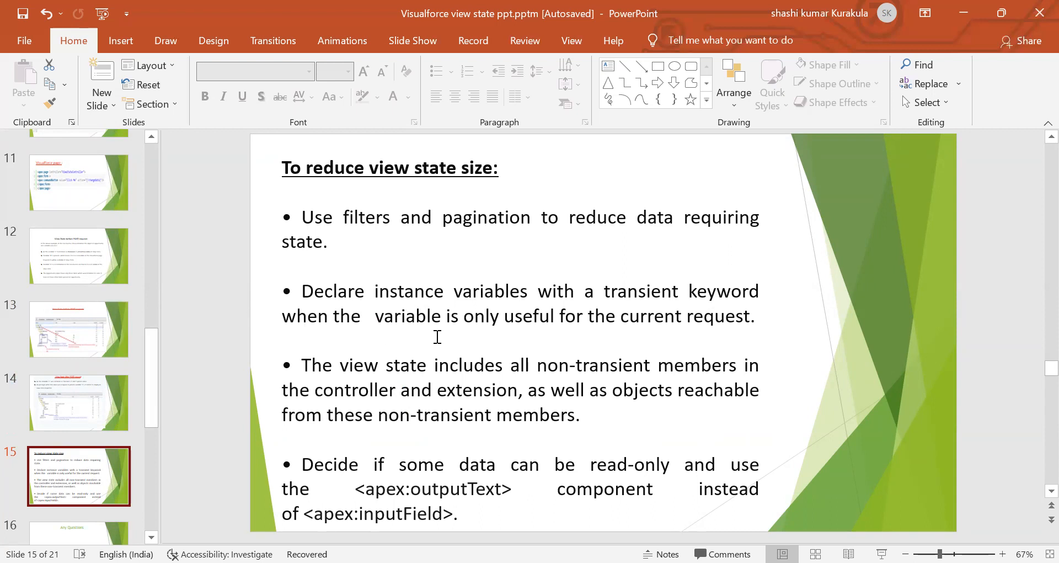
mouse_move(745, 323)
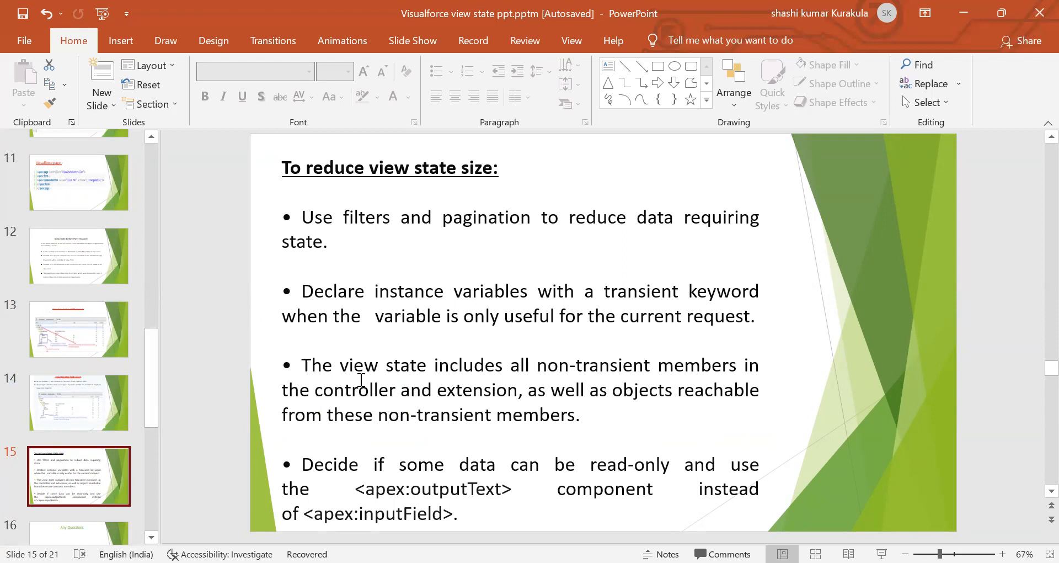
mouse_move(670, 371)
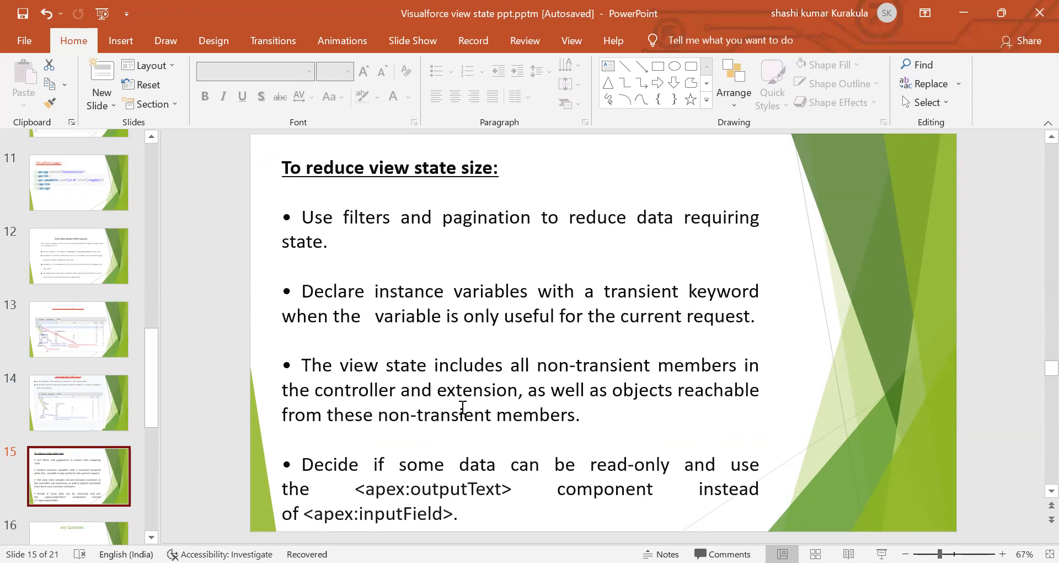
mouse_move(554, 404)
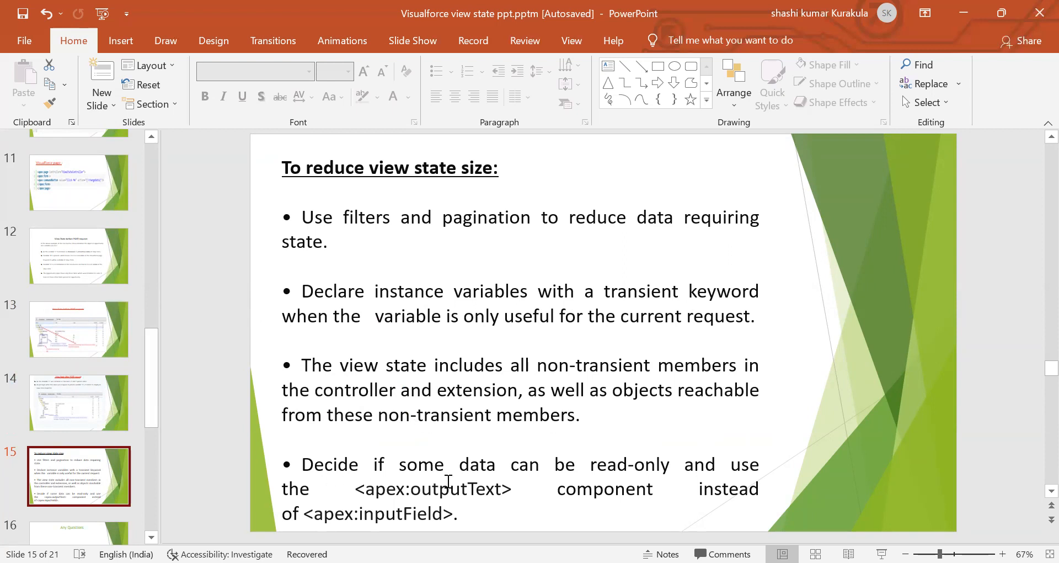
mouse_move(673, 475)
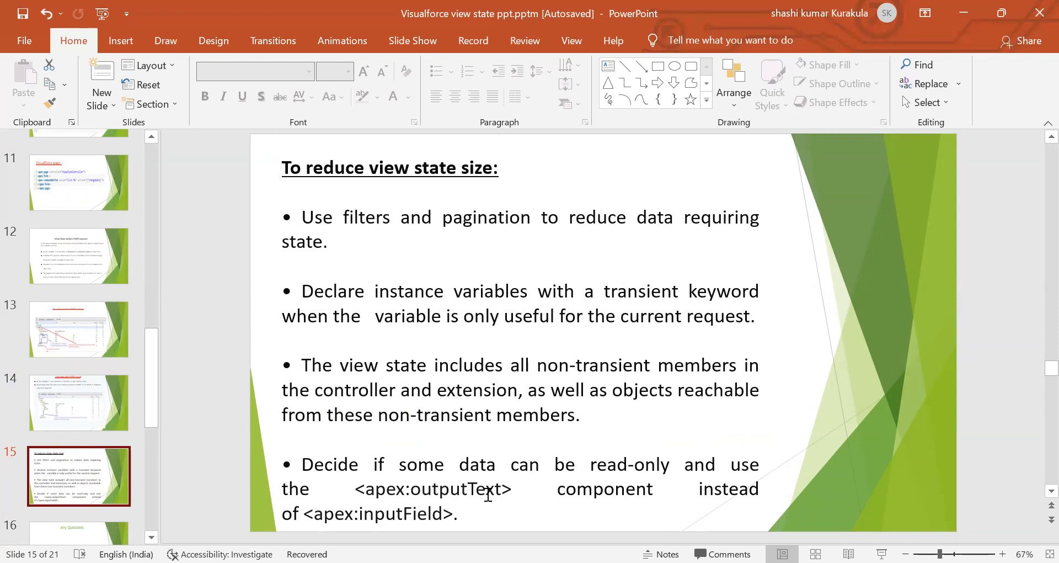
mouse_move(360, 516)
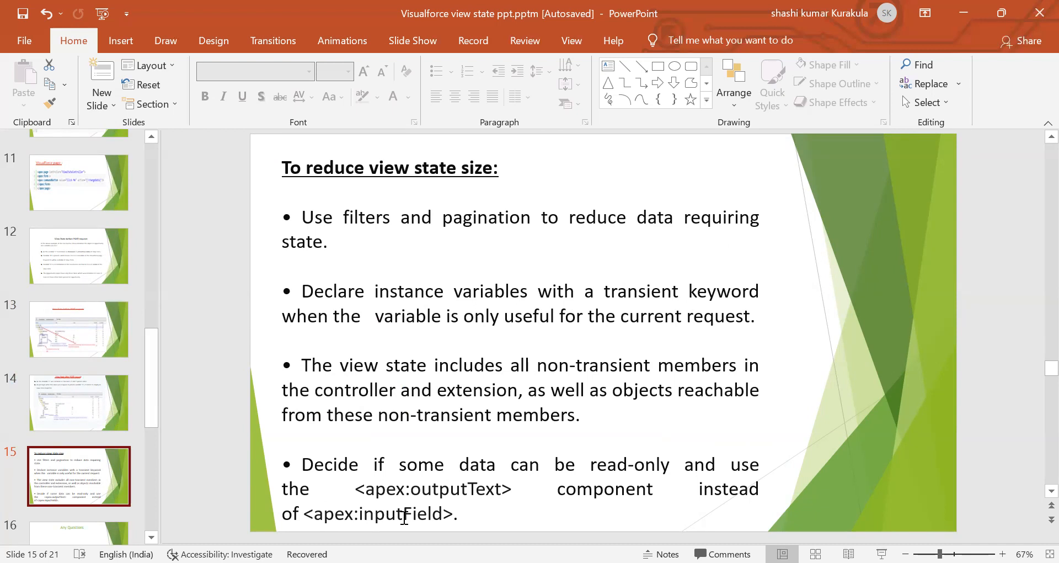
mouse_move(284, 532)
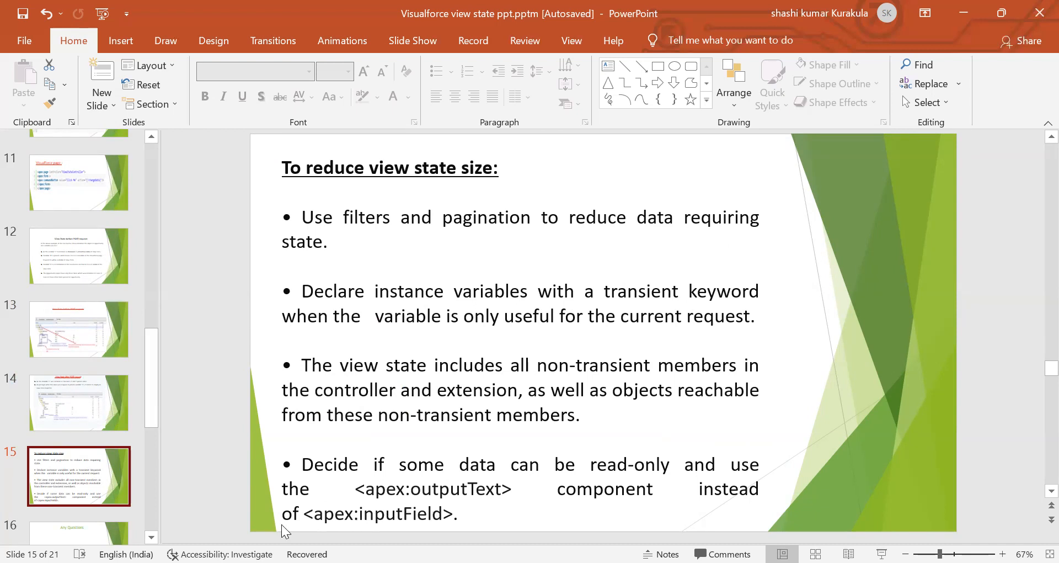
scroll("down", 3)
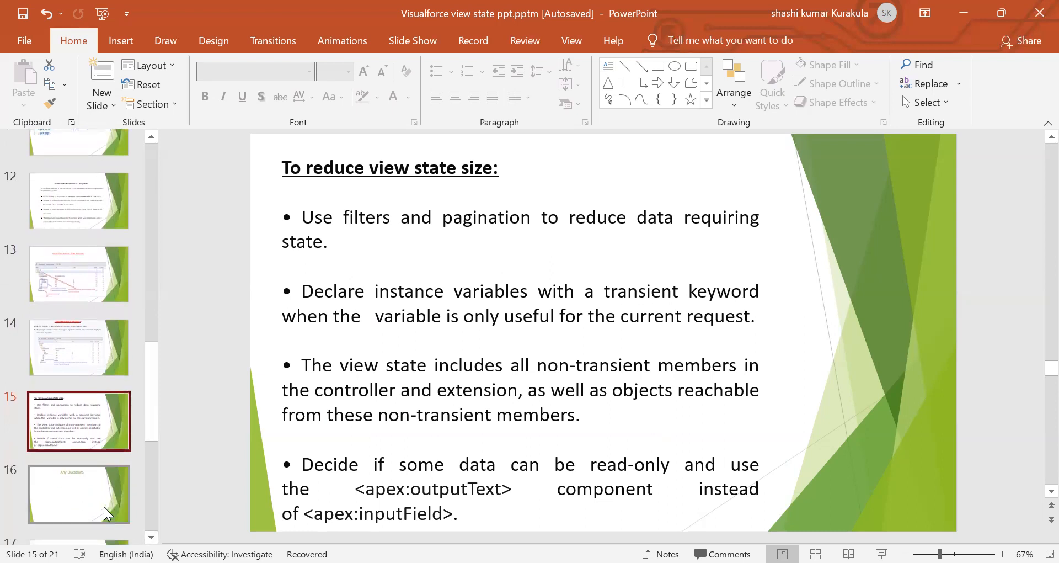
mouse_move(105, 493)
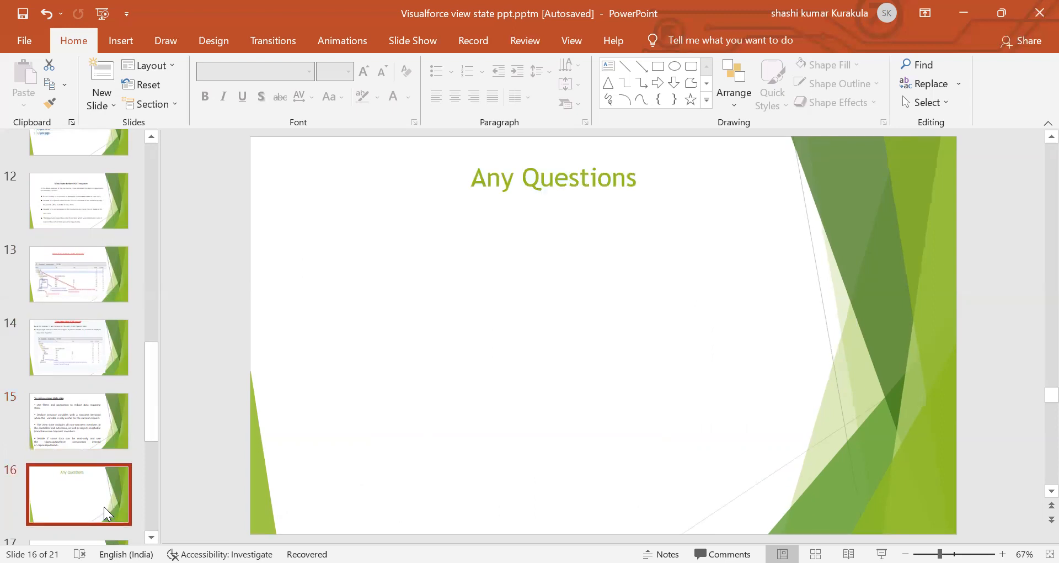
mouse_move(151, 534)
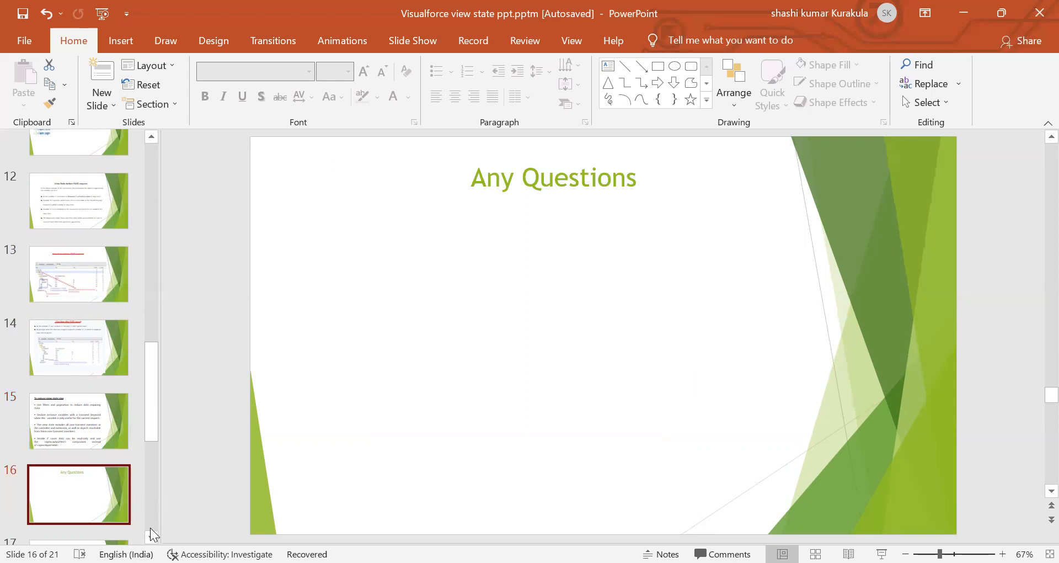
mouse_move(151, 510)
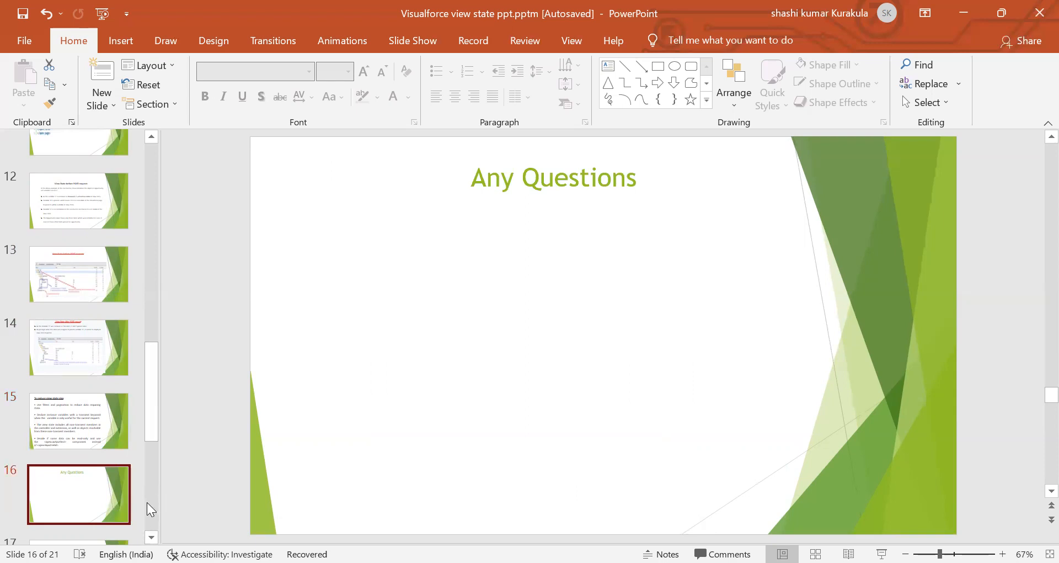
Scroll down from the Any Questions slide to the Thank you slide 17
scroll("down", 3)
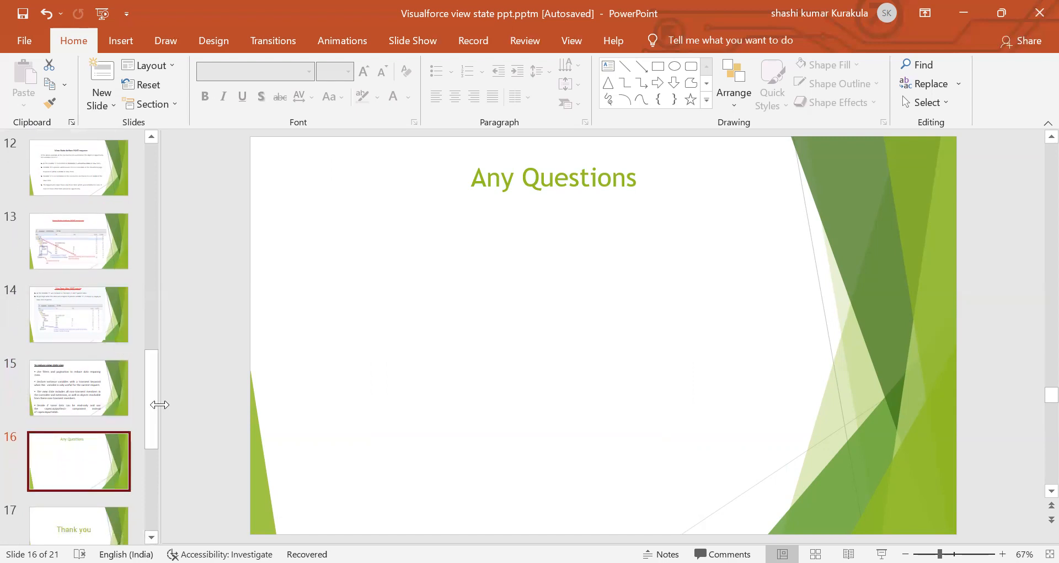
scroll("down", 3)
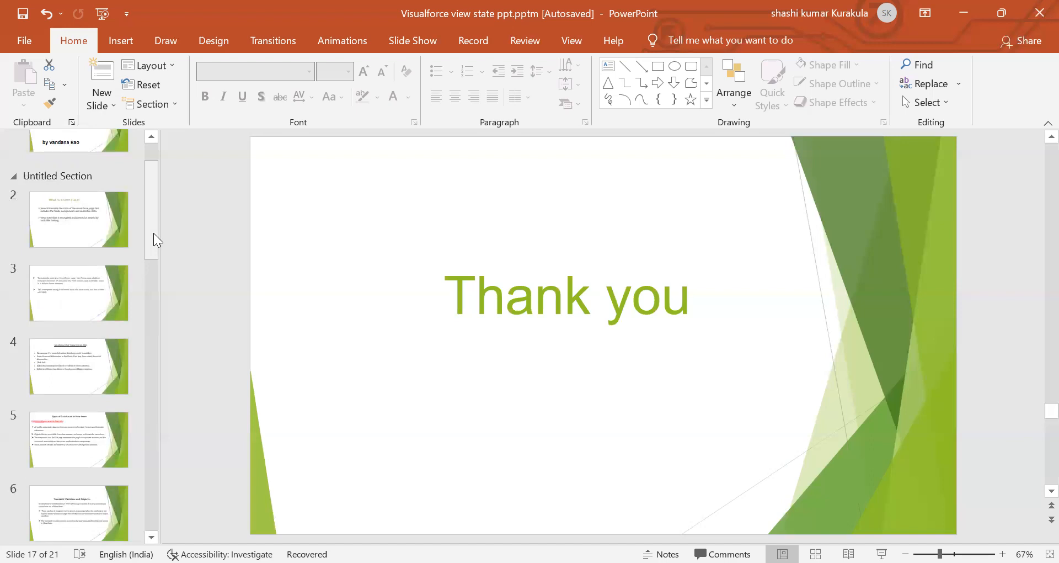
mouse_move(78, 219)
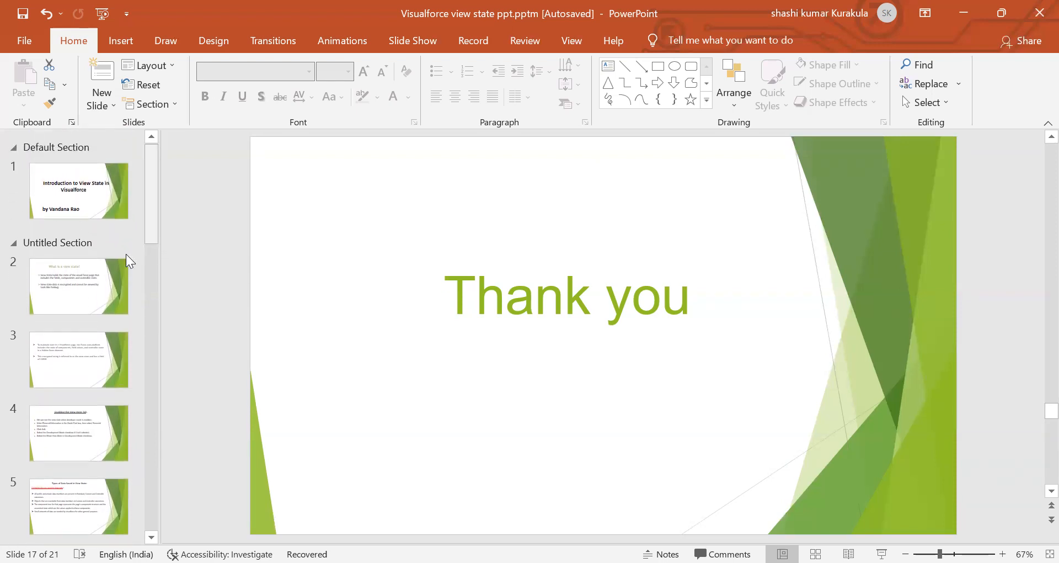
Revisit slides 2, 3, 5 and then 4, Enabling the View State Tab
left_click(78, 285)
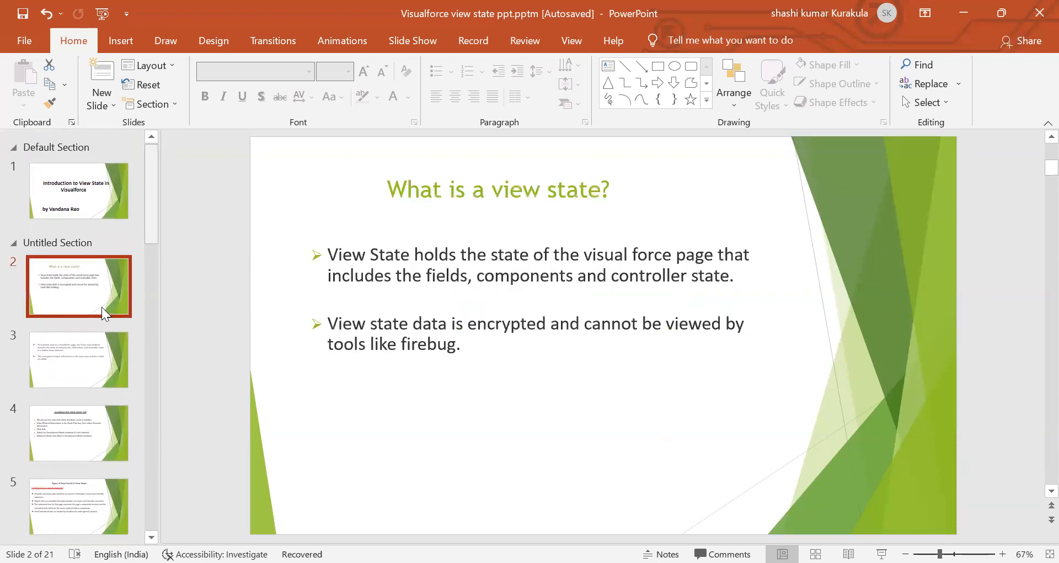
left_click(78, 359)
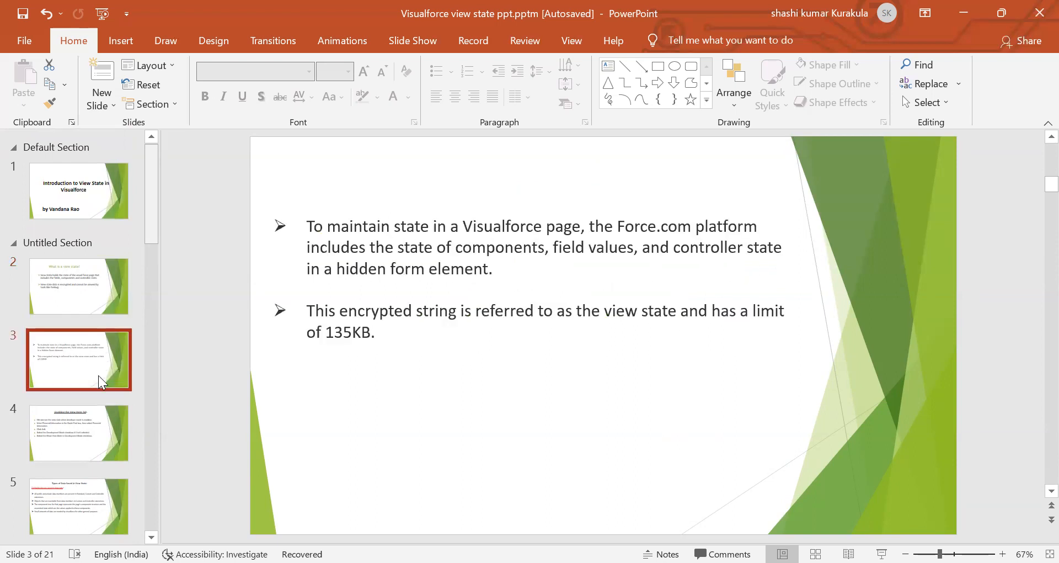
mouse_move(149, 407)
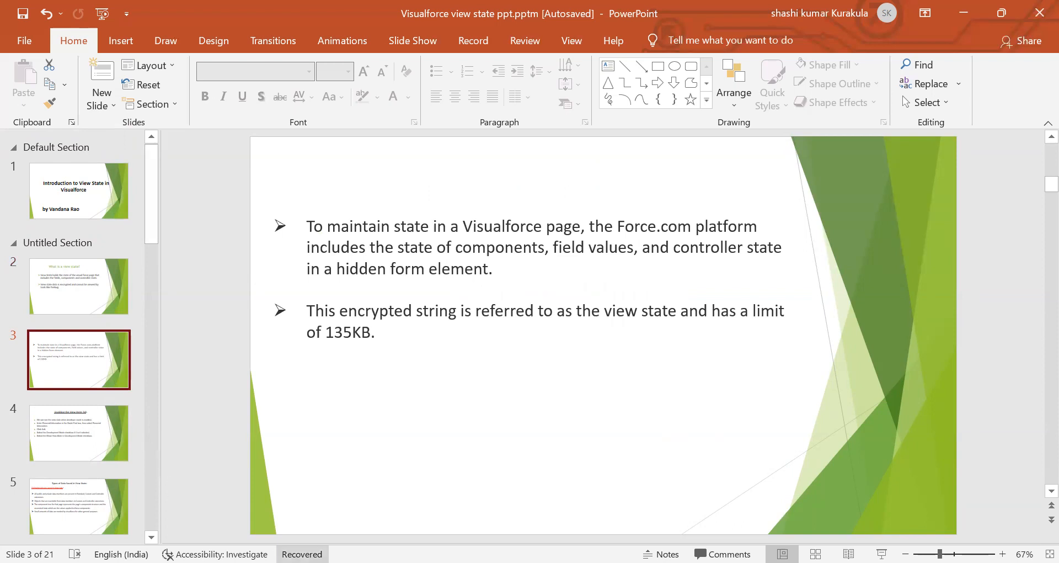
mouse_move(149, 536)
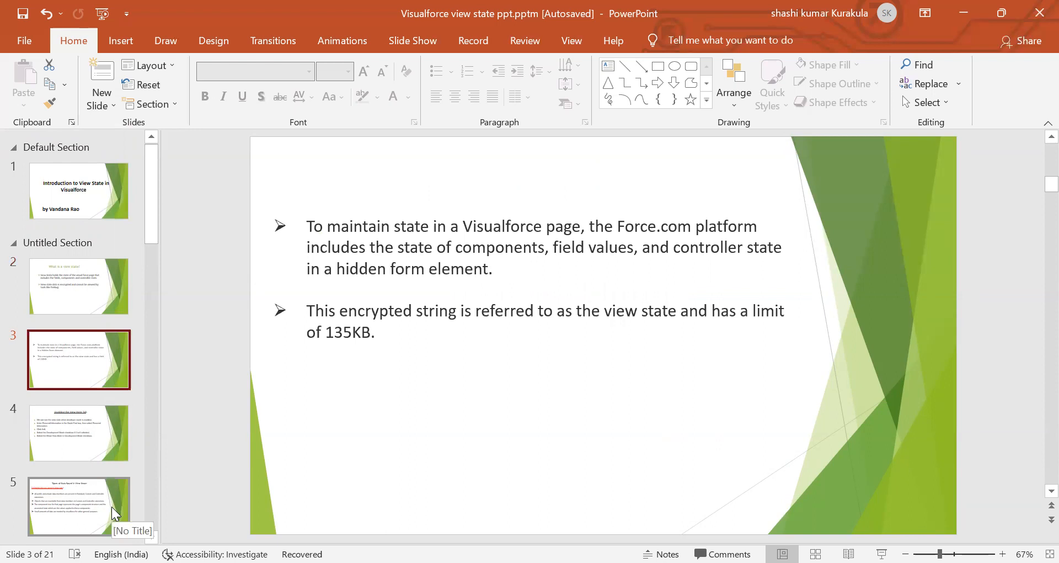
left_click(79, 506)
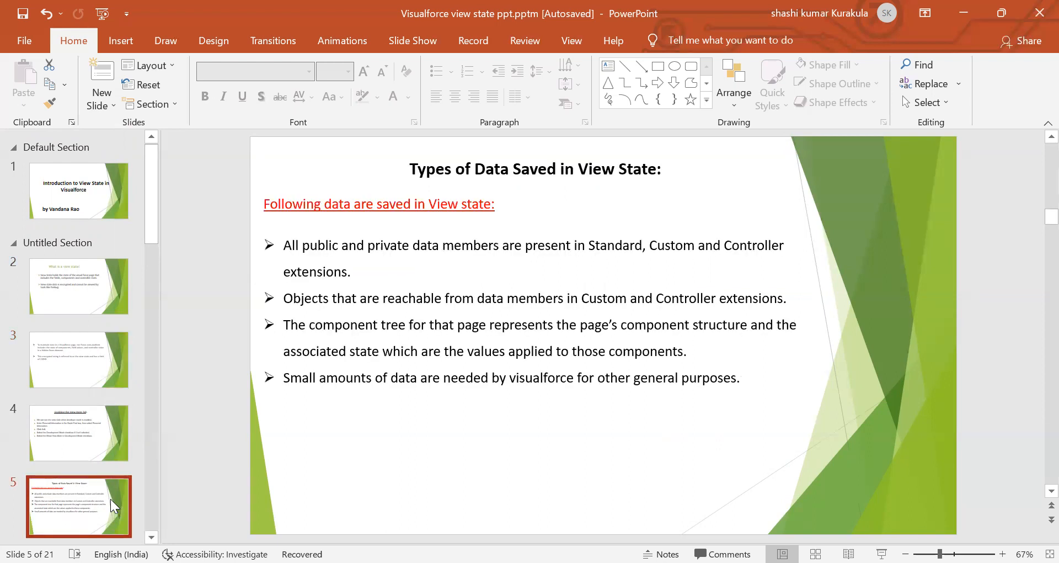
mouse_move(111, 443)
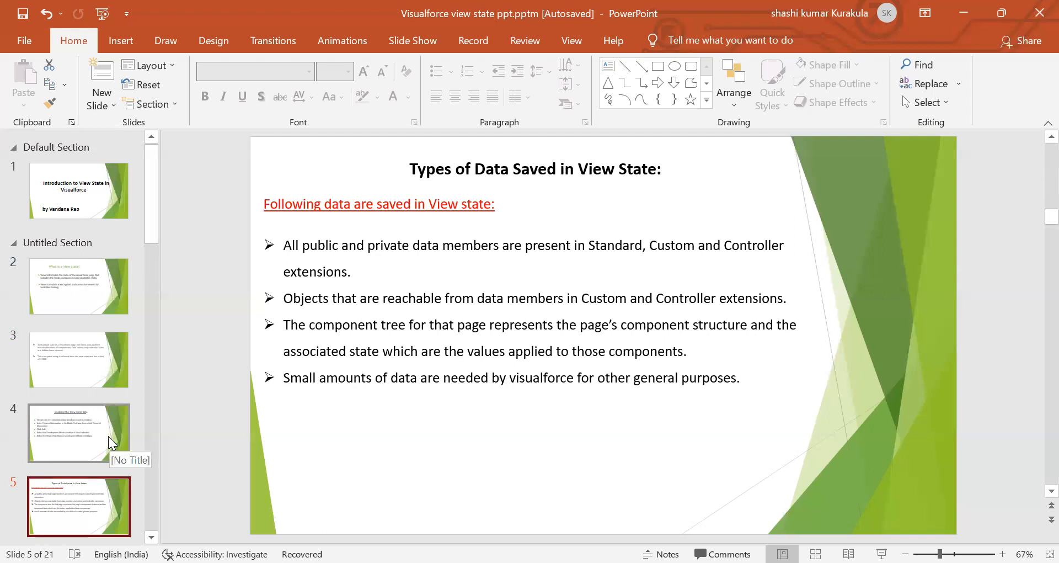
left_click(78, 432)
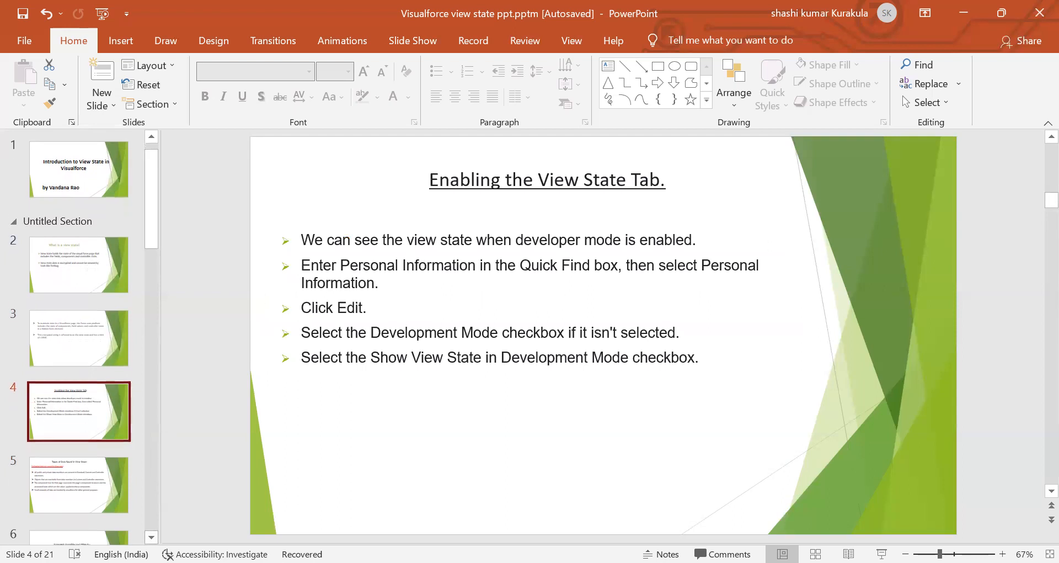
Scroll forward through the deck to slide 9, Consider below Apex class
scroll("down", 3)
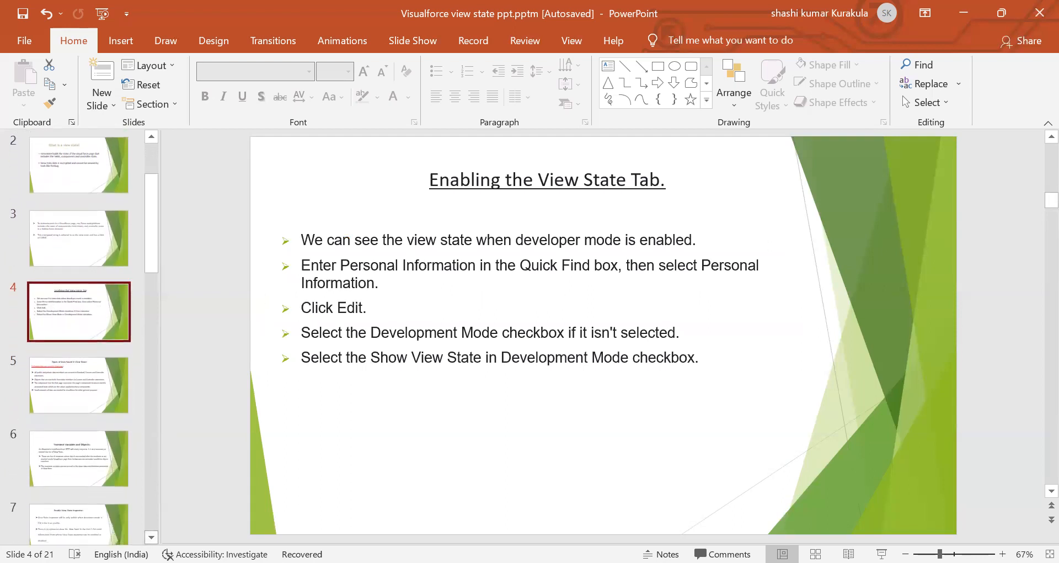
scroll("down", 3)
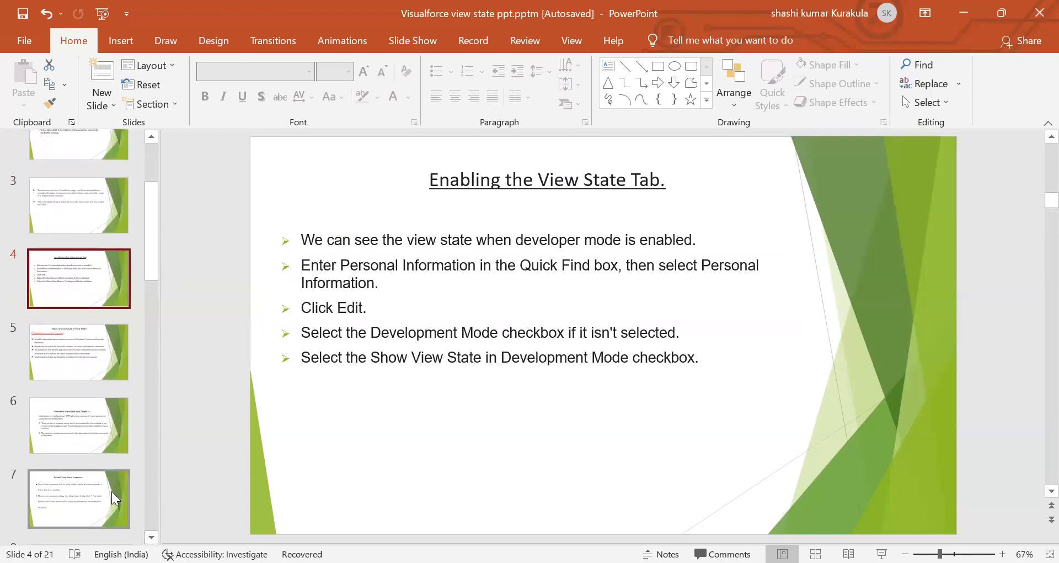
scroll("down", 3)
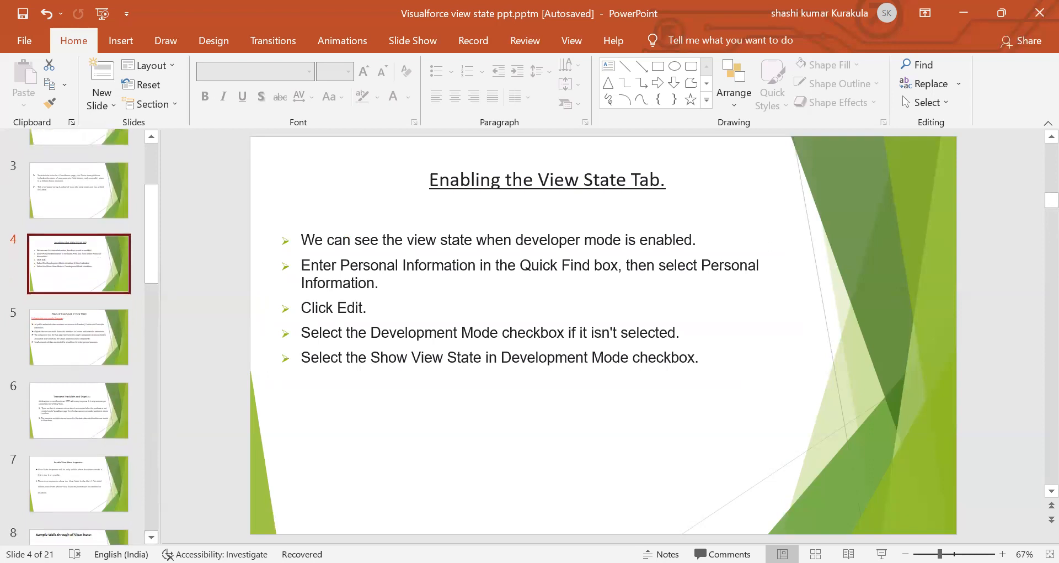
scroll("down", 3)
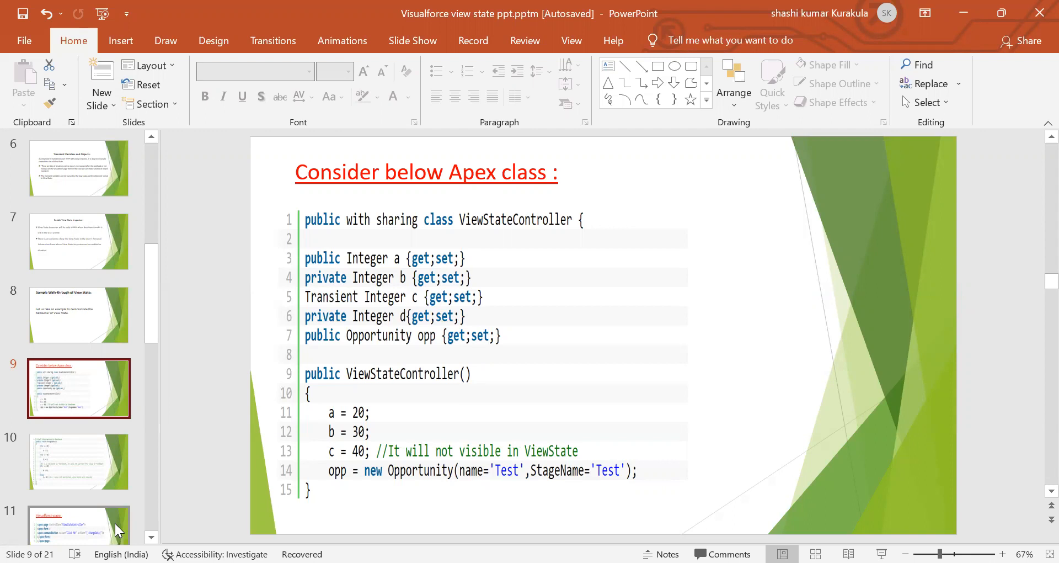
mouse_move(167, 521)
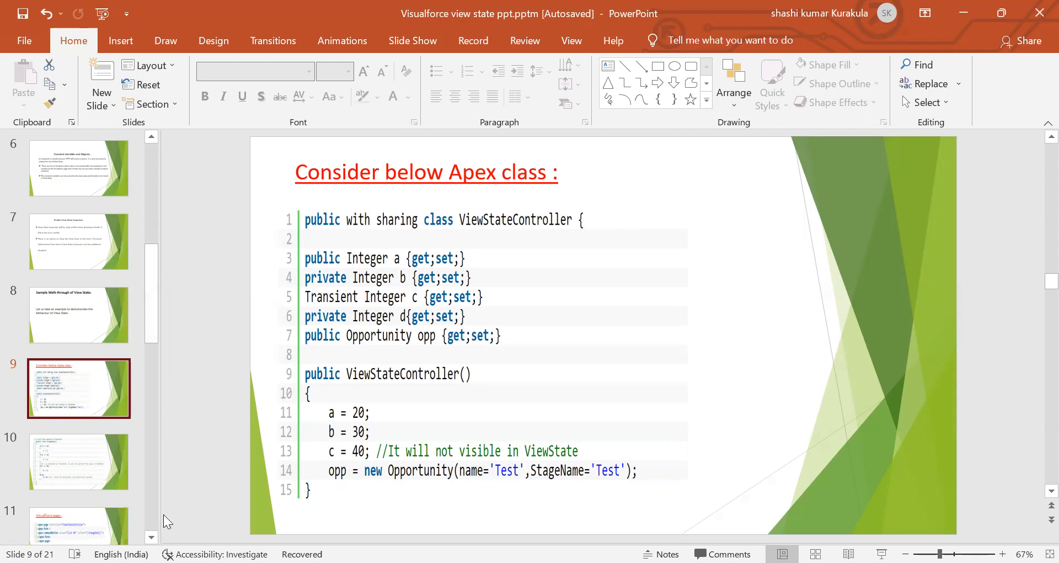
mouse_move(383, 46)
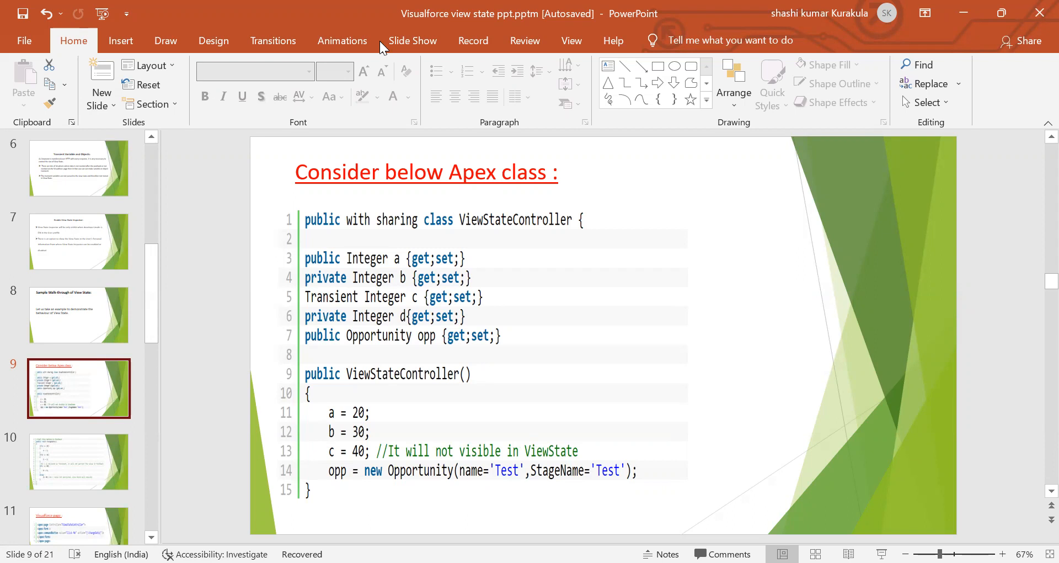